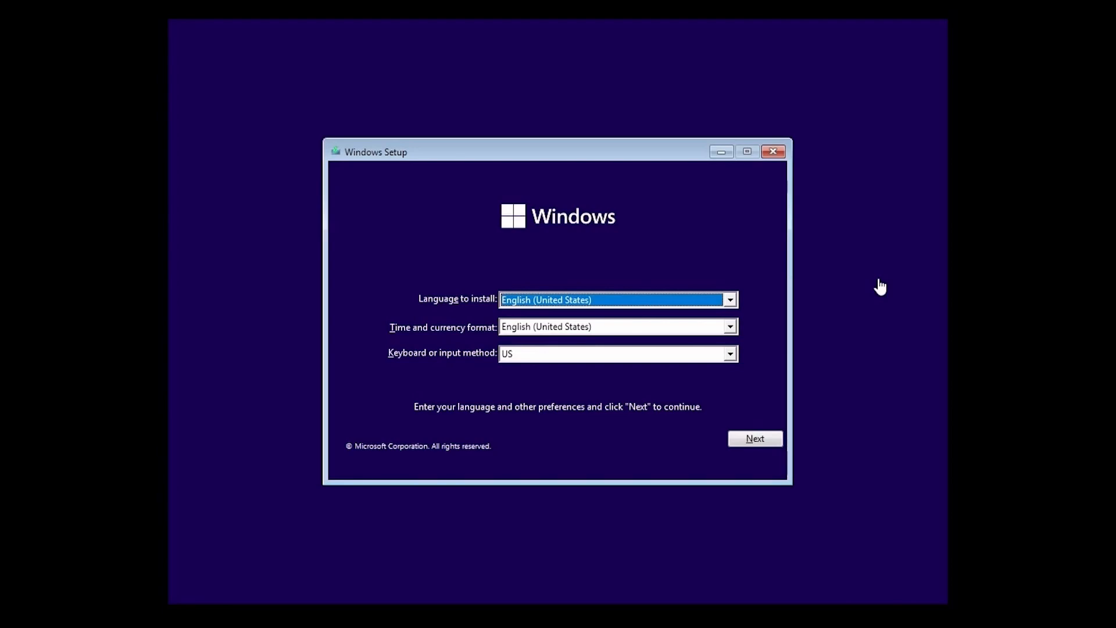
{"action": "mouse_move", "coordinate": [1077, 408]}
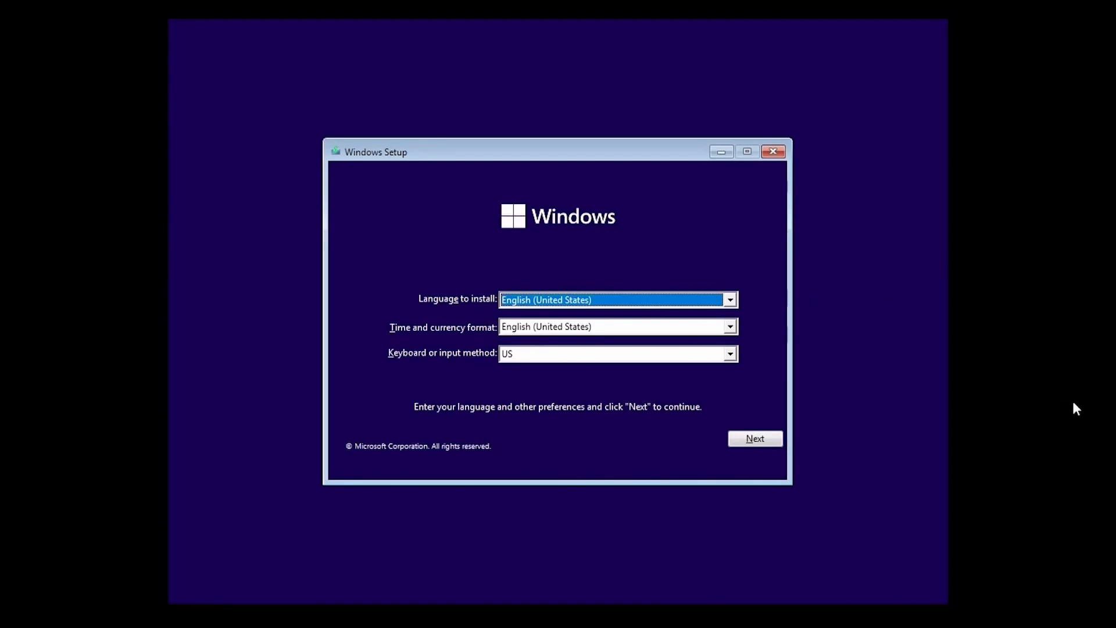
{"action": "mouse_move", "coordinate": [771, 297]}
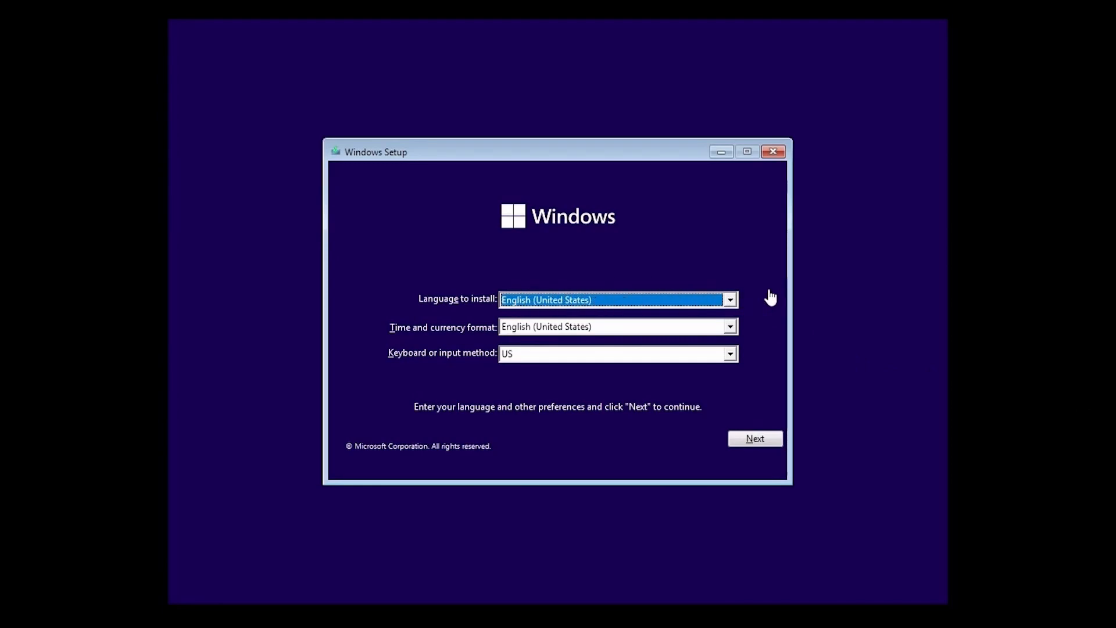
{"action": "mouse_move", "coordinate": [755, 301]}
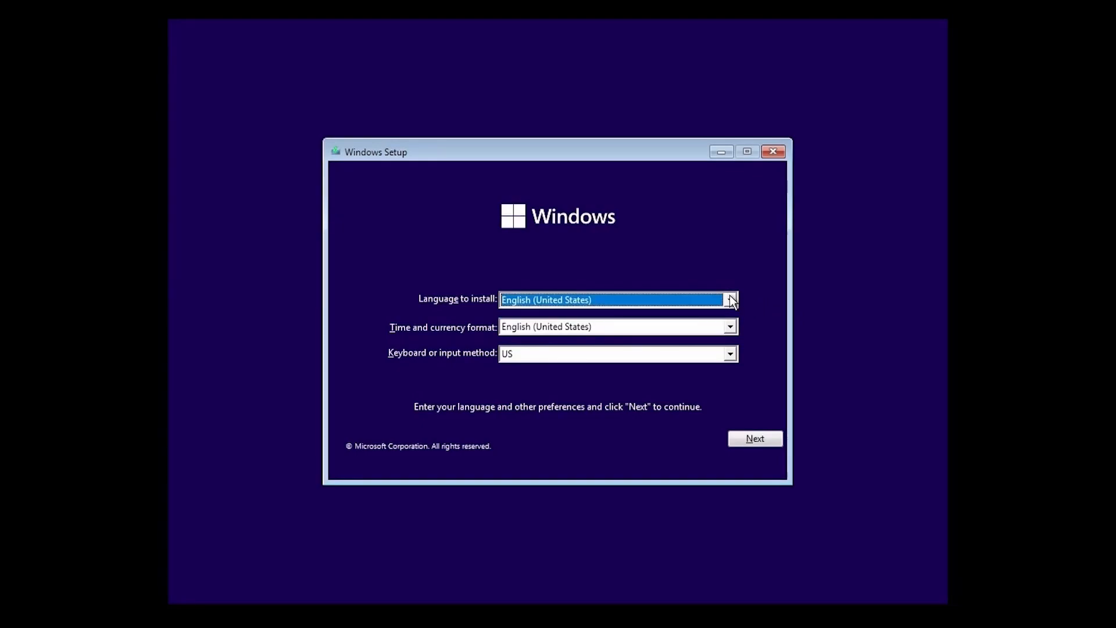
{"action": "mouse_move", "coordinate": [761, 321]}
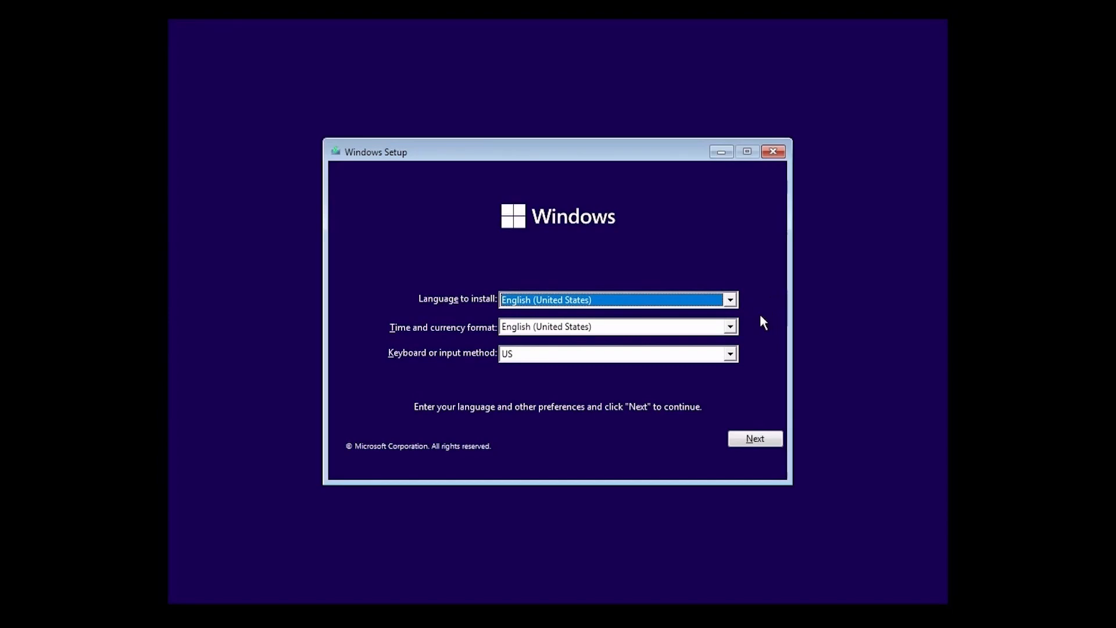
{"action": "mouse_move", "coordinate": [411, 340]}
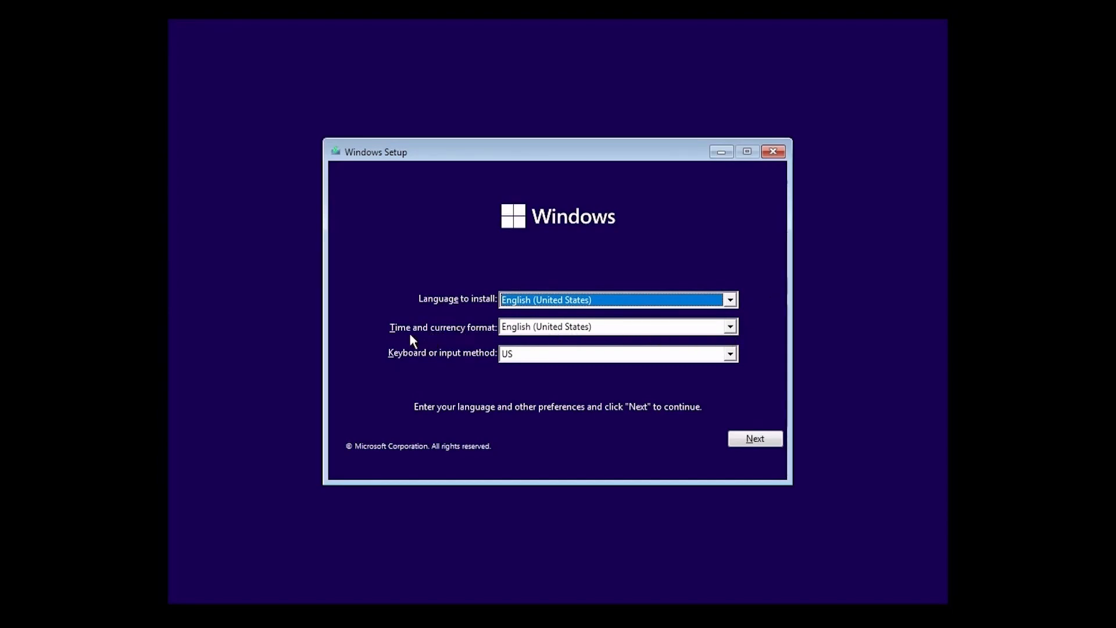
Keep the English (United States) time and currency format and US keyboard, then continue.
{"action": "left_click", "coordinate": [729, 327]}
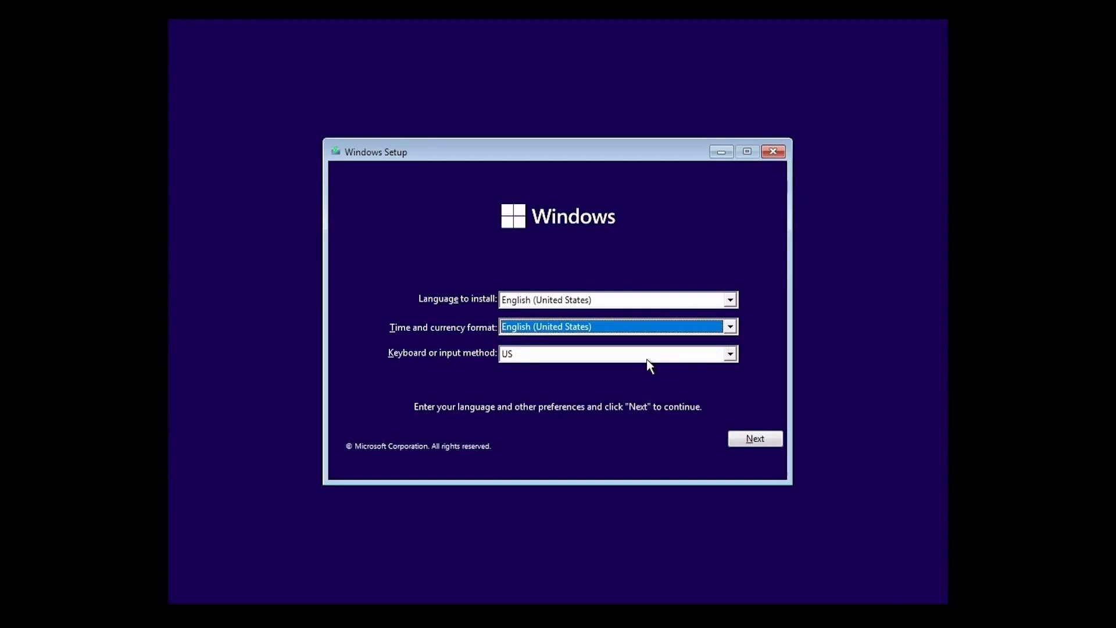
{"action": "mouse_move", "coordinate": [456, 364]}
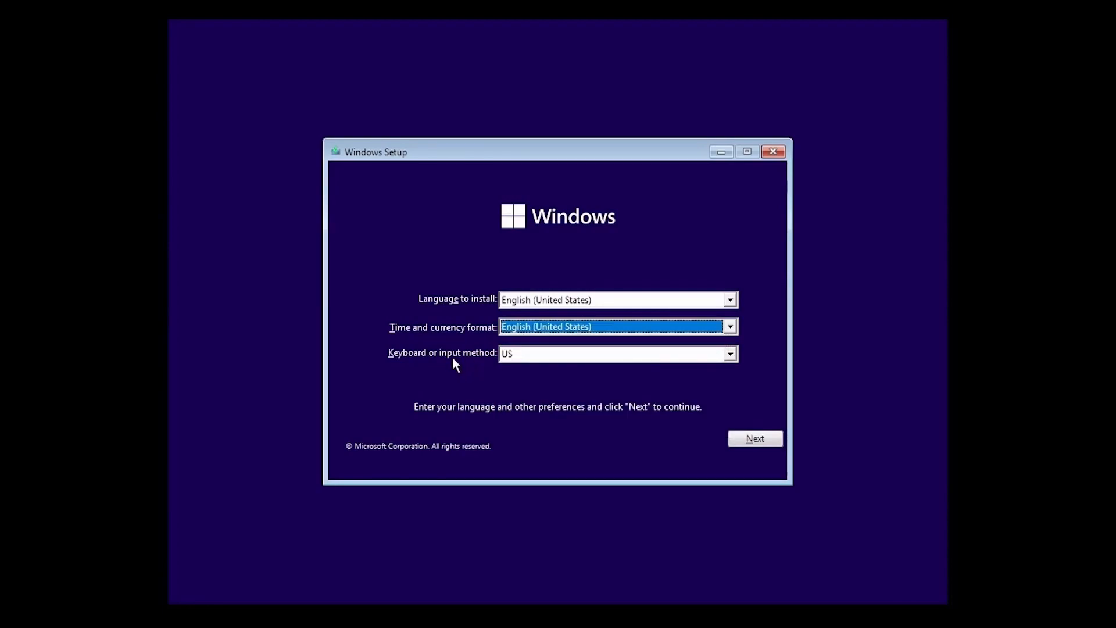
{"action": "left_click", "coordinate": [729, 352]}
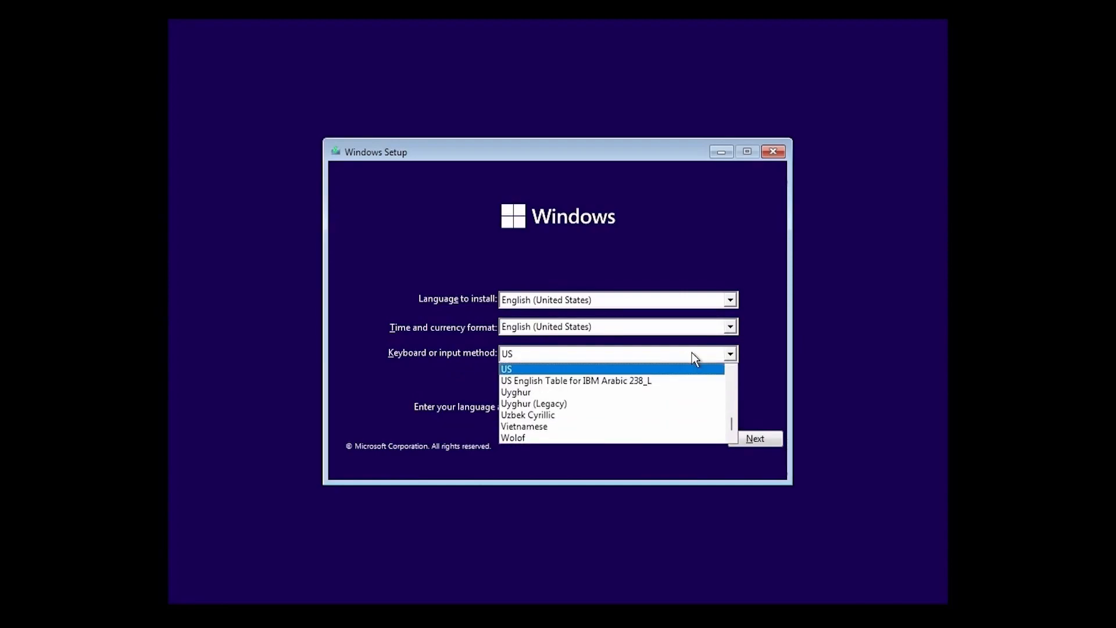
{"action": "left_click", "coordinate": [506, 369]}
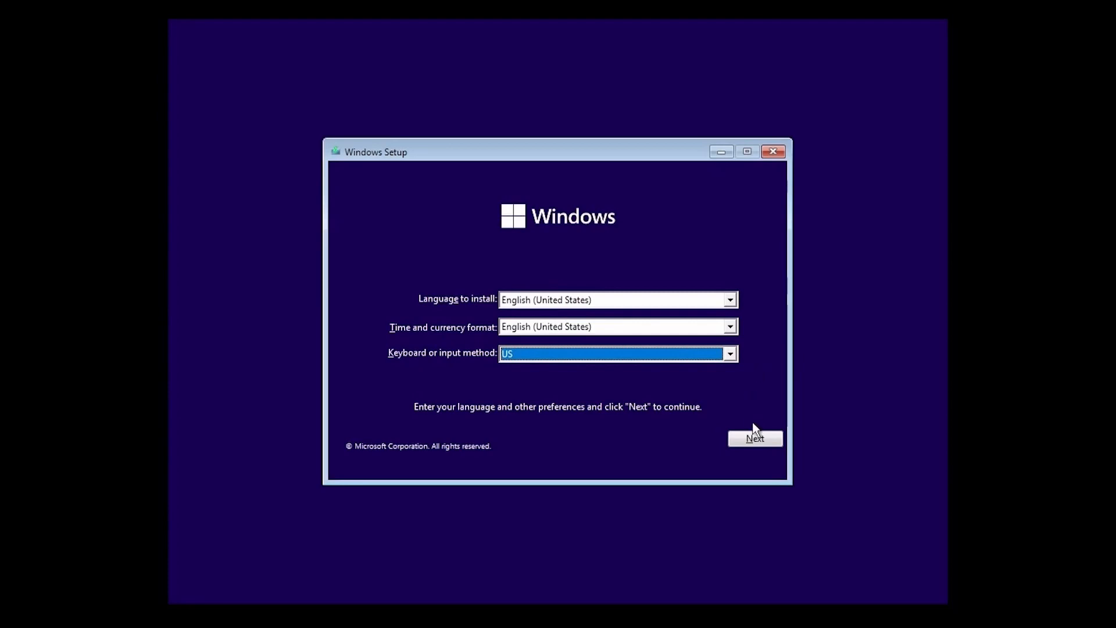
{"action": "left_click", "coordinate": [755, 439]}
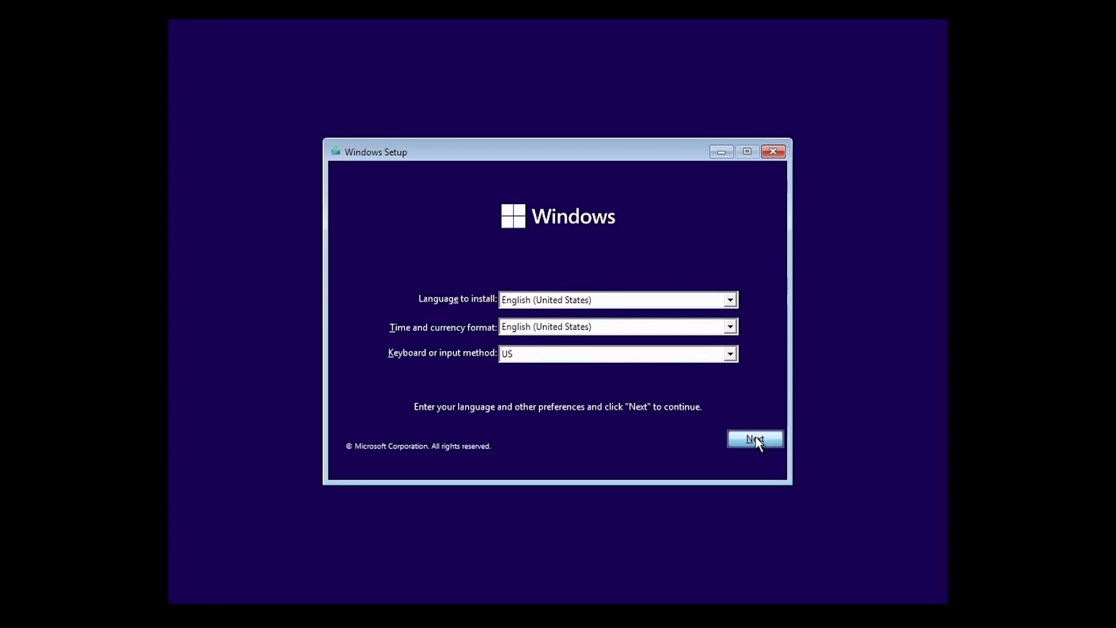
Start the Windows installation and reach the Activate Windows page with no product key.
{"action": "left_click", "coordinate": [754, 439]}
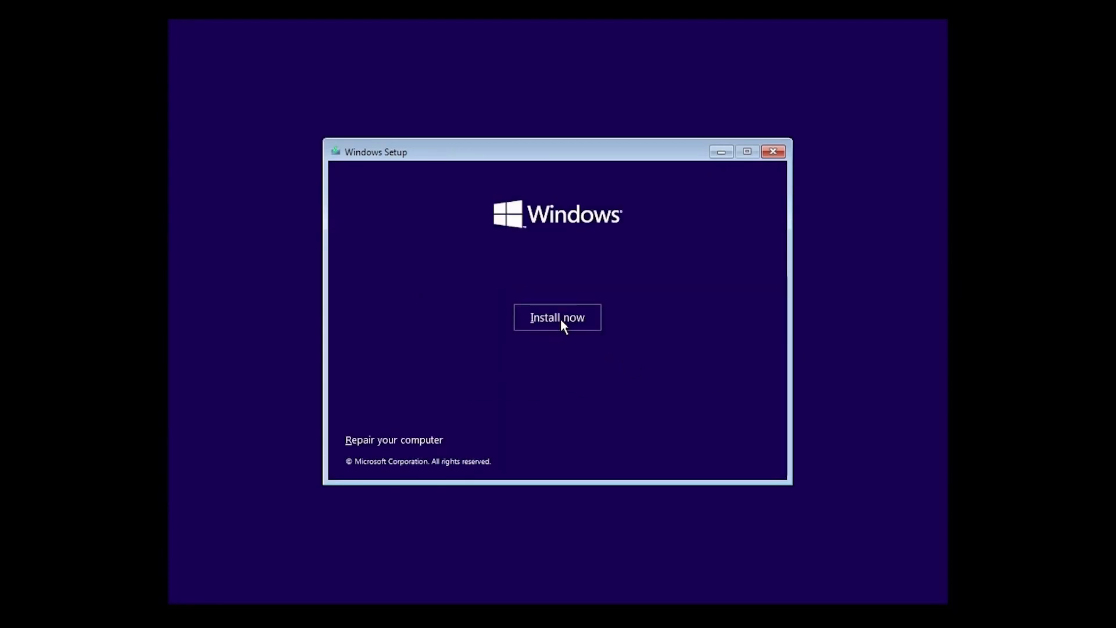
{"action": "left_click", "coordinate": [558, 317]}
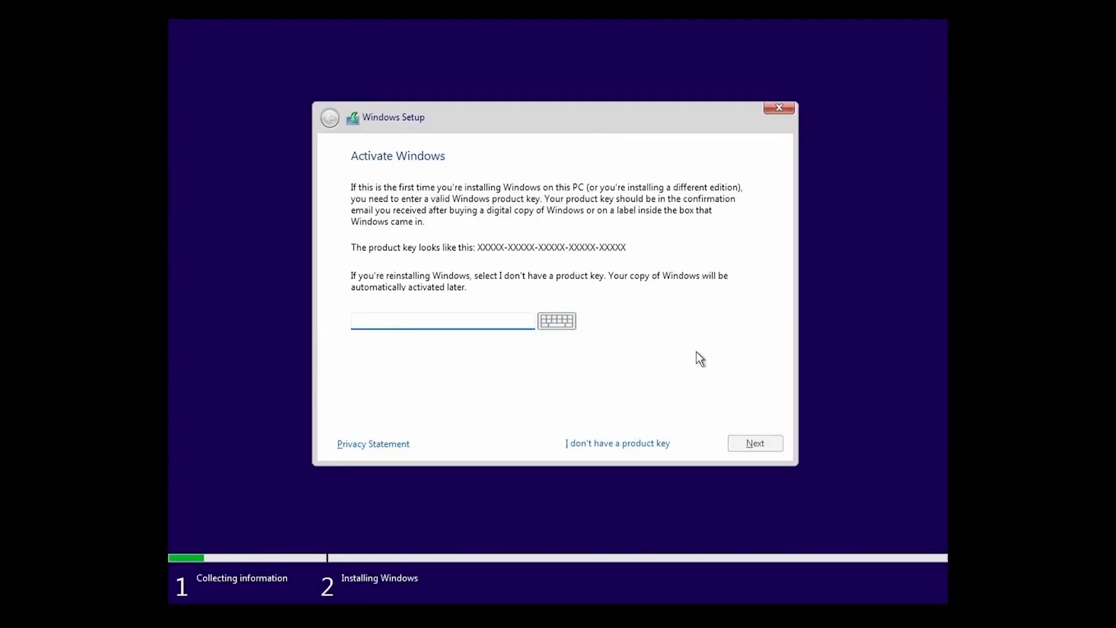
{"action": "left_click", "coordinate": [441, 320]}
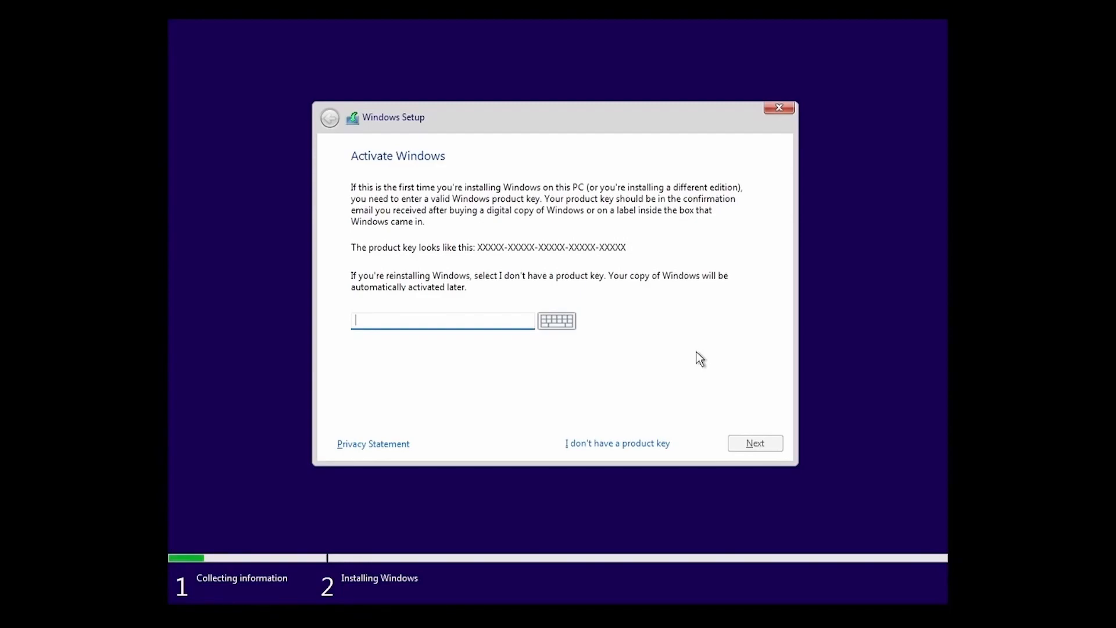
{"action": "mouse_move", "coordinate": [536, 366]}
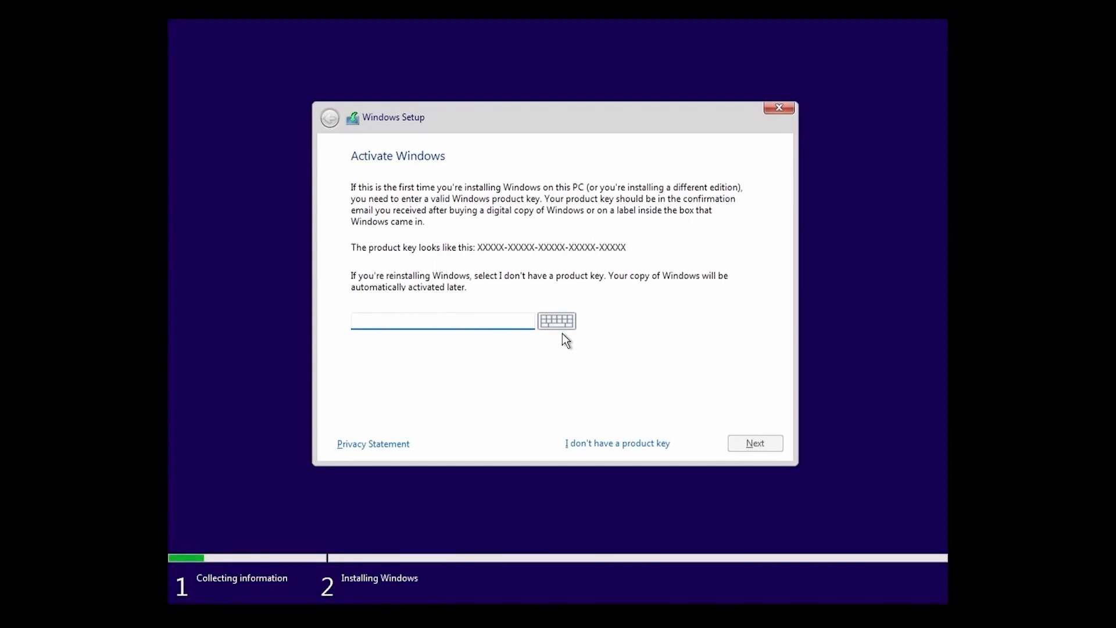
{"action": "mouse_move", "coordinate": [616, 406]}
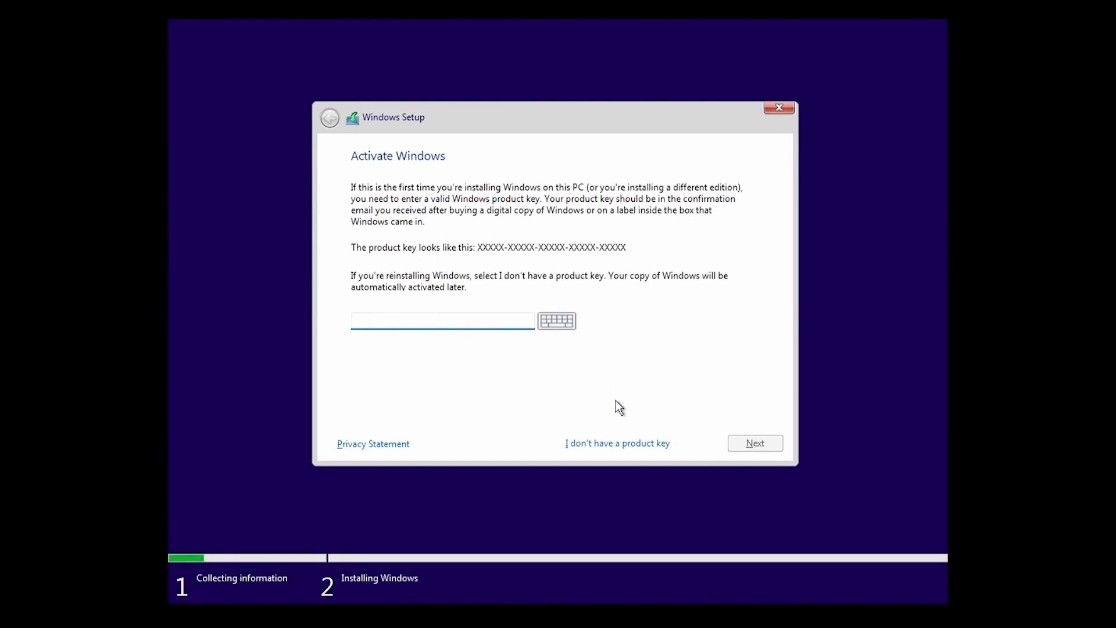
{"action": "left_click", "coordinate": [441, 320]}
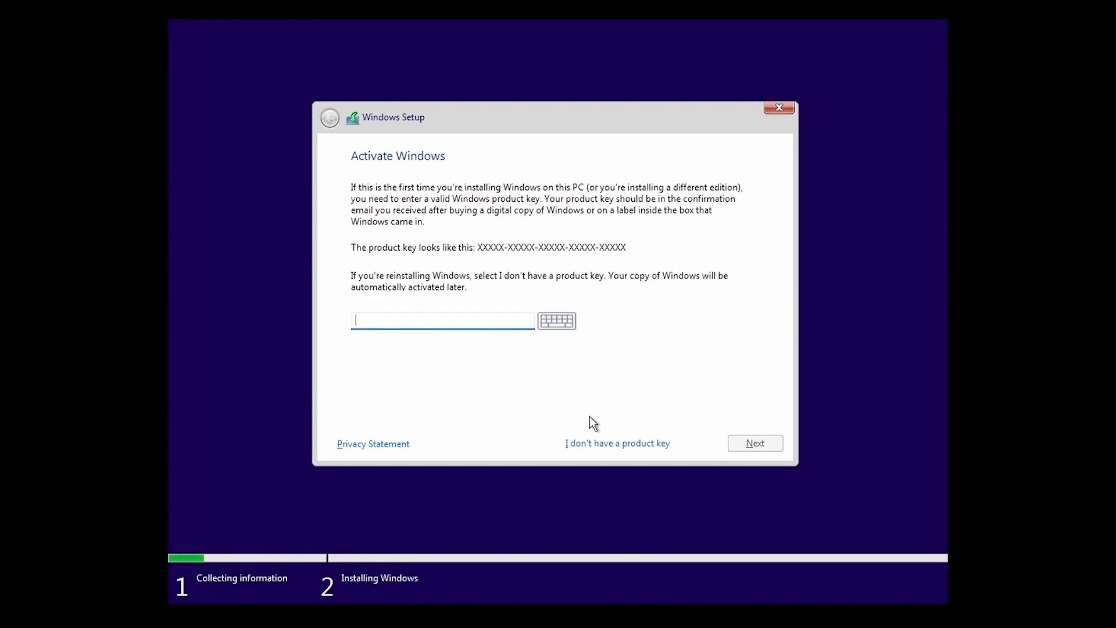
{"action": "mouse_move", "coordinate": [660, 455]}
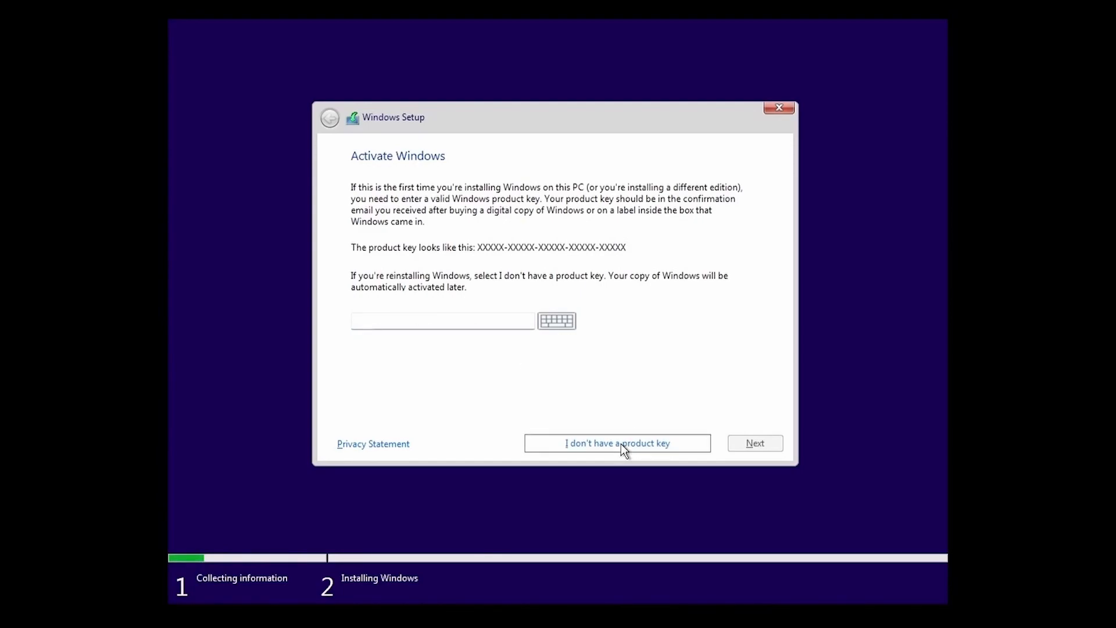
Continue without a product key and pick Windows 11 Home after briefly selecting Pro.
{"action": "left_click", "coordinate": [616, 443]}
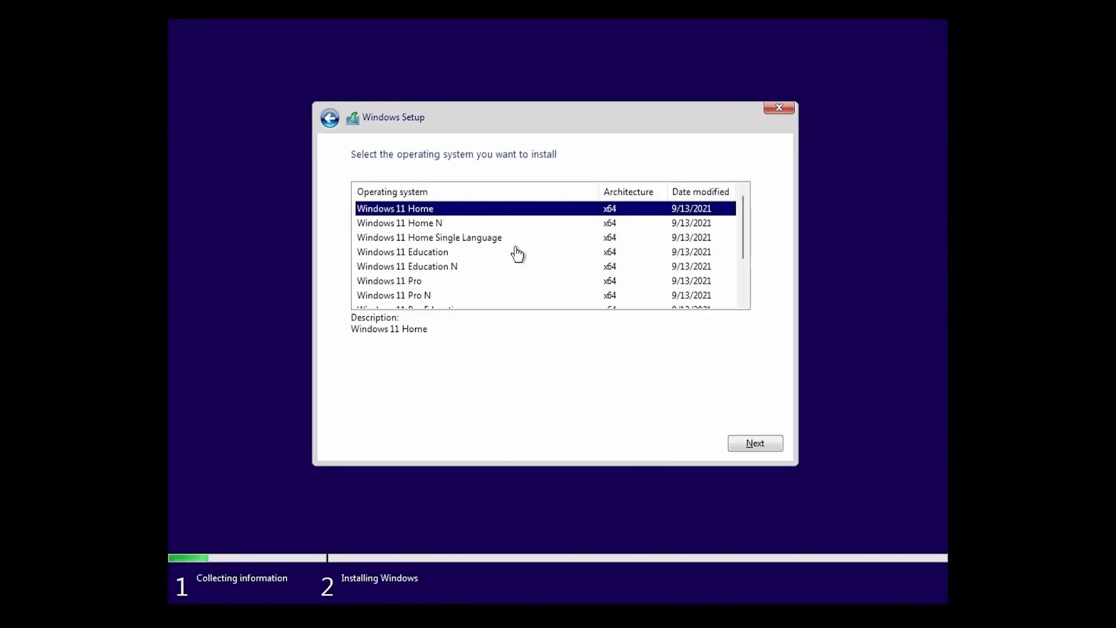
{"action": "mouse_move", "coordinate": [528, 269]}
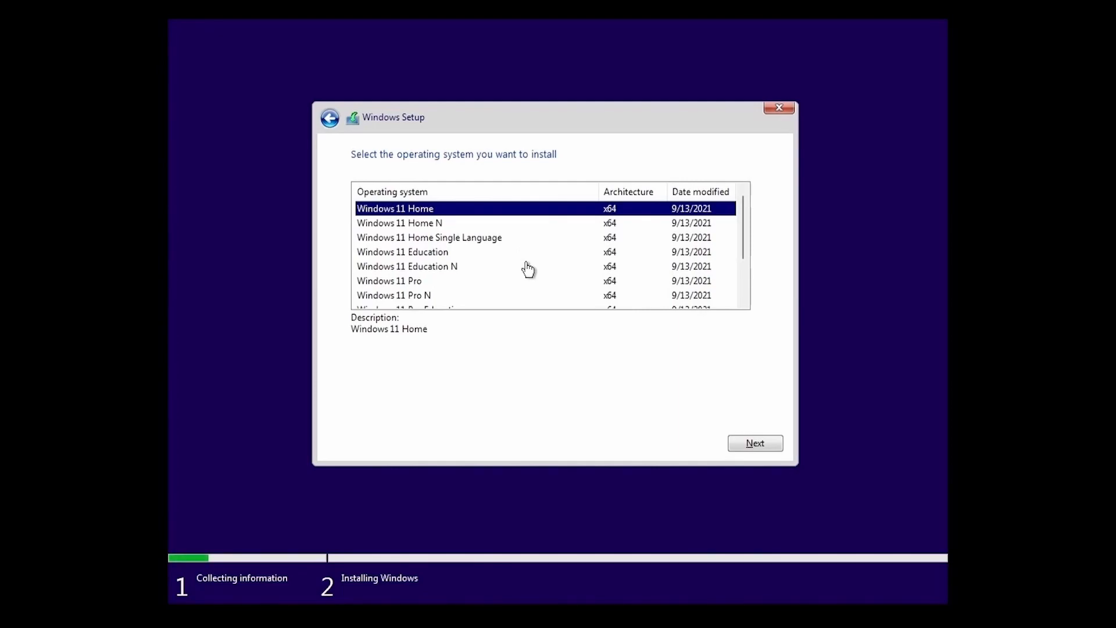
{"action": "mouse_move", "coordinate": [614, 288]}
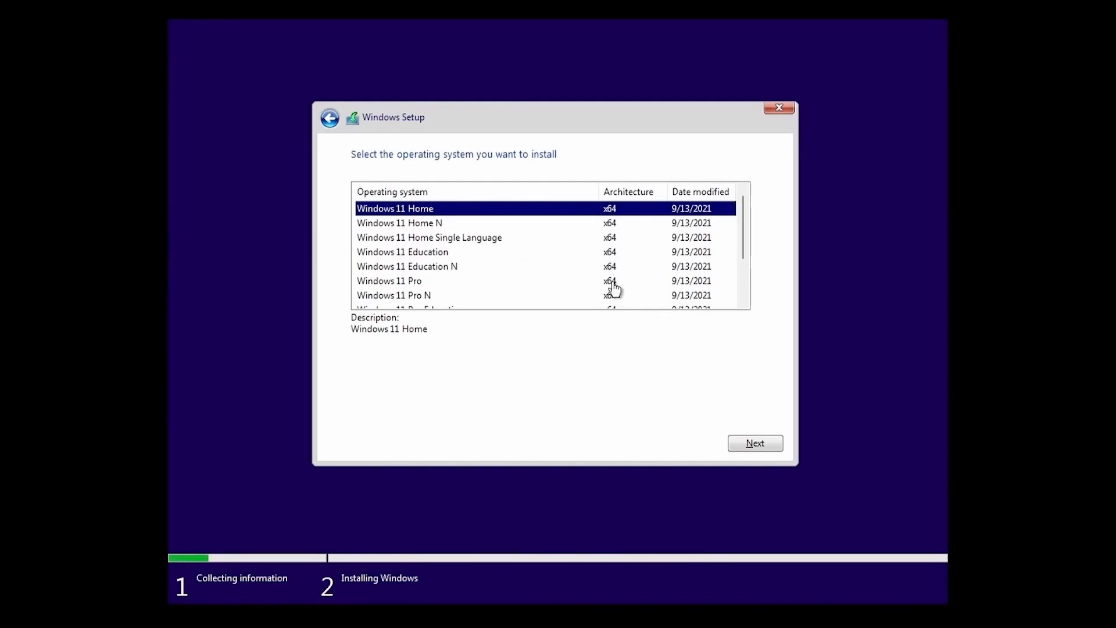
{"action": "mouse_move", "coordinate": [434, 221]}
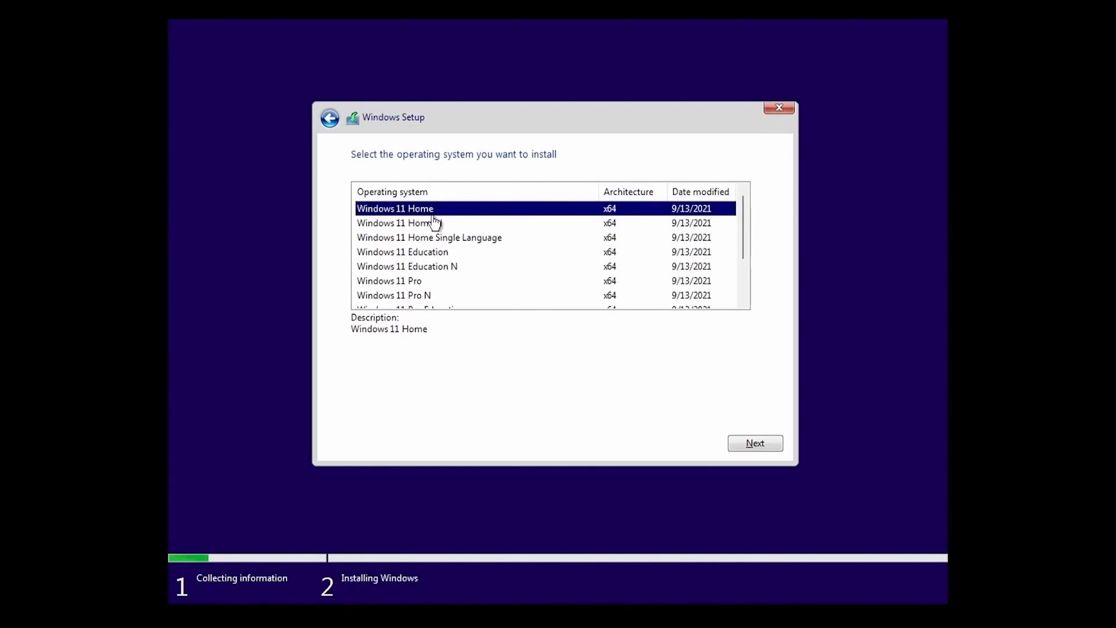
{"action": "mouse_move", "coordinate": [479, 301]}
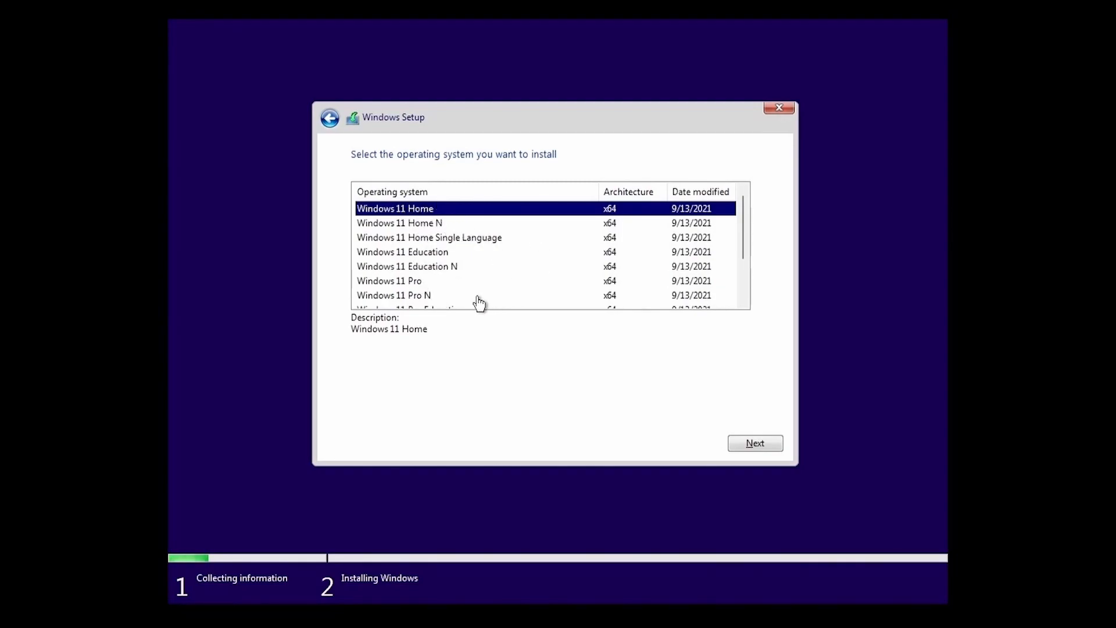
{"action": "mouse_move", "coordinate": [459, 292]}
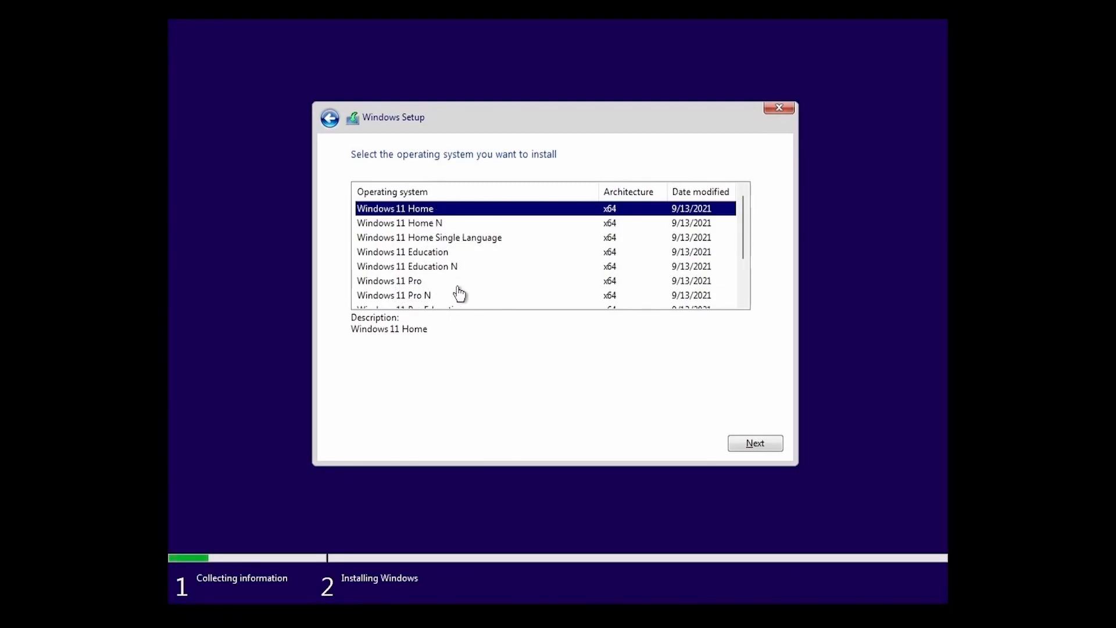
{"action": "left_click", "coordinate": [389, 281]}
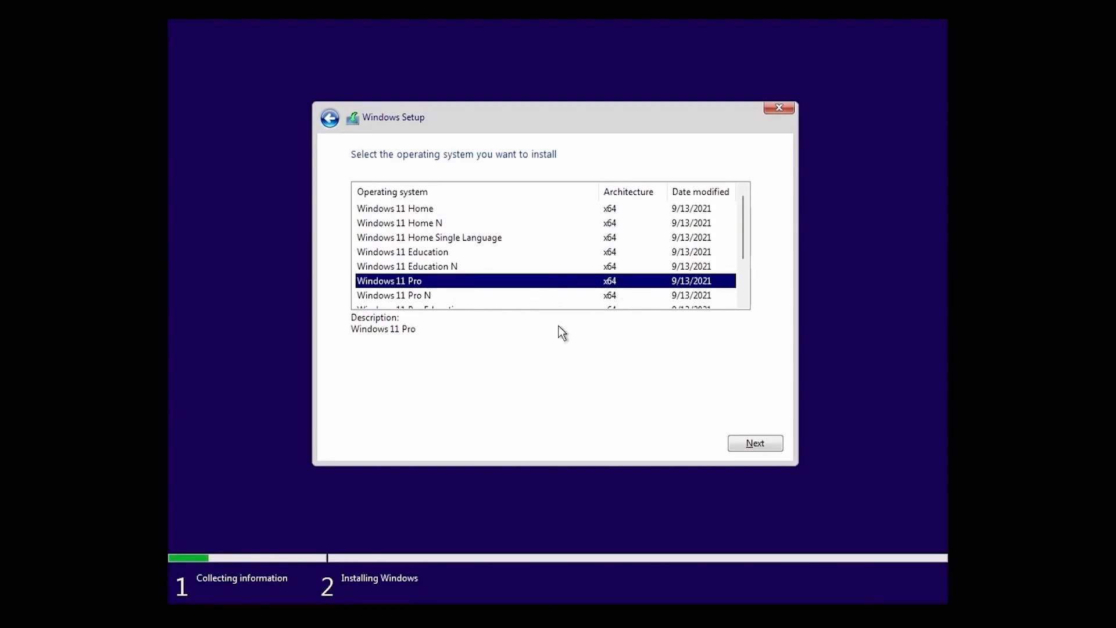
{"action": "left_click", "coordinate": [395, 208]}
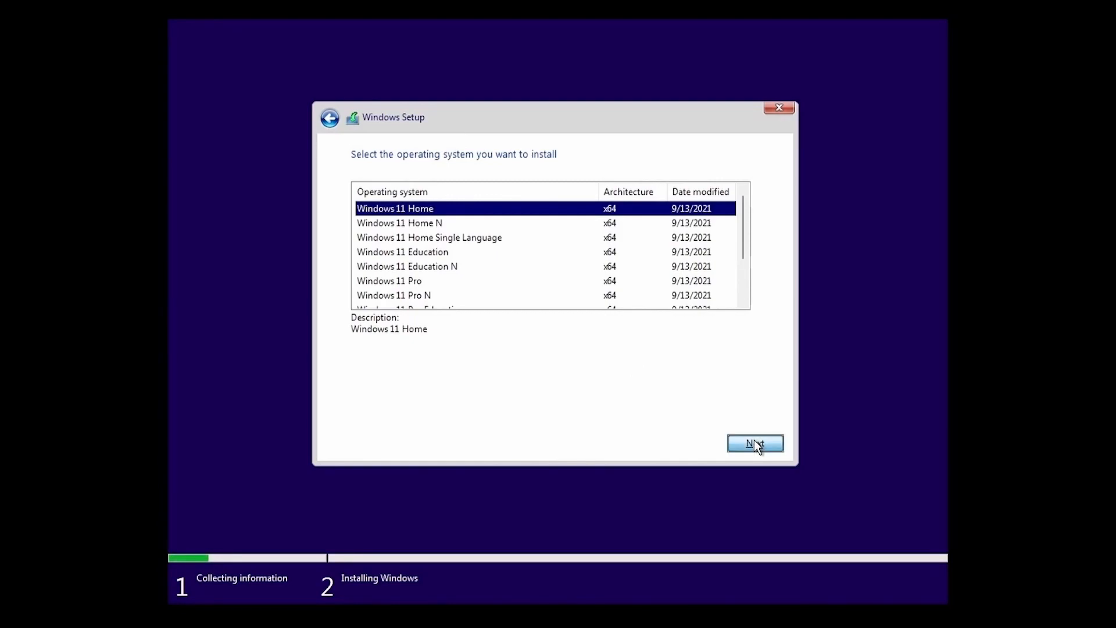
Confirm Windows 11 Home and accept the Microsoft Software License Terms.
{"action": "left_click", "coordinate": [755, 443]}
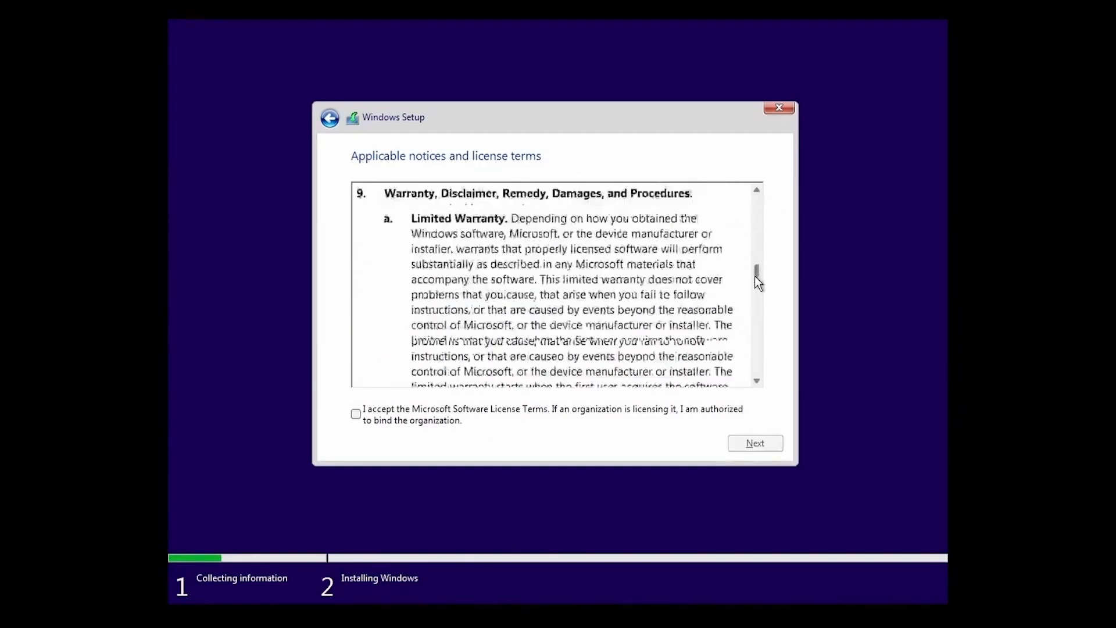
{"action": "left_click", "coordinate": [356, 415]}
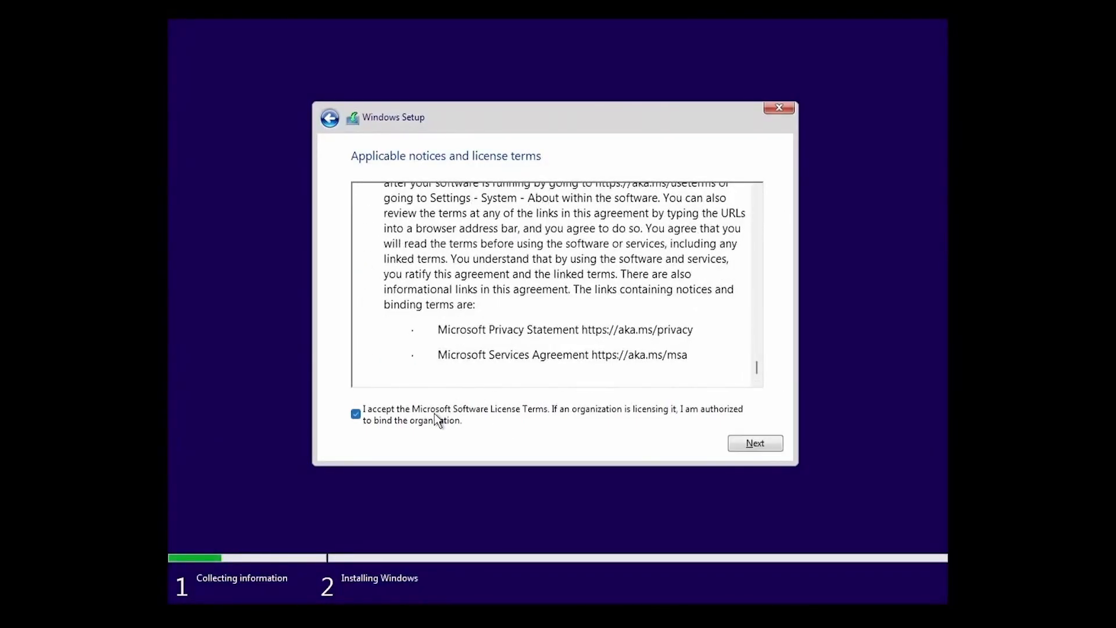
{"action": "left_click", "coordinate": [754, 443]}
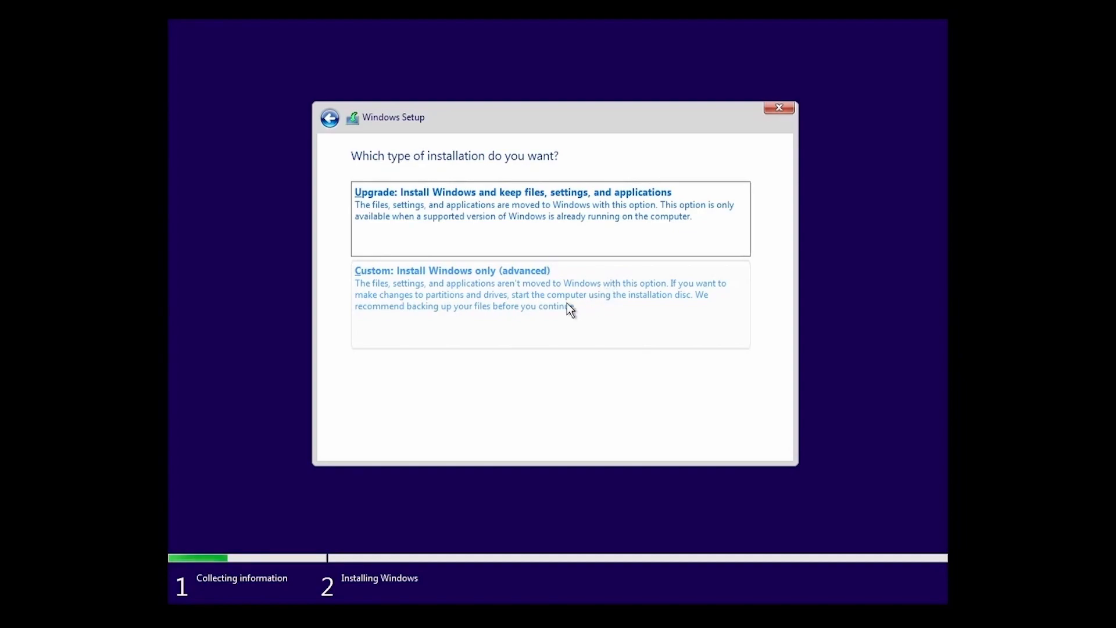
Choose 'Custom: Install Windows only (advanced)' to show Drive 0's 128 GB unallocated space.
{"action": "left_click", "coordinate": [452, 270]}
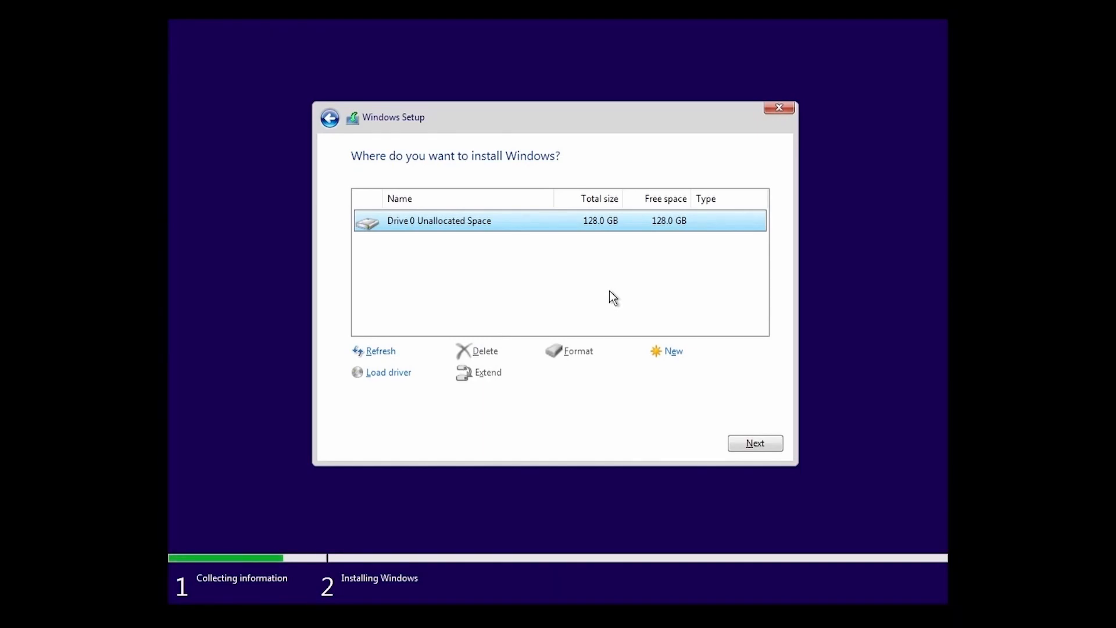
{"action": "mouse_move", "coordinate": [482, 277]}
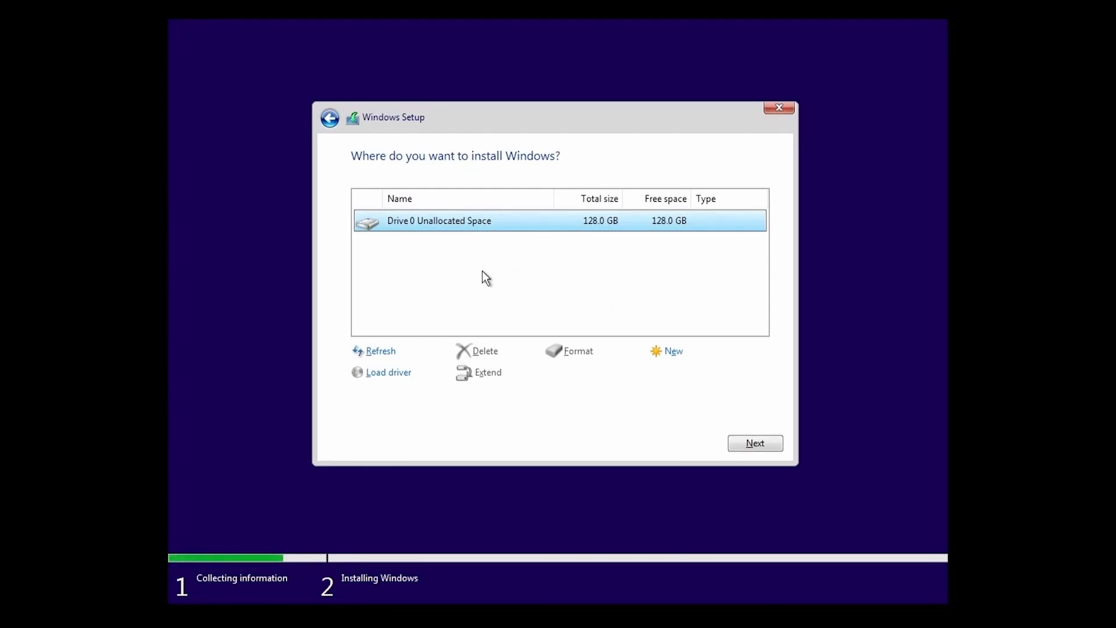
{"action": "mouse_move", "coordinate": [527, 301]}
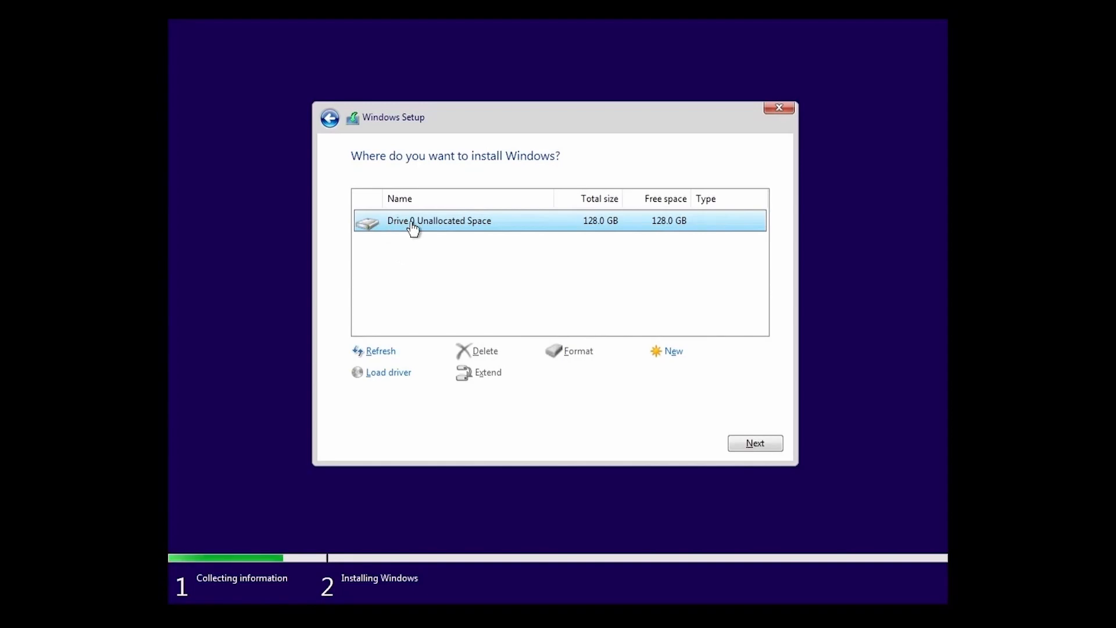
{"action": "mouse_move", "coordinate": [478, 290]}
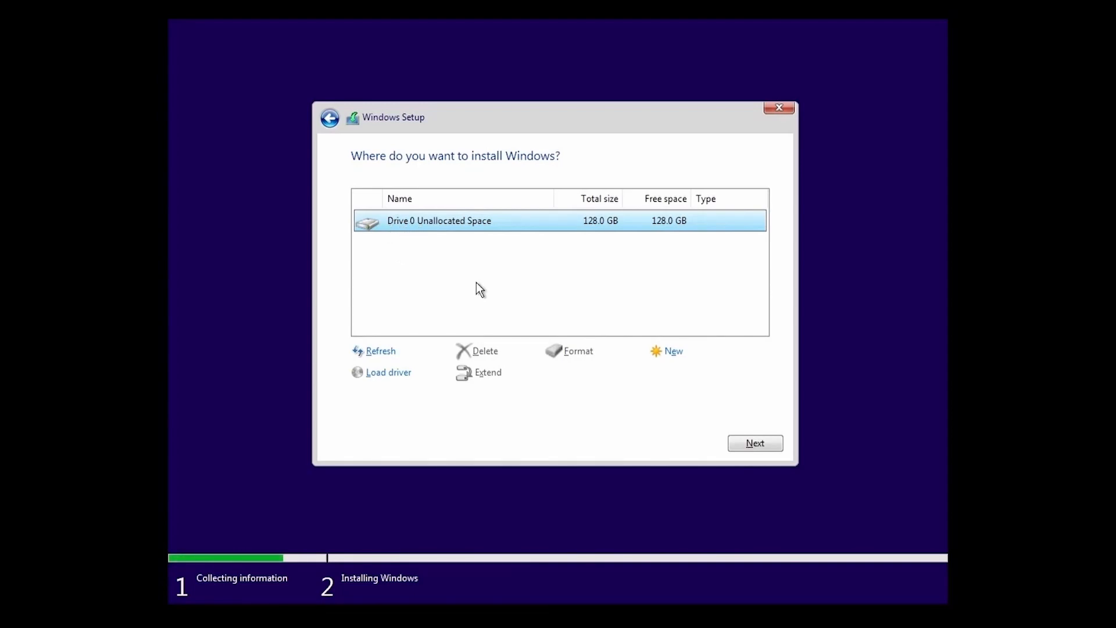
{"action": "mouse_move", "coordinate": [555, 268]}
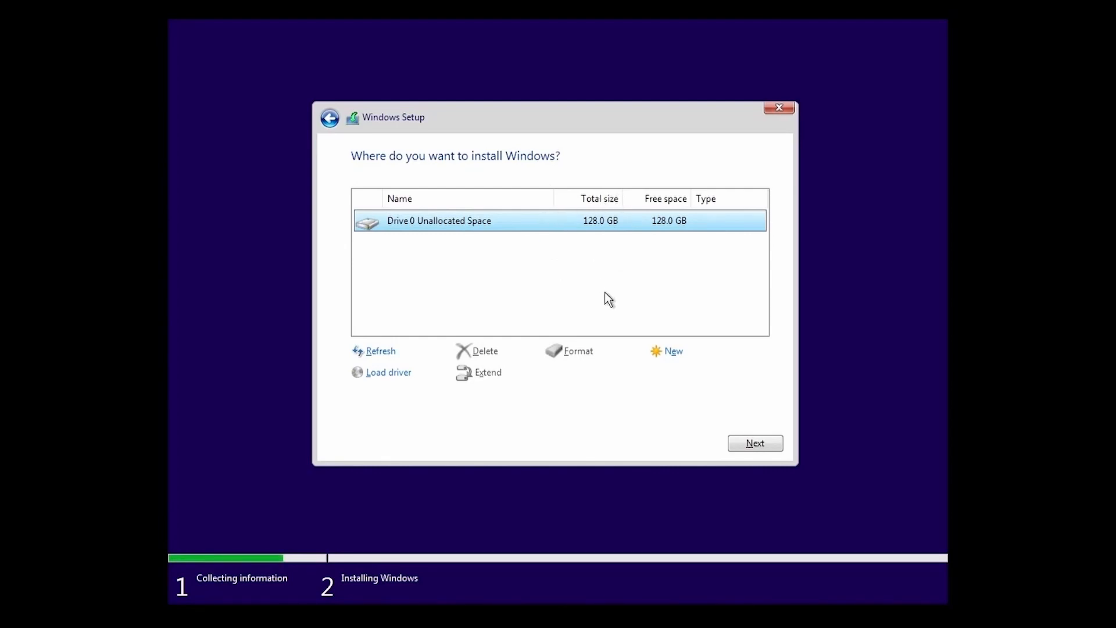
{"action": "mouse_move", "coordinate": [605, 295]}
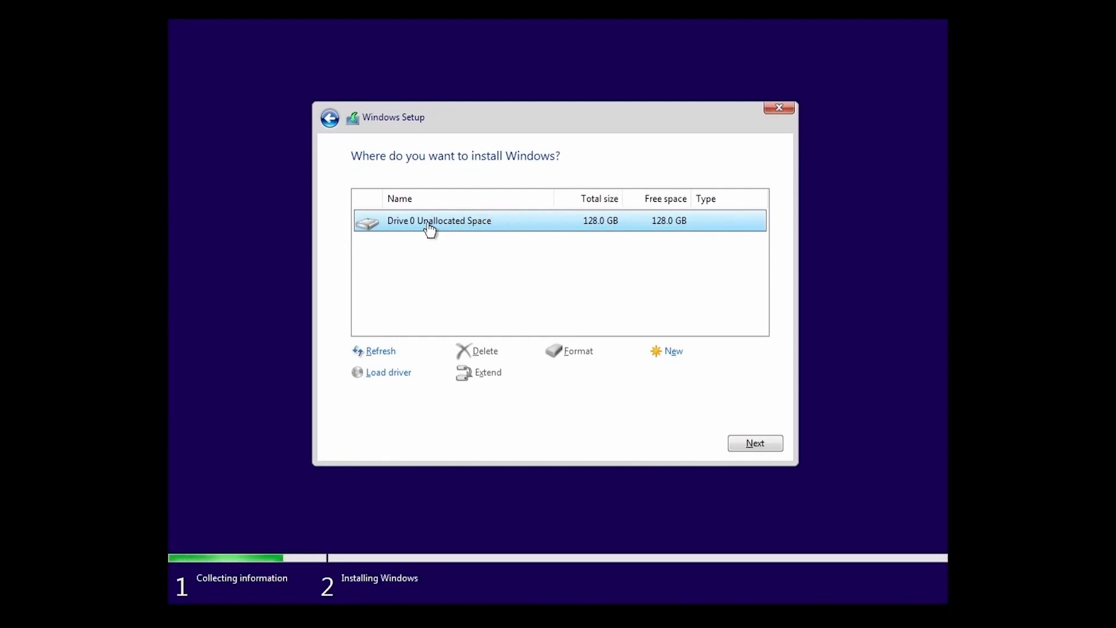
{"action": "mouse_move", "coordinate": [537, 320]}
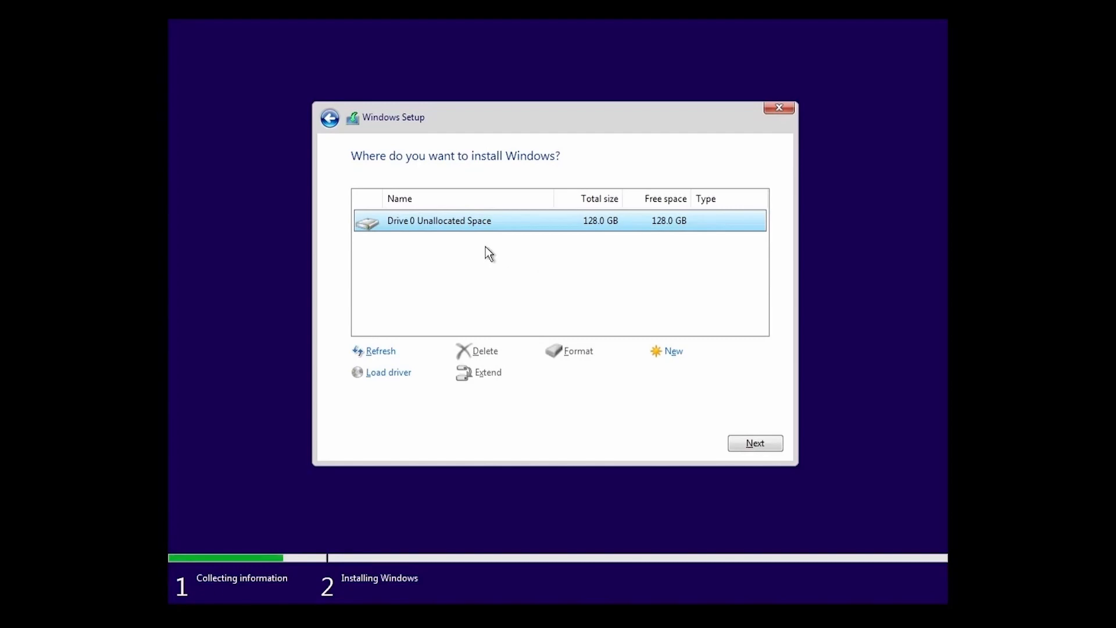
{"action": "mouse_move", "coordinate": [483, 245]}
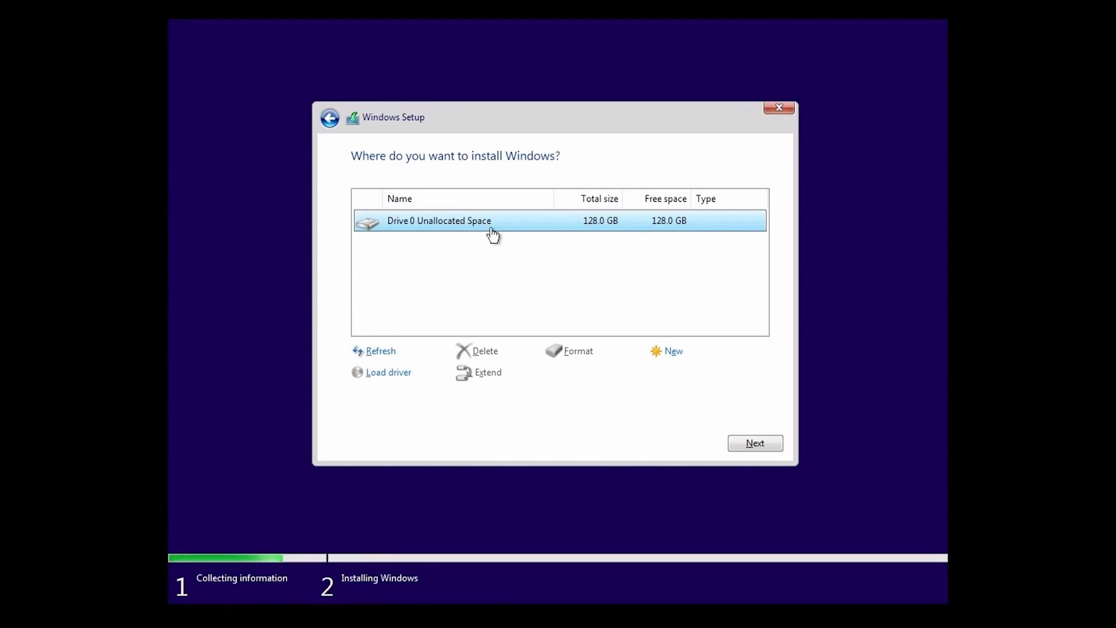
{"action": "mouse_move", "coordinate": [605, 242]}
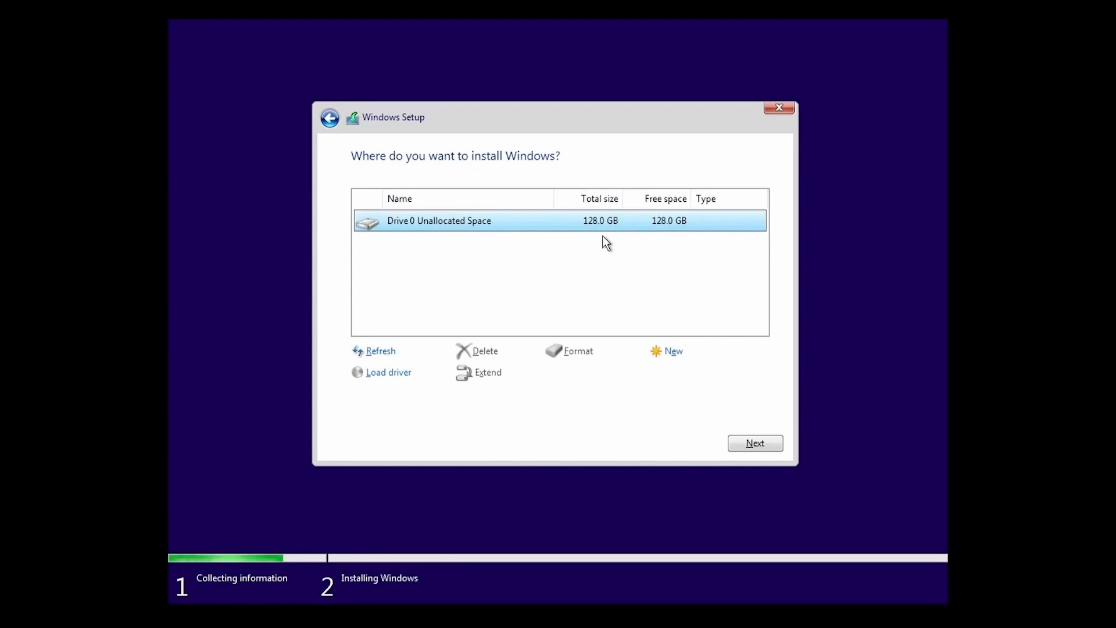
{"action": "mouse_move", "coordinate": [649, 269]}
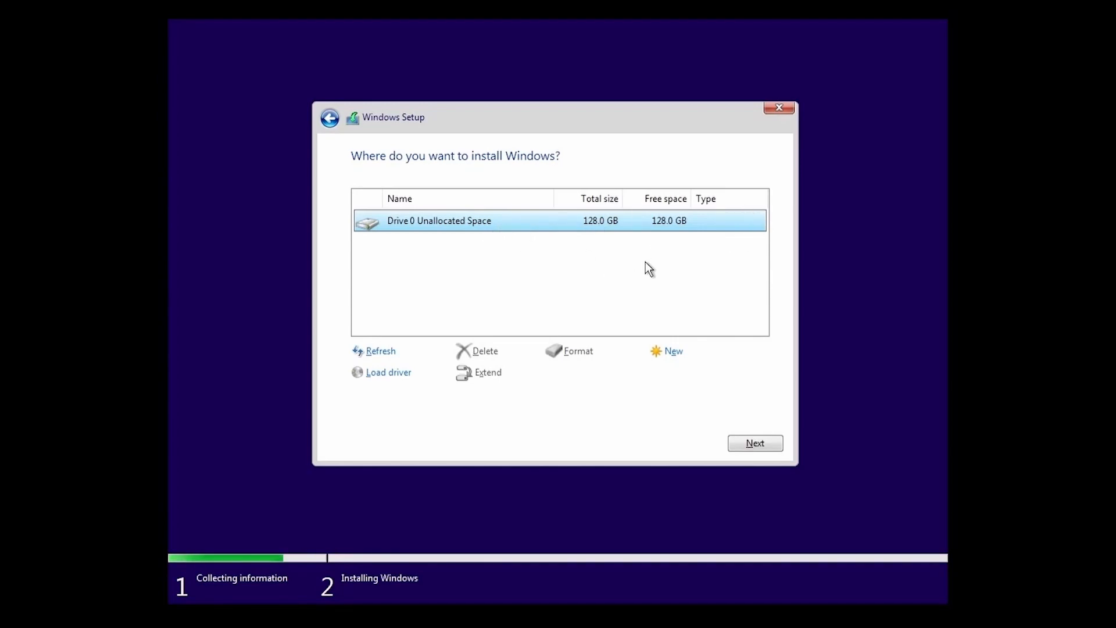
{"action": "mouse_move", "coordinate": [503, 259]}
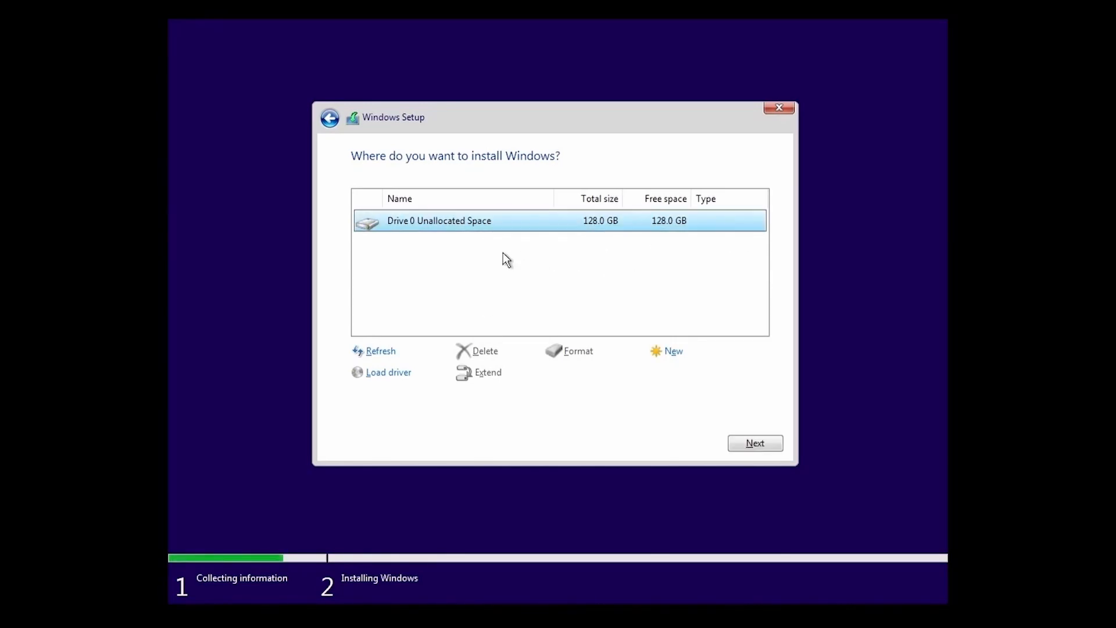
{"action": "mouse_move", "coordinate": [479, 333]}
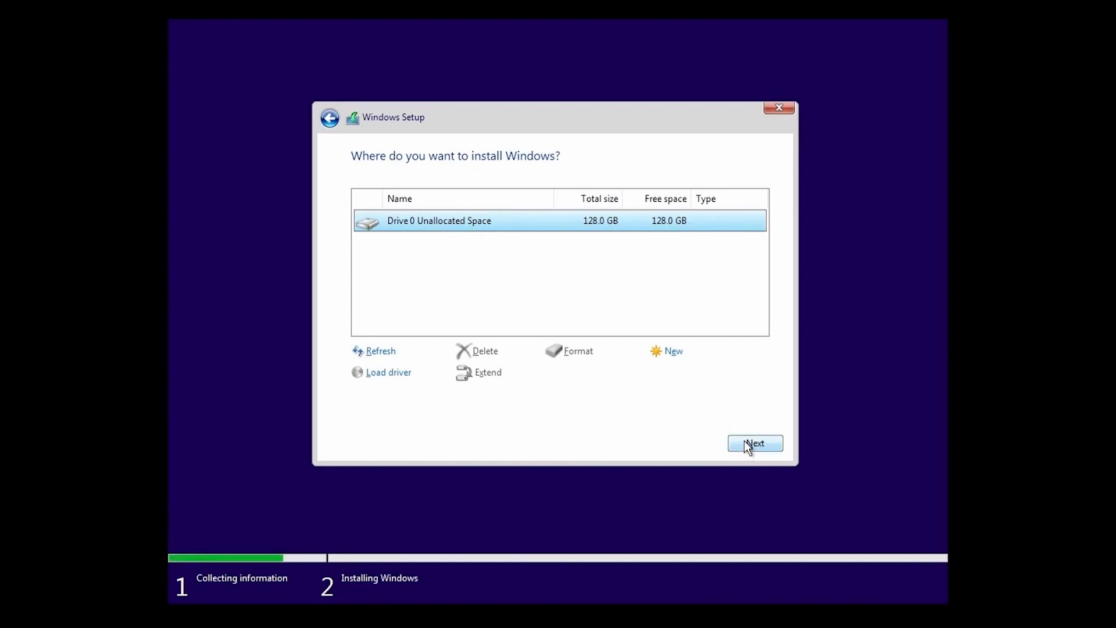
{"action": "left_click", "coordinate": [754, 443]}
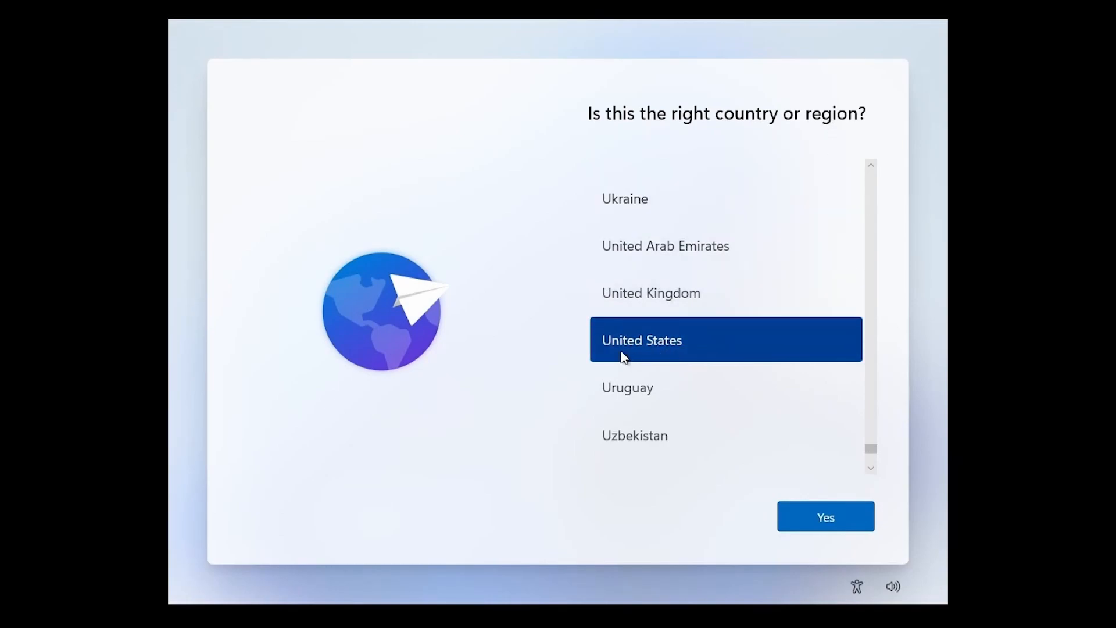
Accept United States as region and US as keyboard, skipping a second layout.
{"action": "left_click", "coordinate": [825, 517]}
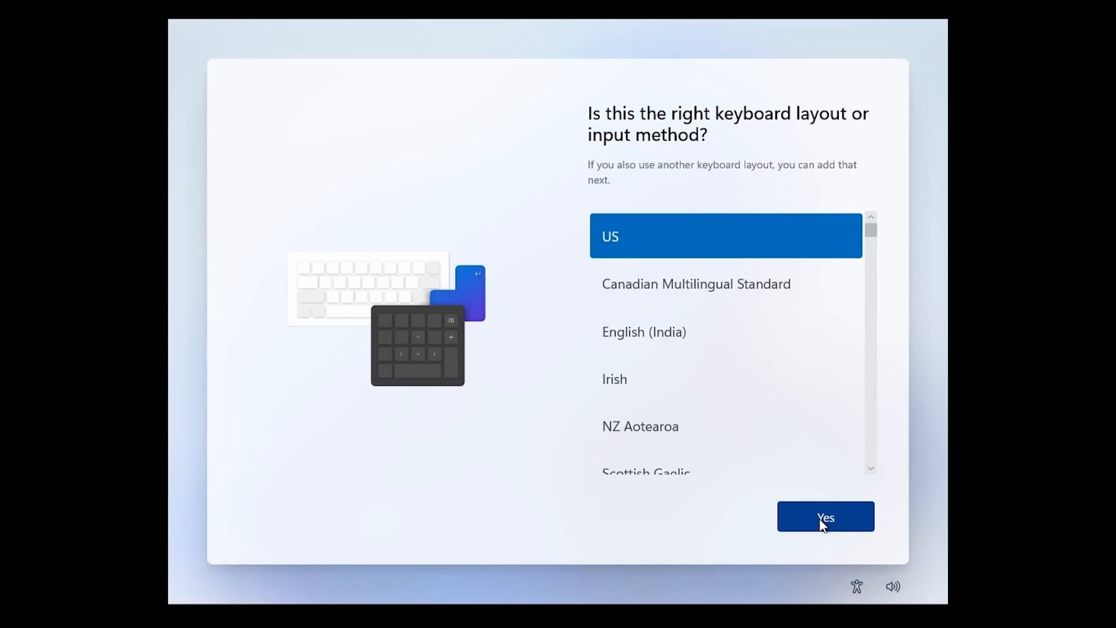
{"action": "left_click", "coordinate": [825, 516]}
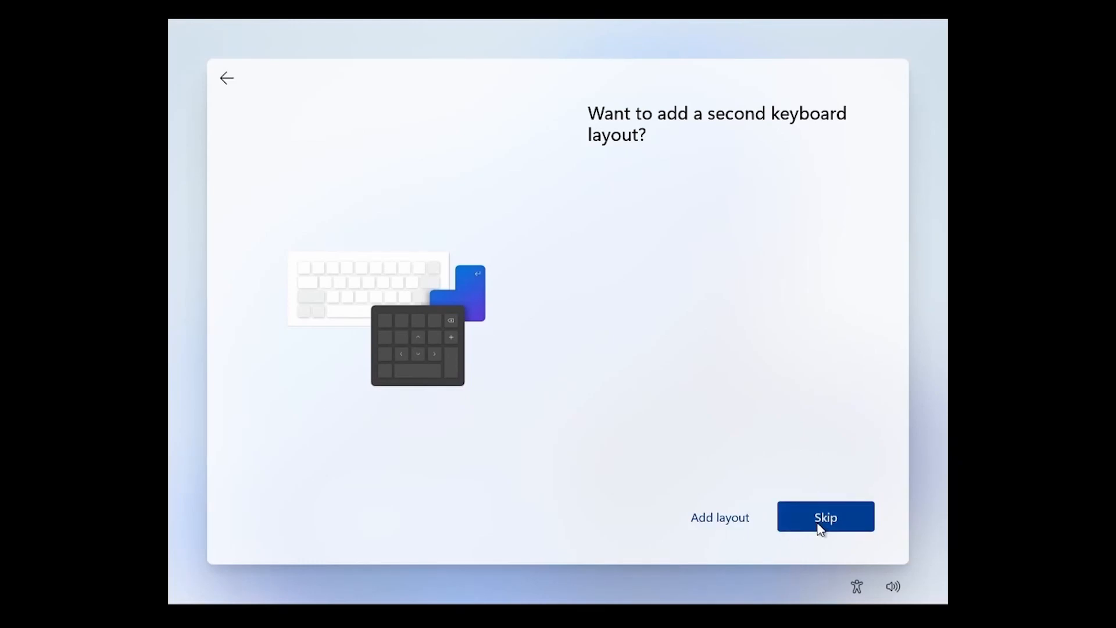
{"action": "left_click", "coordinate": [825, 517]}
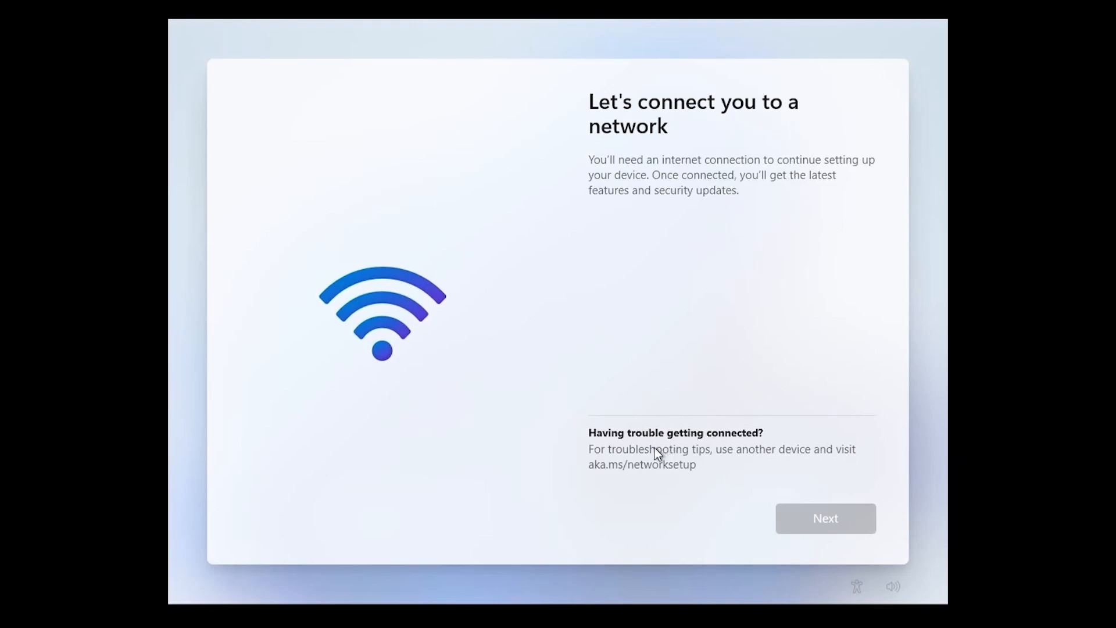
{"action": "mouse_move", "coordinate": [835, 256]}
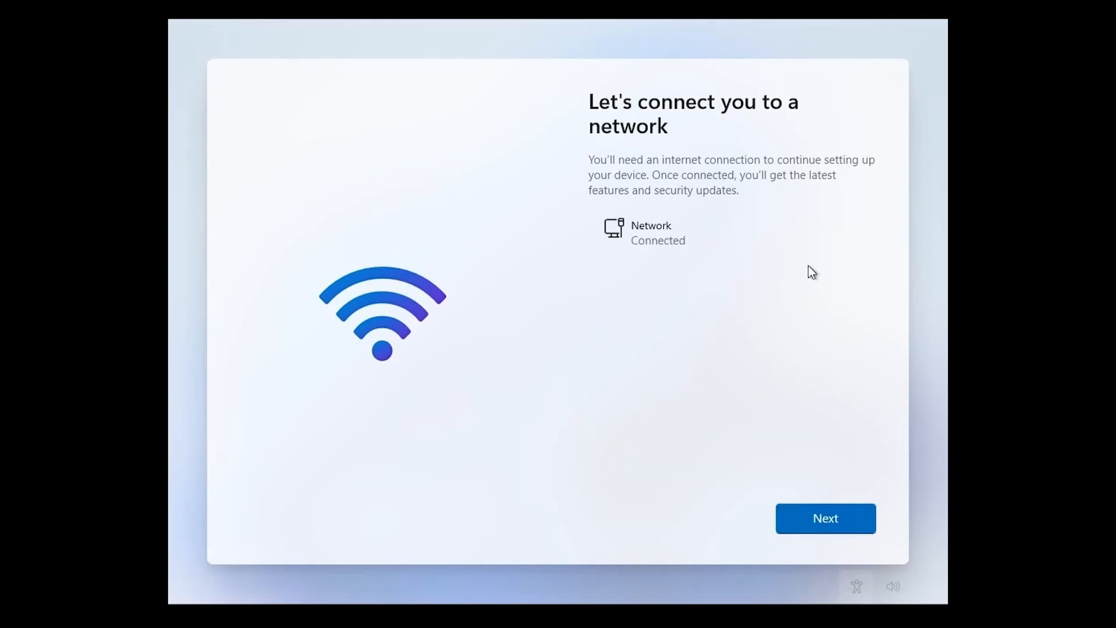
{"action": "mouse_move", "coordinate": [595, 349]}
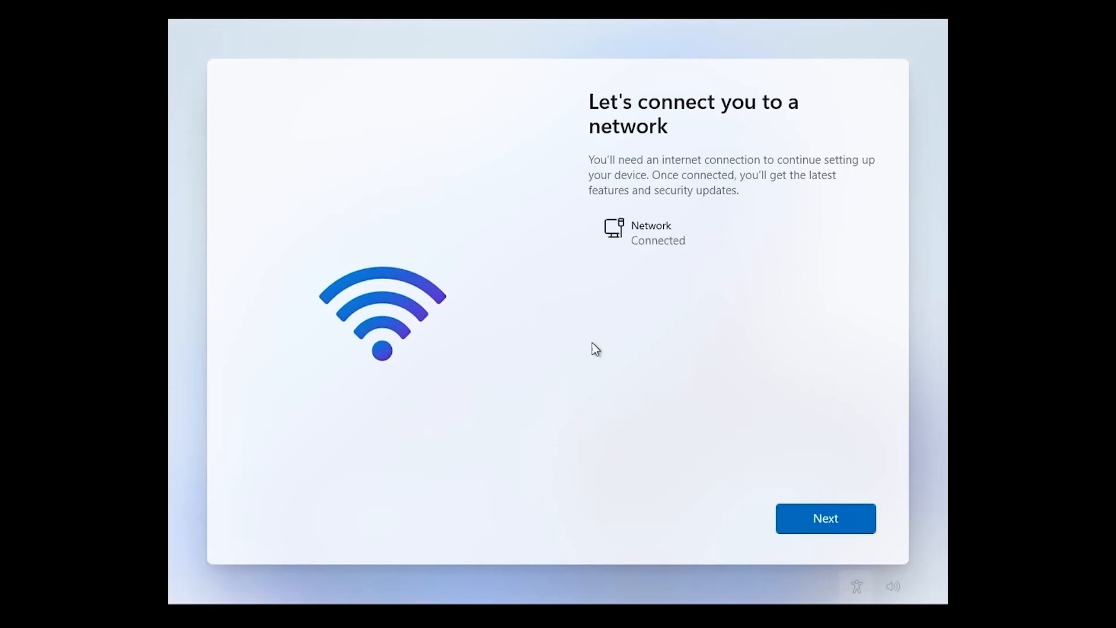
{"action": "mouse_move", "coordinate": [657, 329]}
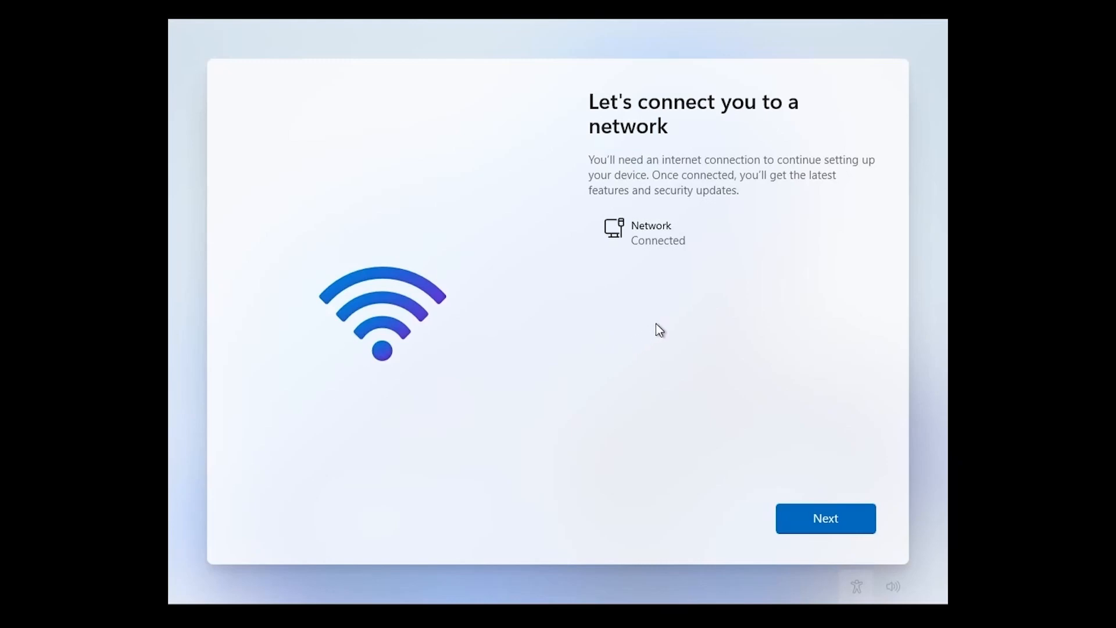
{"action": "mouse_move", "coordinate": [672, 331]}
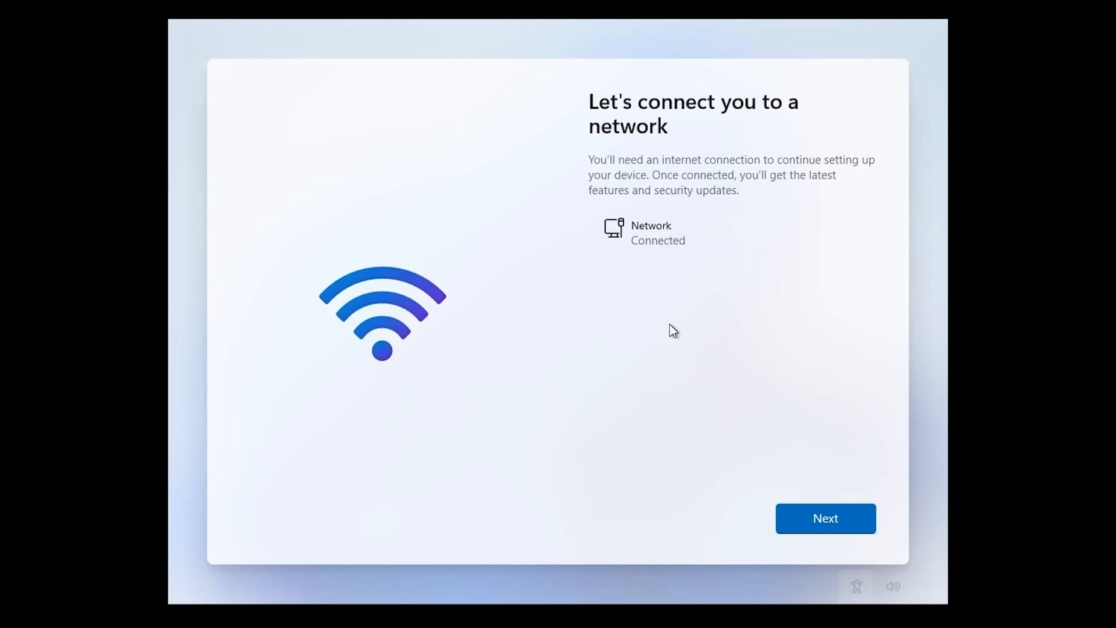
{"action": "mouse_move", "coordinate": [610, 256]}
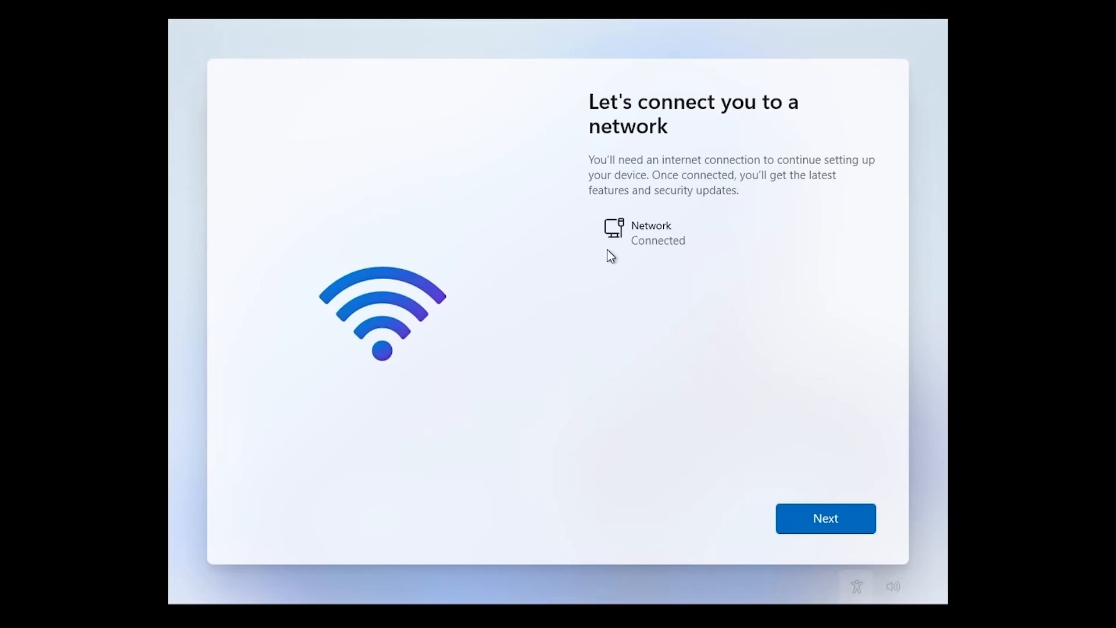
{"action": "mouse_move", "coordinate": [644, 221]}
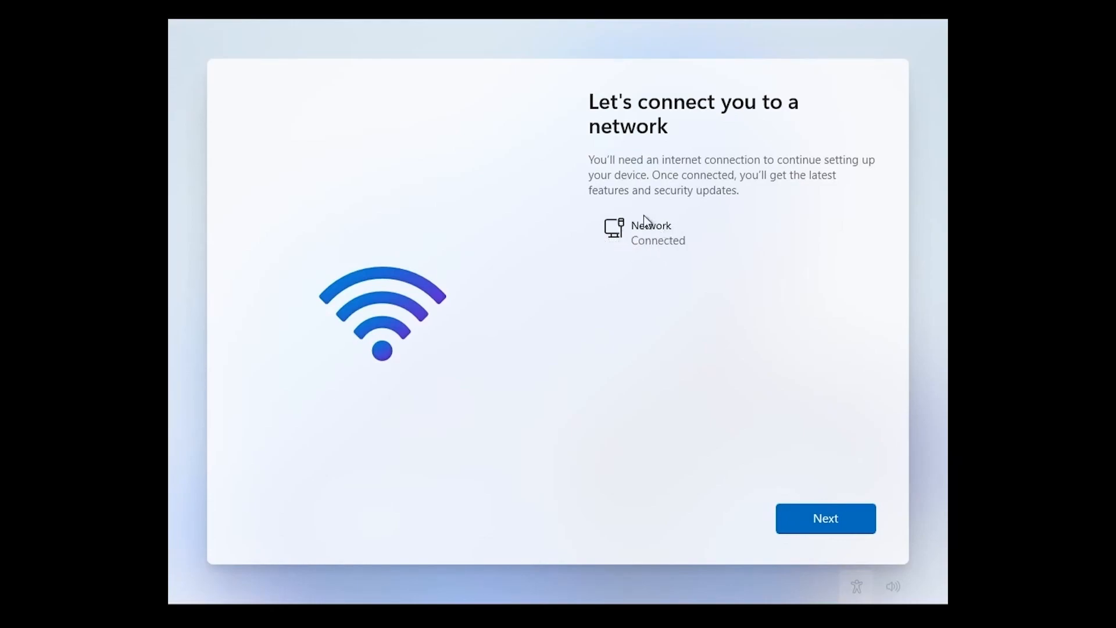
{"action": "mouse_move", "coordinate": [714, 250]}
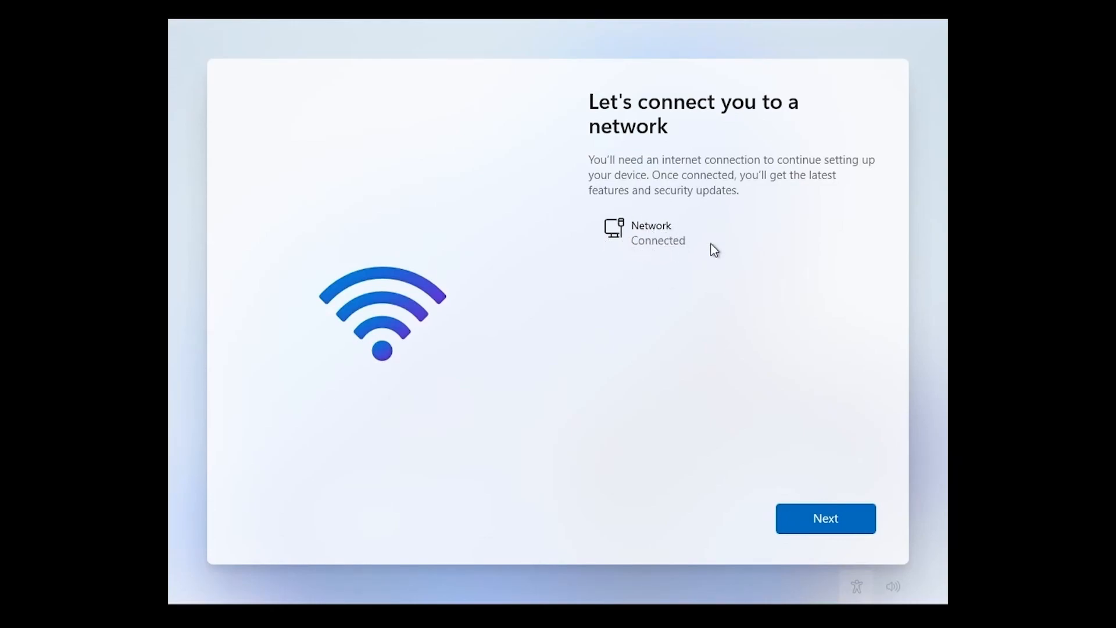
Continue past the connected wired network to the 'Name your device' screen.
{"action": "left_click", "coordinate": [825, 517]}
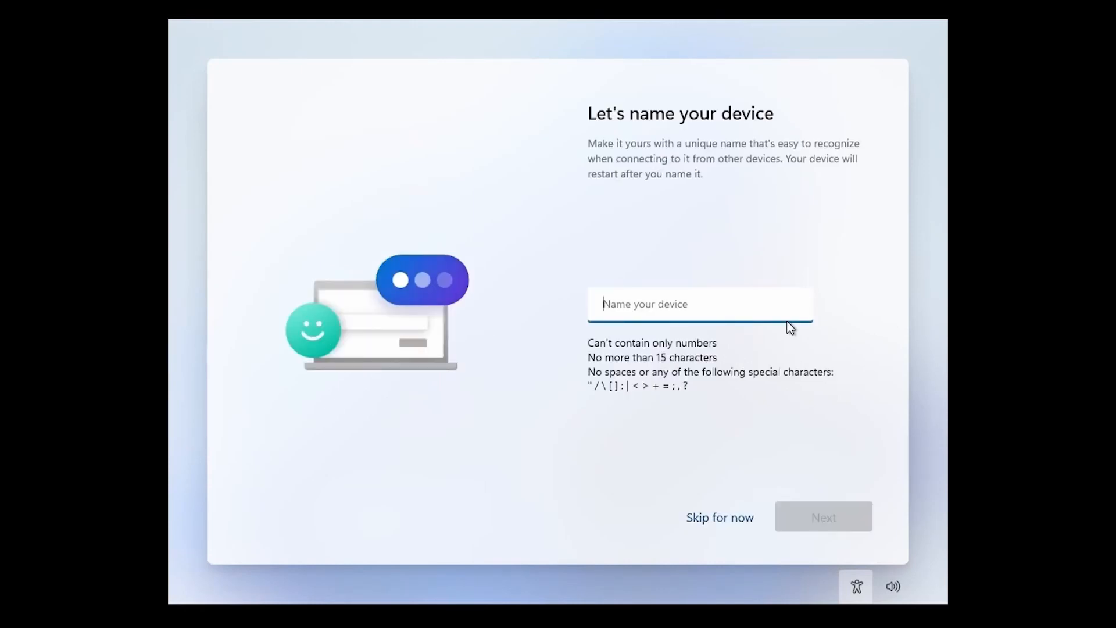
Name the device 'savvynik' and continue to Microsoft account sign-in.
{"action": "type", "text": "savvyni"}
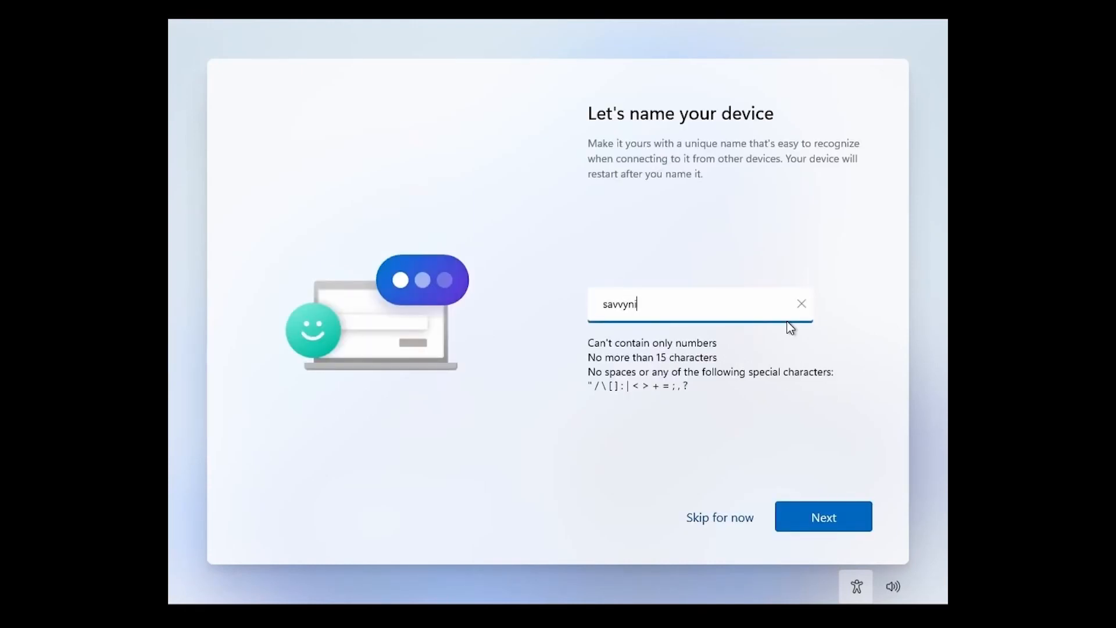
{"action": "type", "text": "k"}
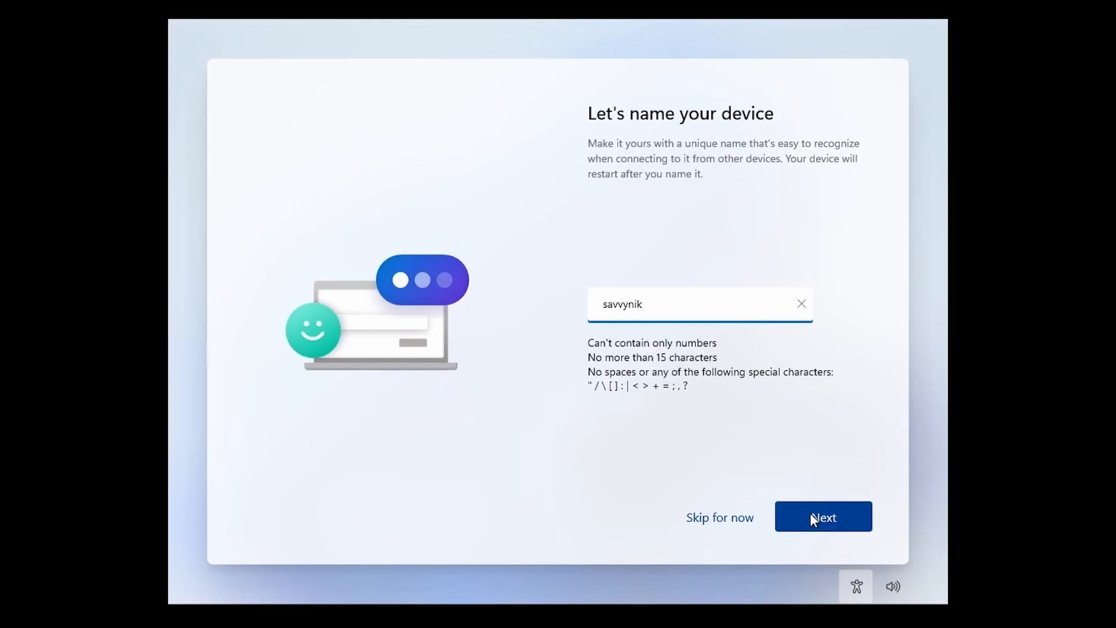
{"action": "left_click", "coordinate": [822, 517]}
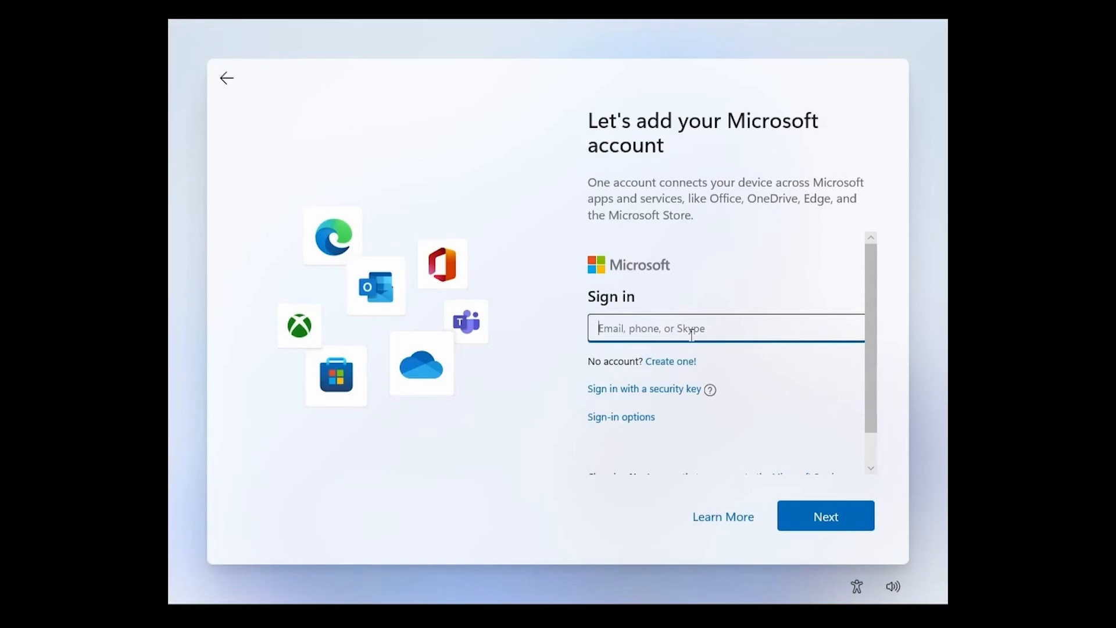
Try continuing with an empty sign-in field, triggering the valid-email error.
{"action": "left_click", "coordinate": [725, 327]}
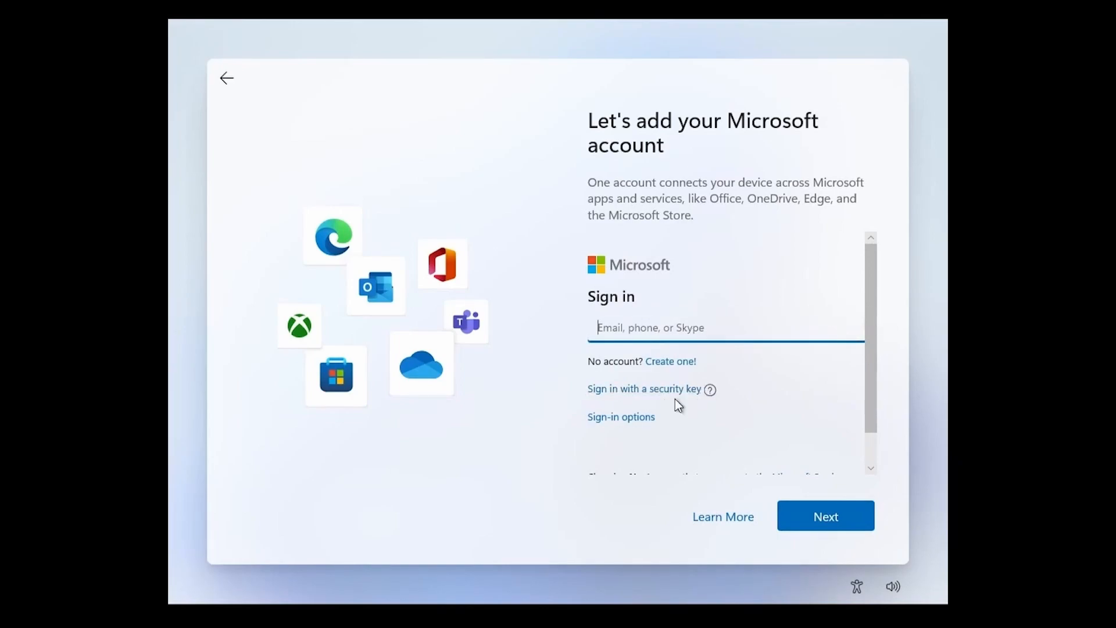
{"action": "left_click", "coordinate": [620, 416]}
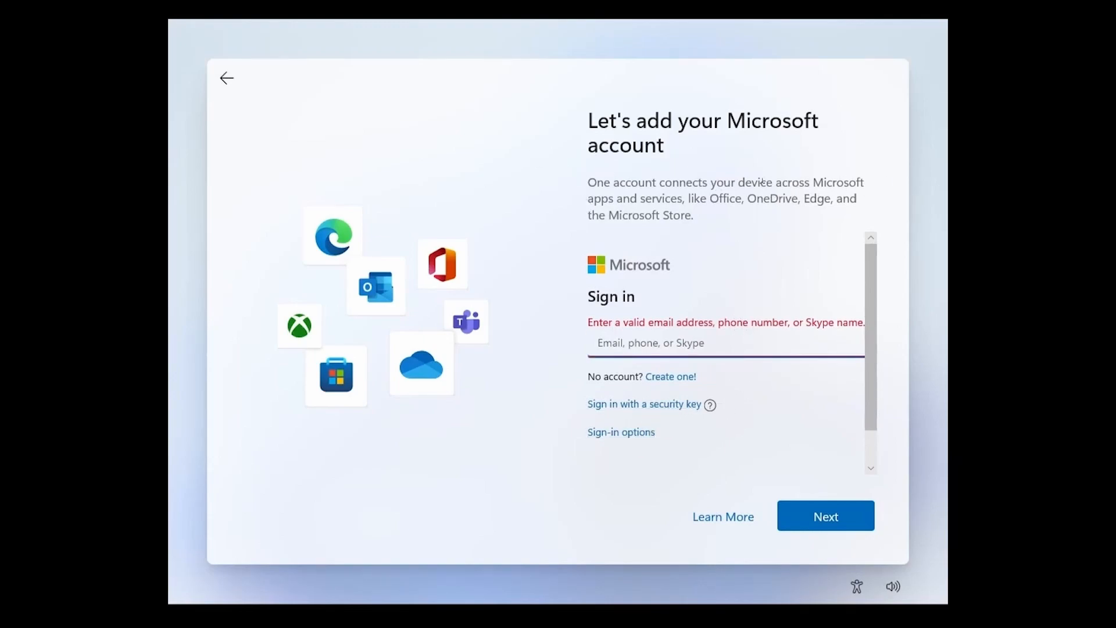
{"action": "mouse_move", "coordinate": [363, 161]}
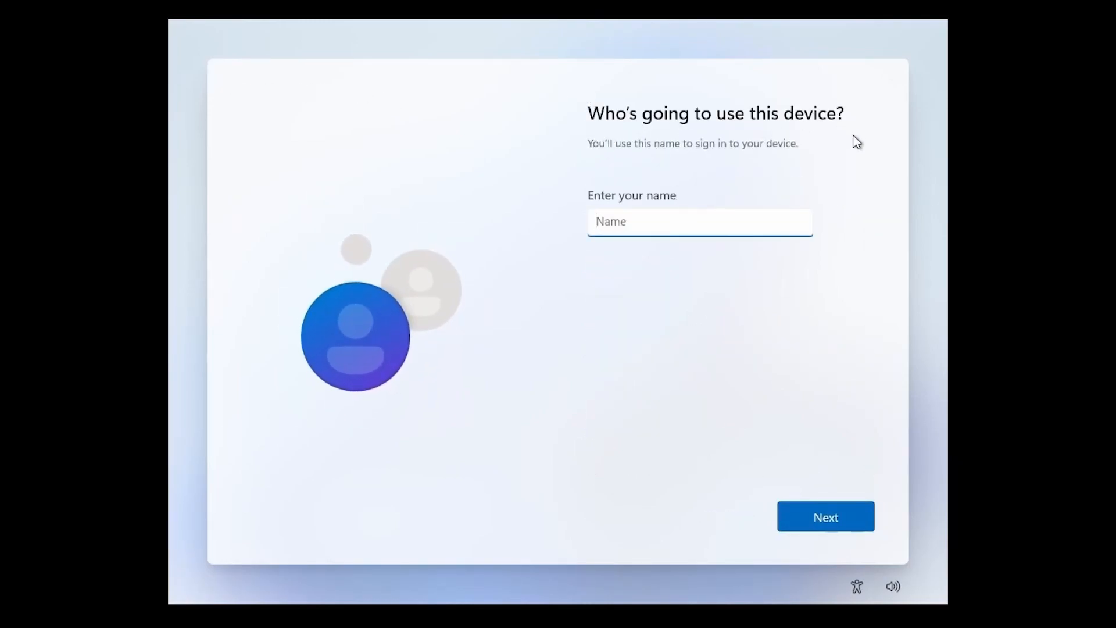
Enter user name 'savvynik', then correct it after it's rejected as matching the PC name.
{"action": "type", "text": "s"}
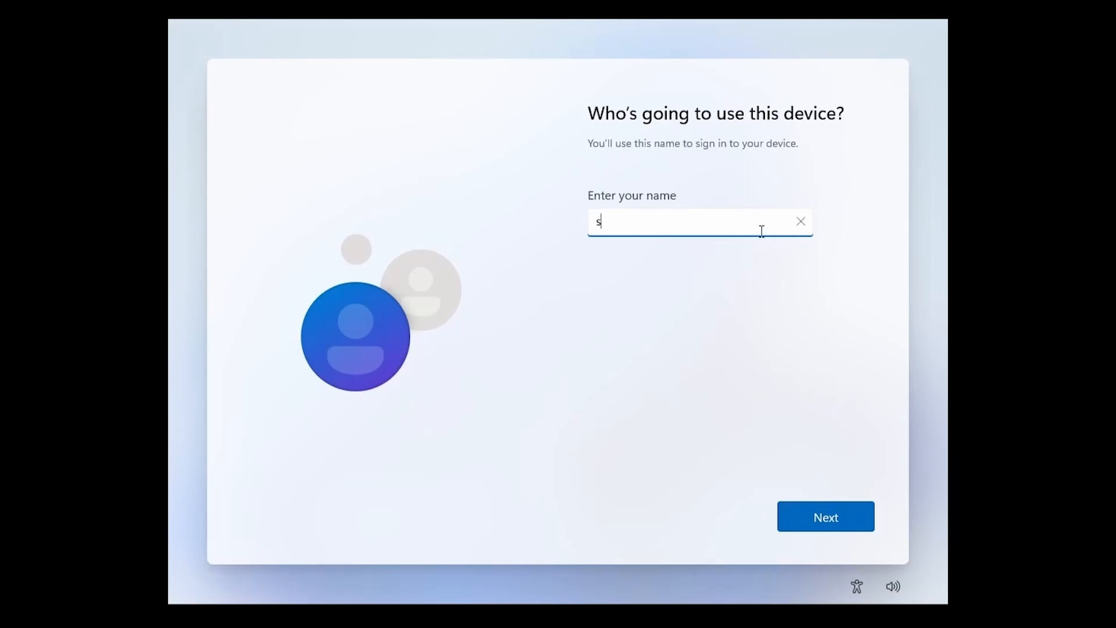
{"action": "type", "text": "avvynik"}
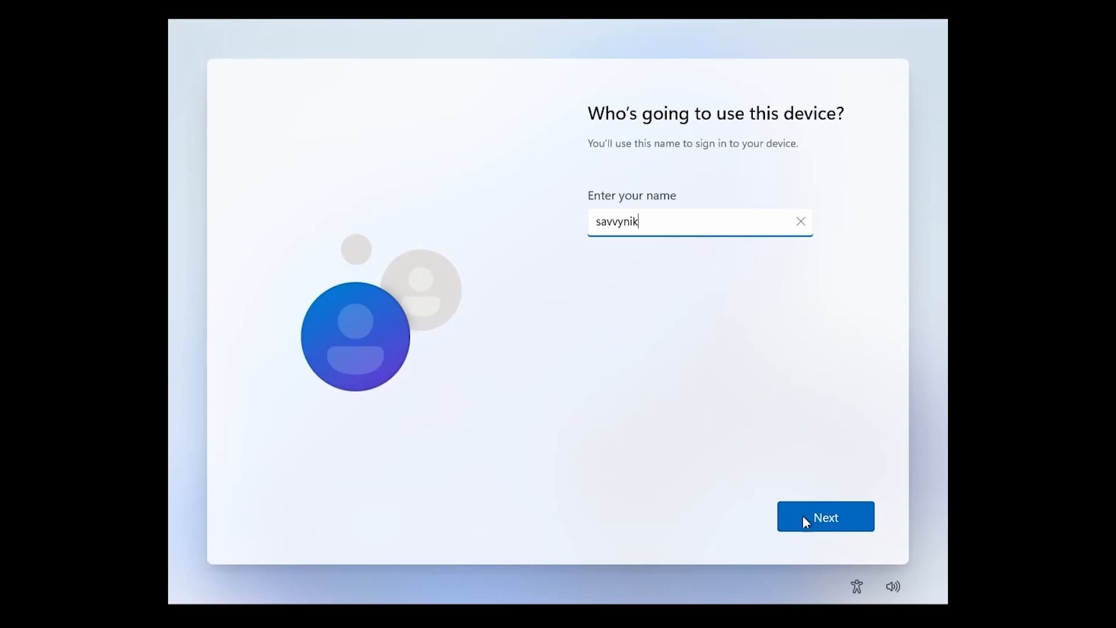
{"action": "left_click", "coordinate": [825, 517]}
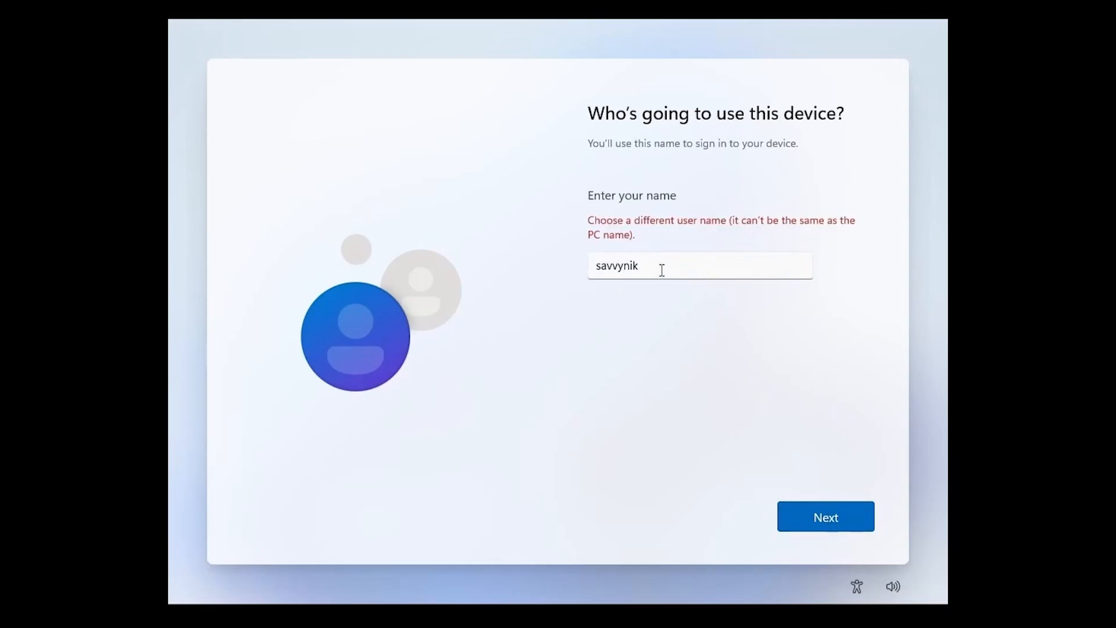
{"action": "left_click", "coordinate": [699, 265]}
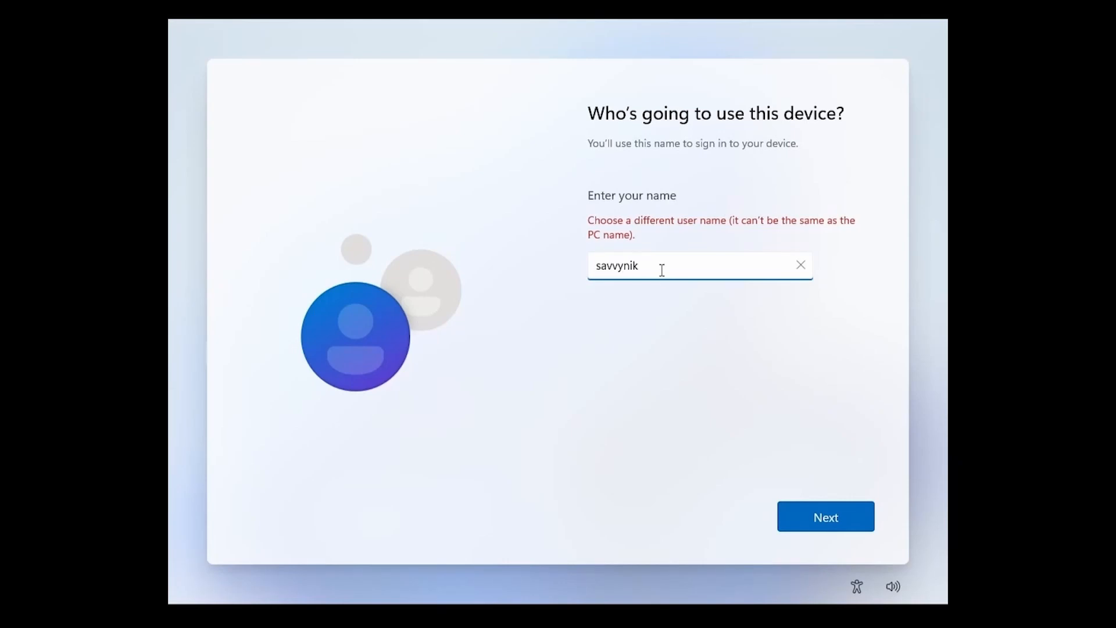
{"action": "mouse_move", "coordinate": [805, 366]}
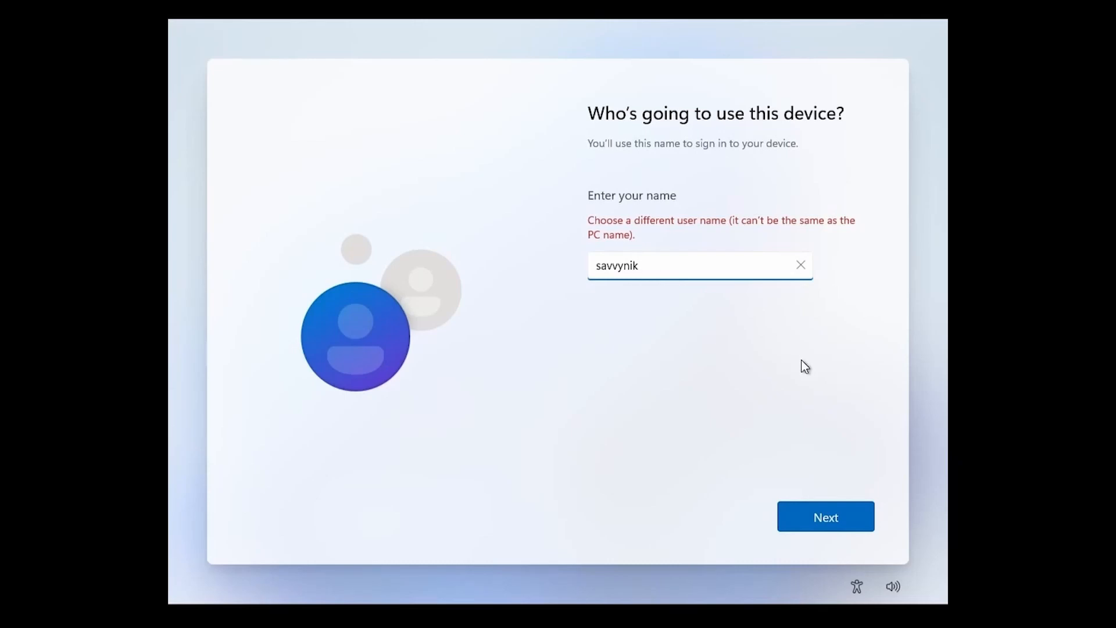
{"action": "left_click", "coordinate": [824, 517]}
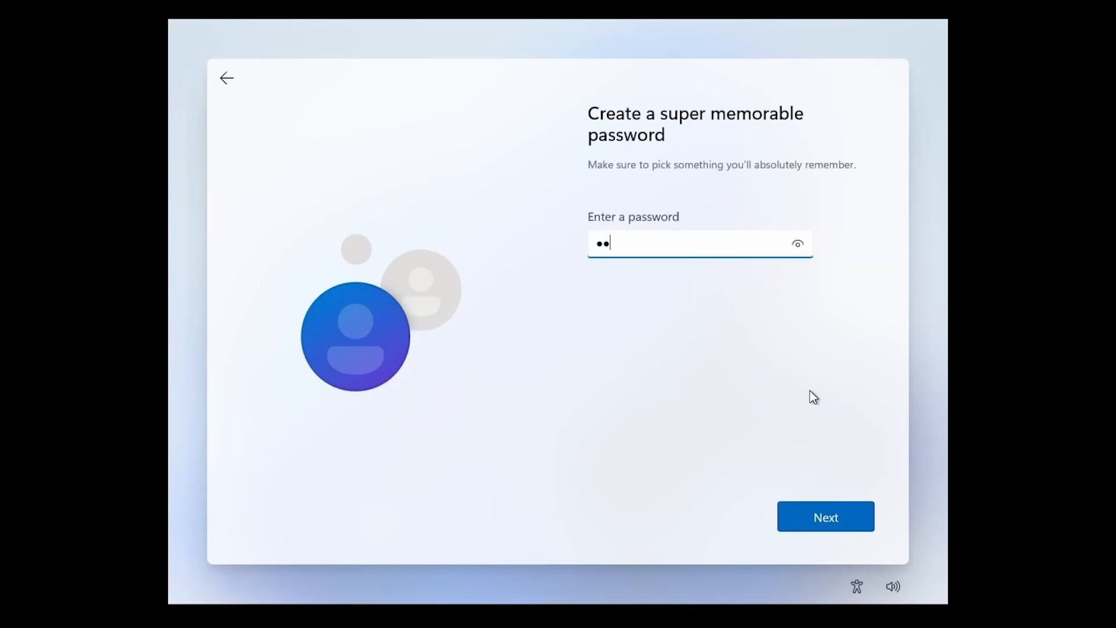
Set and confirm the password, then answer security questions including the first pet's name.
{"action": "left_click", "coordinate": [825, 517]}
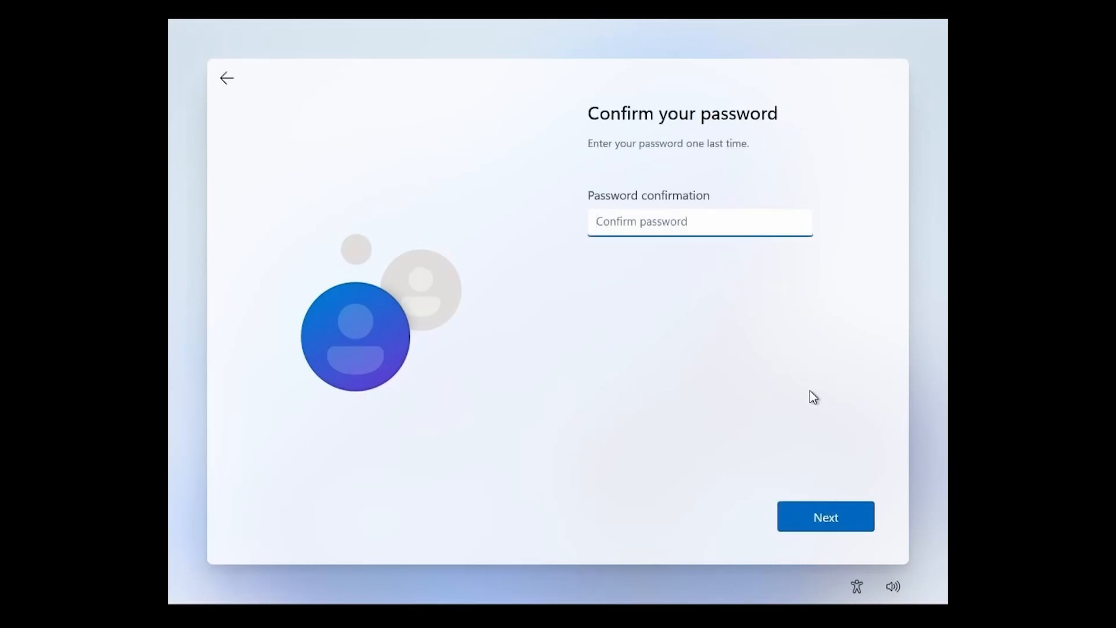
{"action": "left_click", "coordinate": [825, 516]}
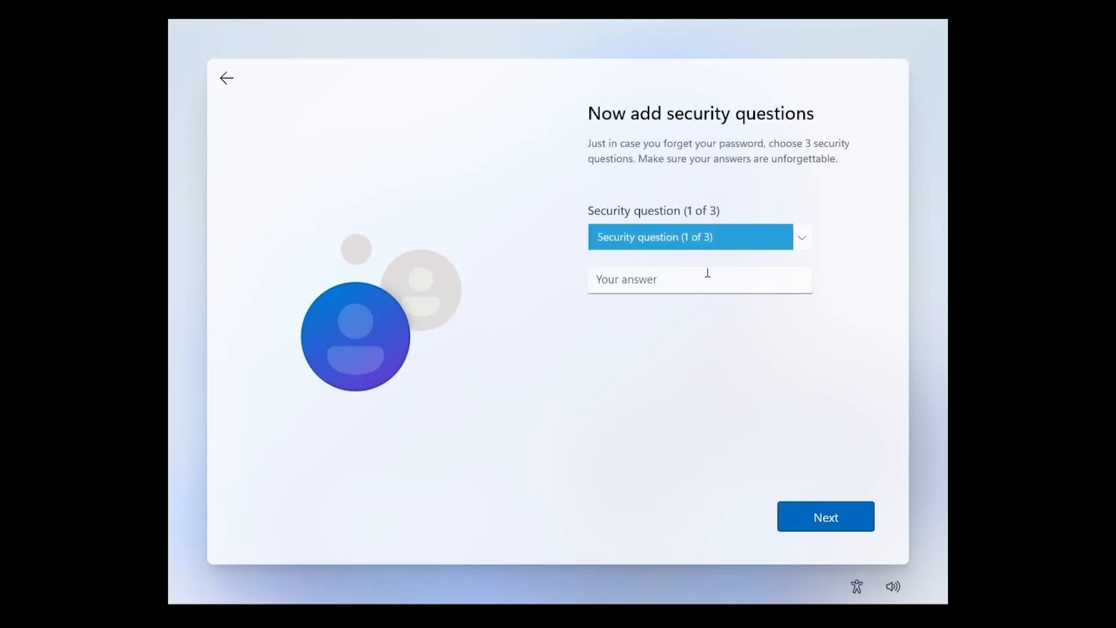
{"action": "left_click", "coordinate": [700, 236]}
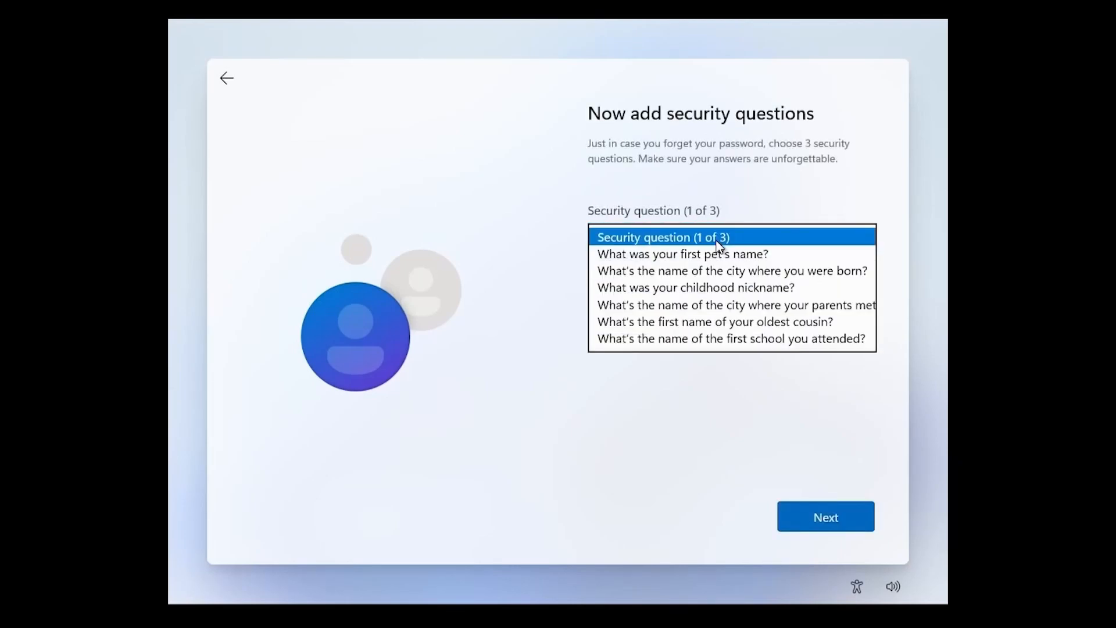
{"action": "left_click", "coordinate": [681, 253]}
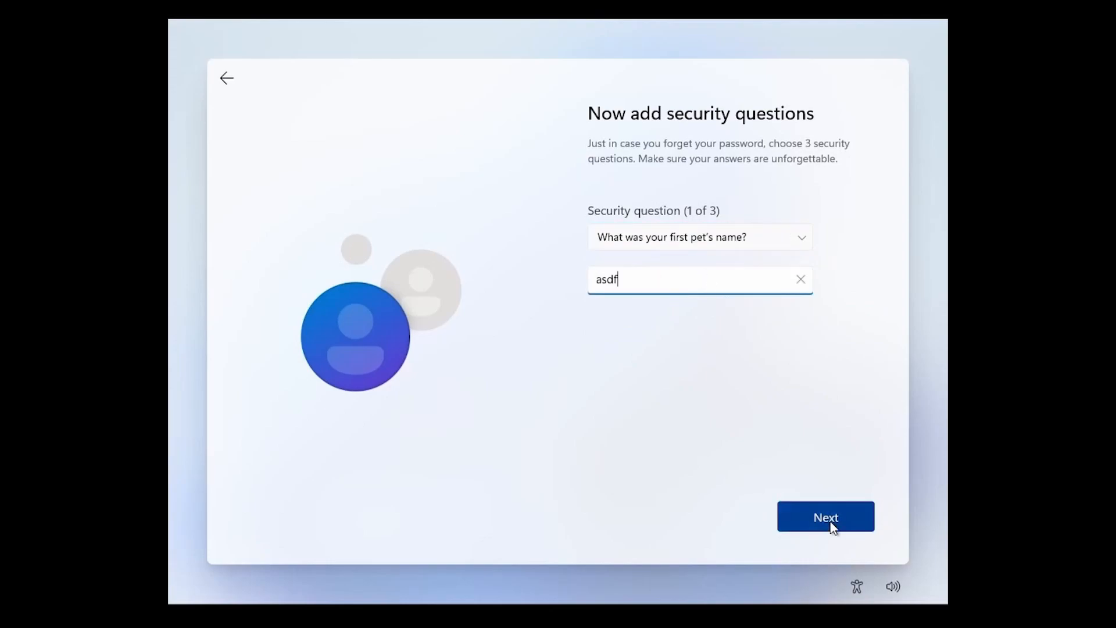
{"action": "left_click", "coordinate": [825, 517]}
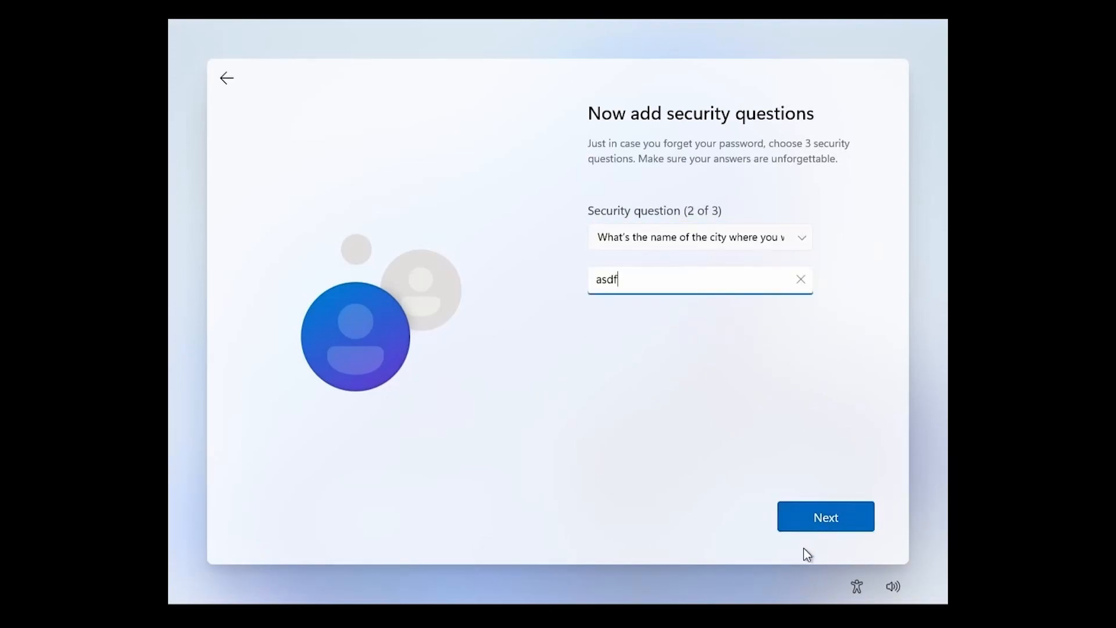
{"action": "left_click", "coordinate": [825, 517]}
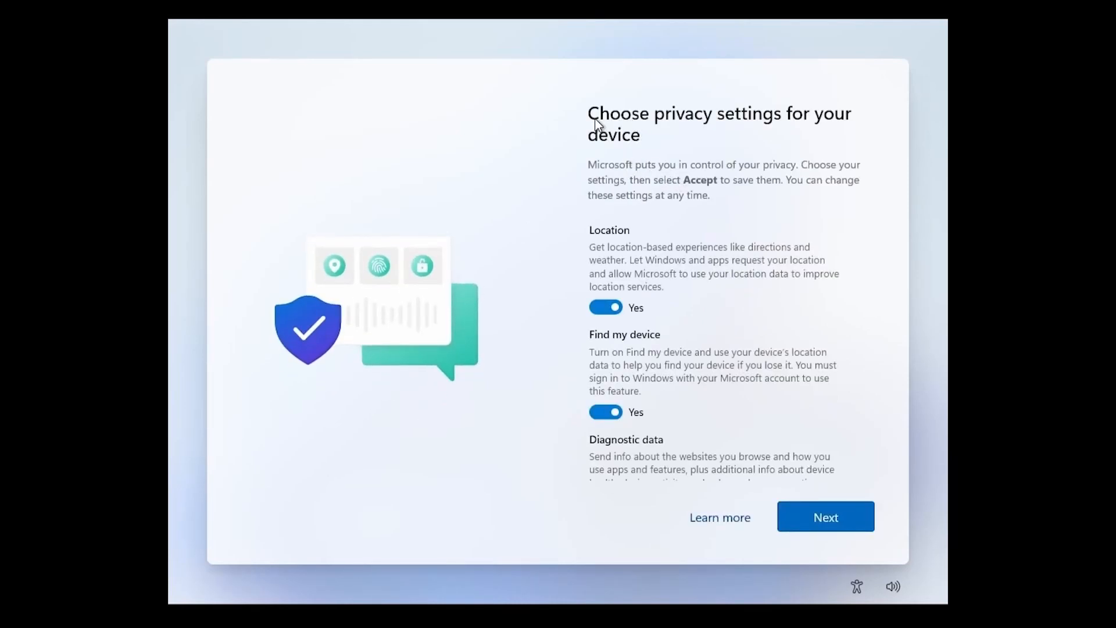
Scroll past the privacy toggles set to No and accept them to reach the desktop.
{"action": "scroll", "scroll_direction": "down", "scroll_amount": 3}
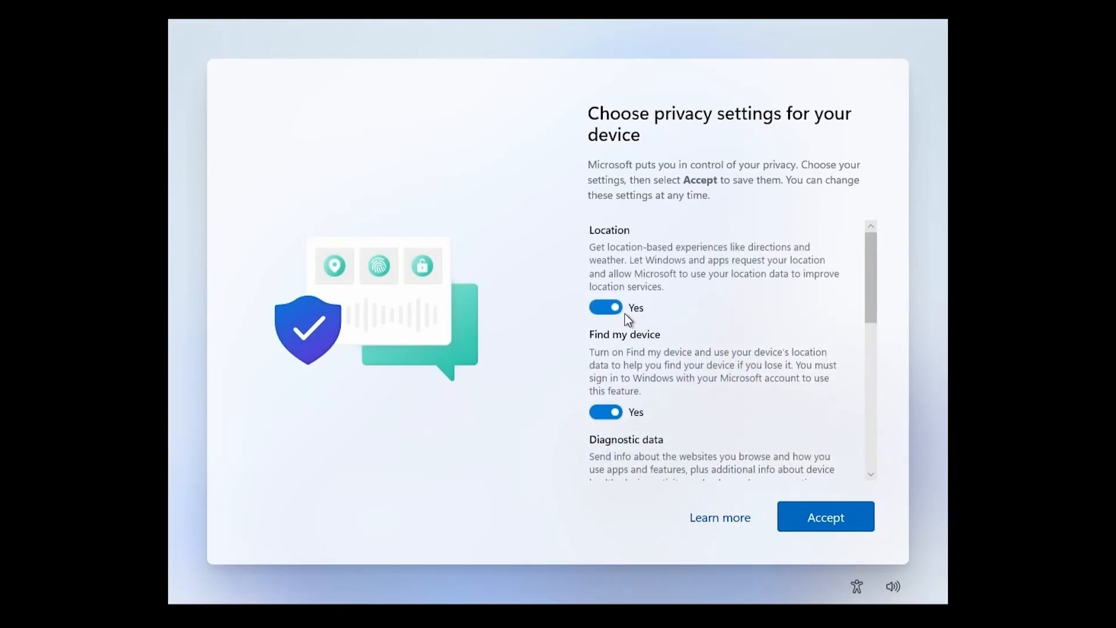
{"action": "scroll", "scroll_direction": "down", "scroll_amount": 3}
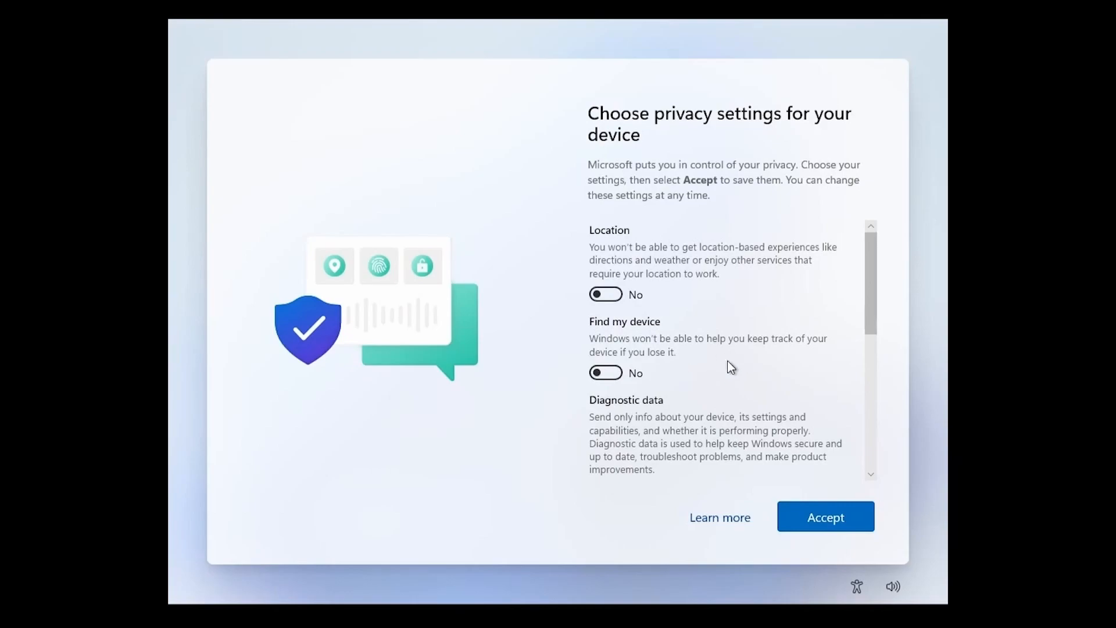
{"action": "mouse_move", "coordinate": [833, 286]}
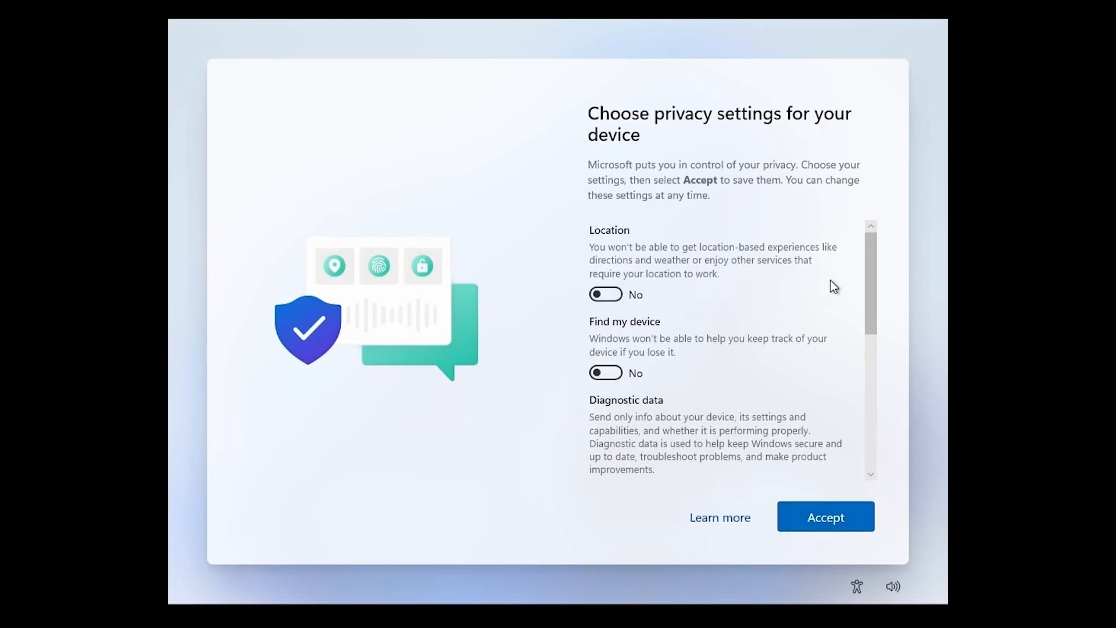
{"action": "scroll", "scroll_direction": "down", "scroll_amount": 3}
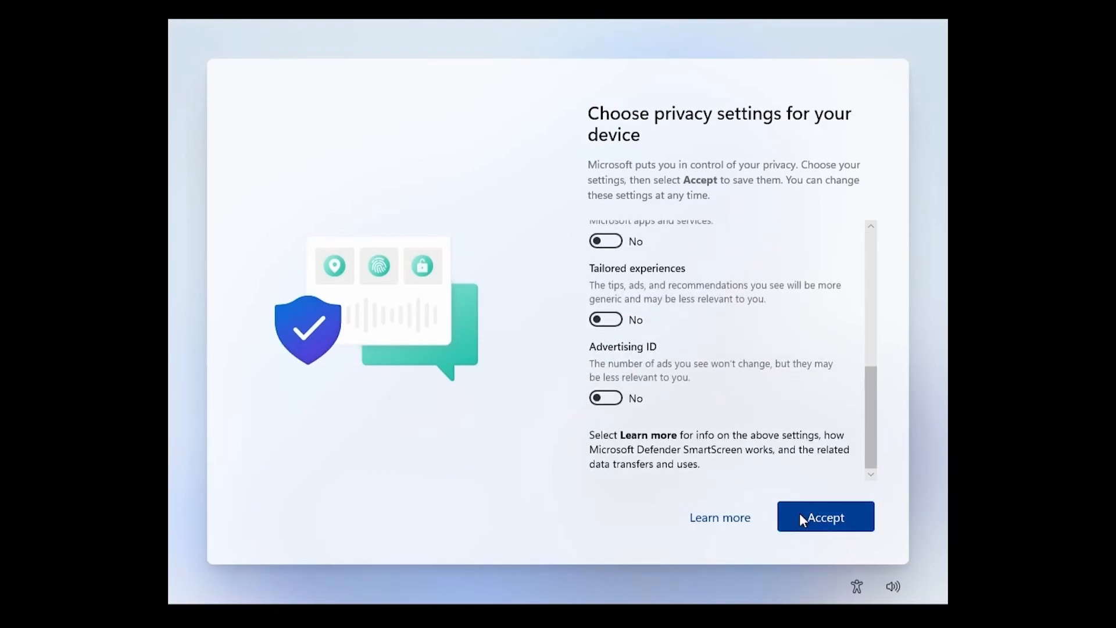
{"action": "left_click", "coordinate": [825, 517]}
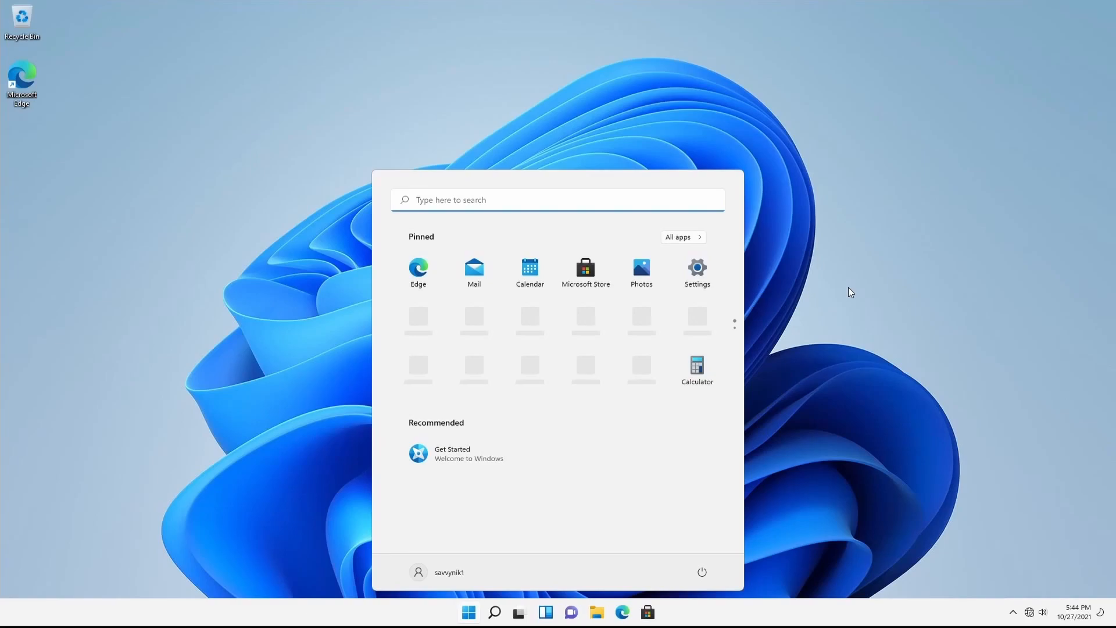
{"action": "mouse_move", "coordinate": [432, 444]}
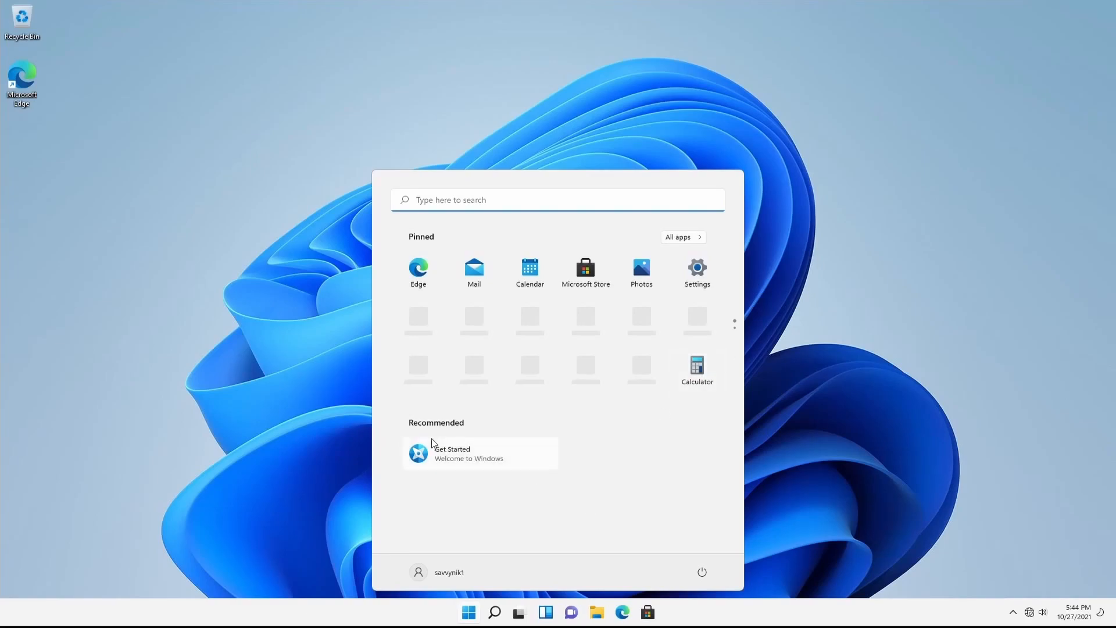
{"action": "mouse_move", "coordinate": [568, 366]}
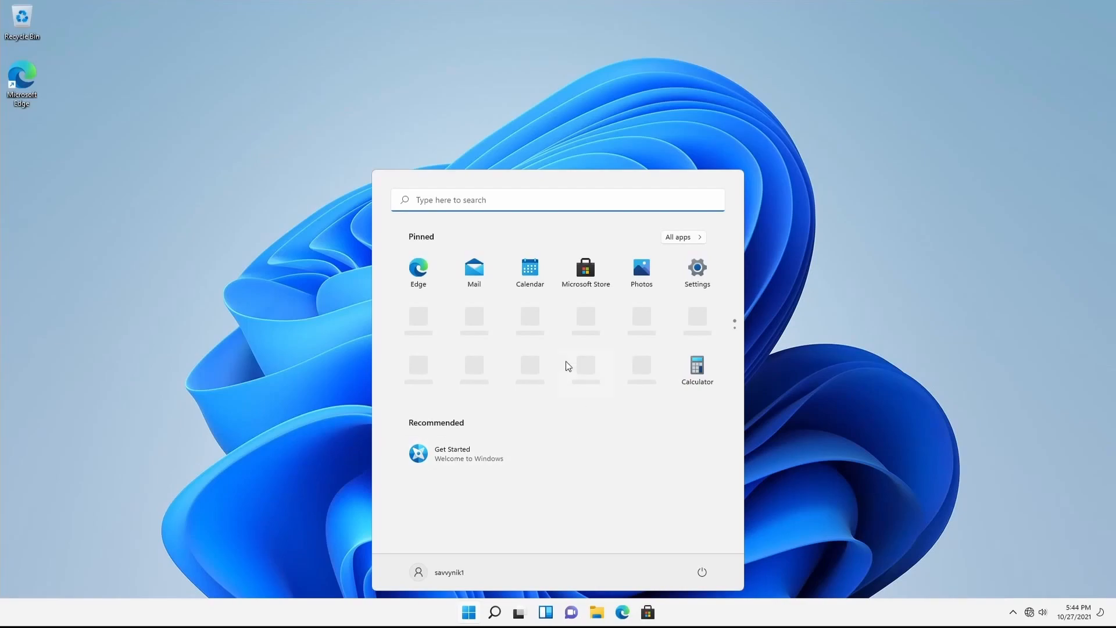
{"action": "mouse_move", "coordinate": [717, 279]}
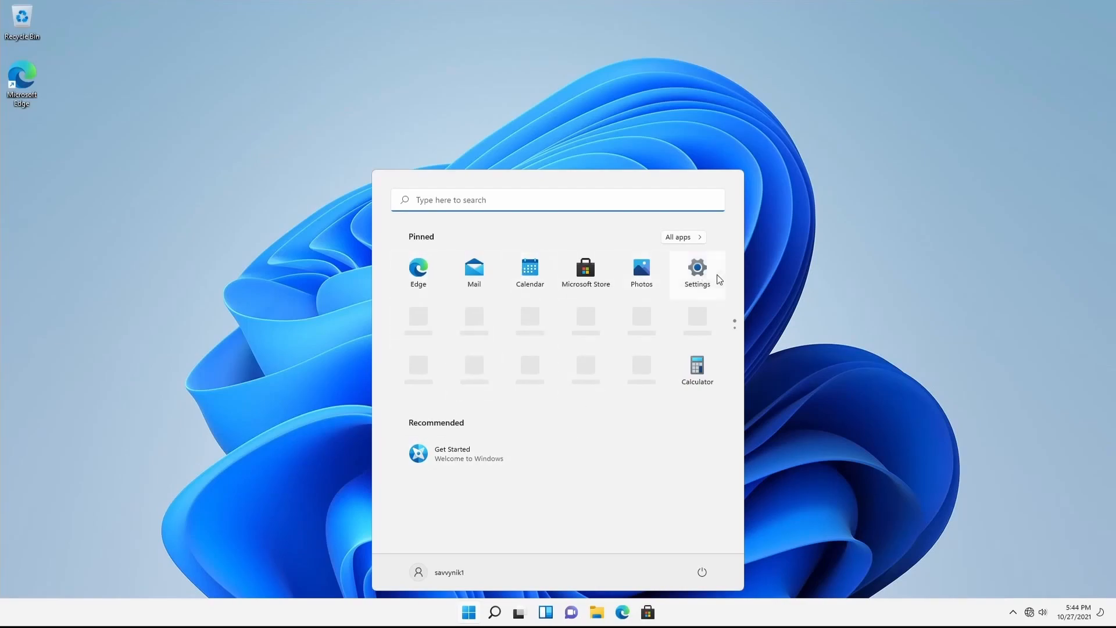
{"action": "mouse_move", "coordinate": [578, 466]}
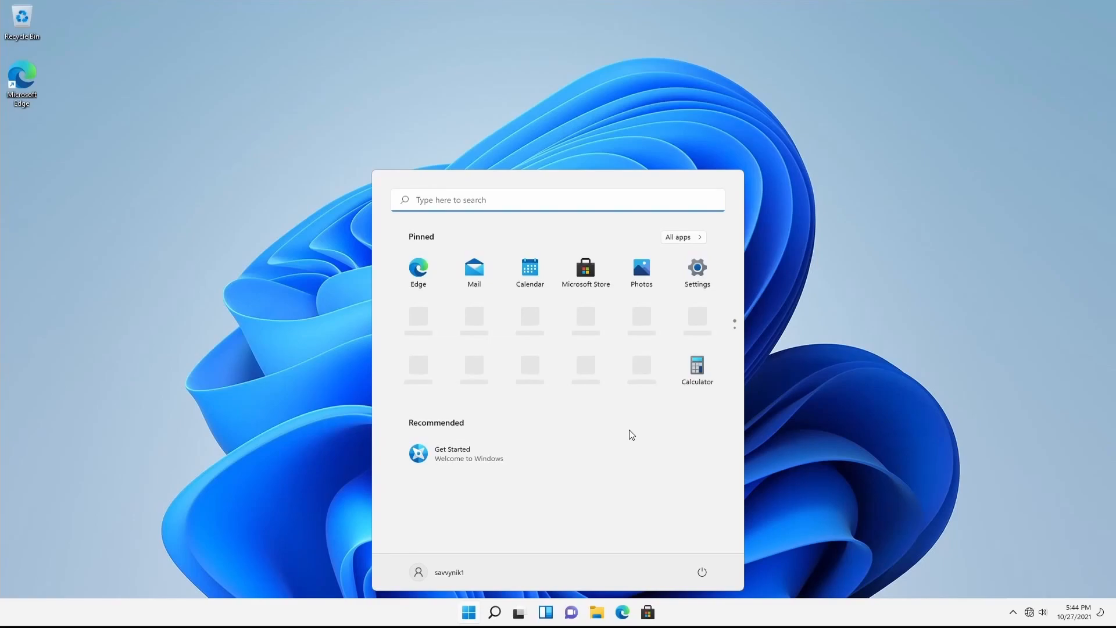
{"action": "mouse_move", "coordinate": [622, 442]}
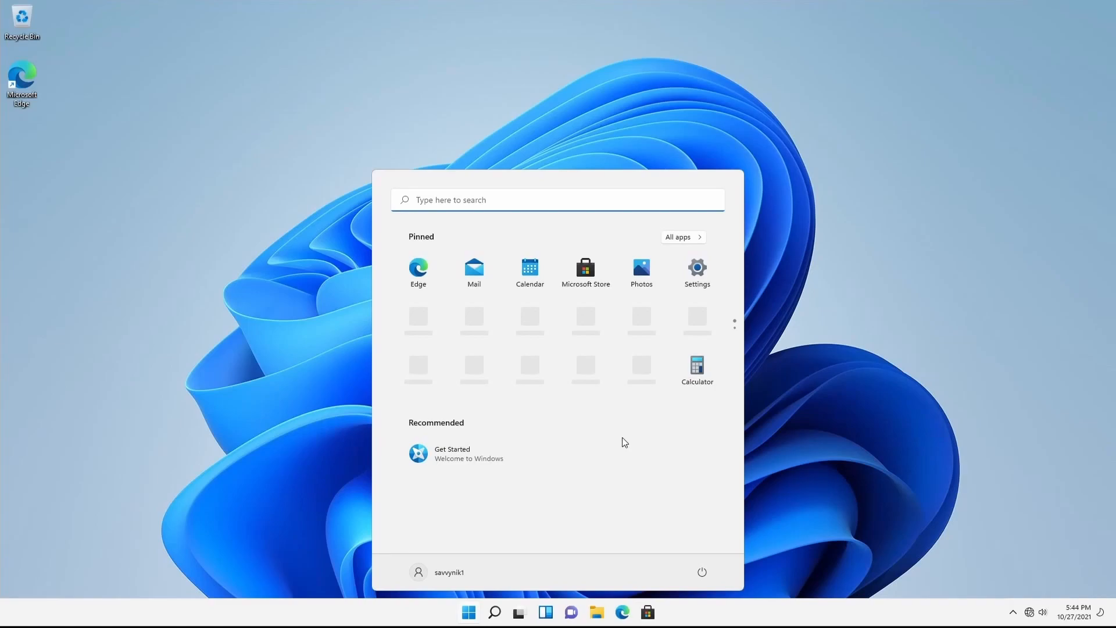
{"action": "mouse_move", "coordinate": [450, 571]}
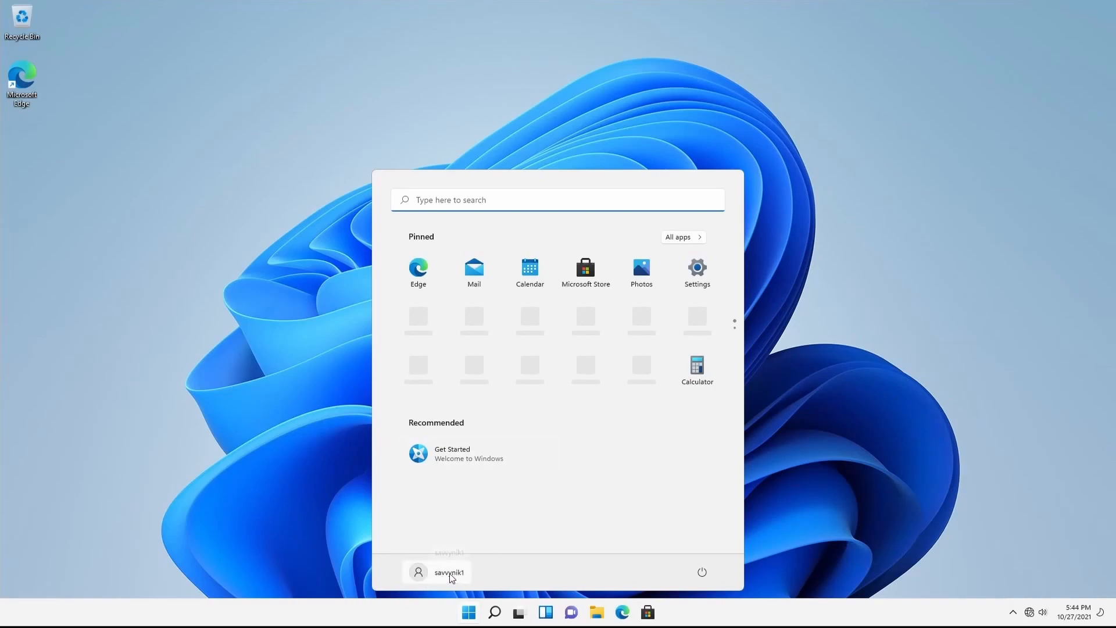
{"action": "mouse_move", "coordinate": [701, 573]}
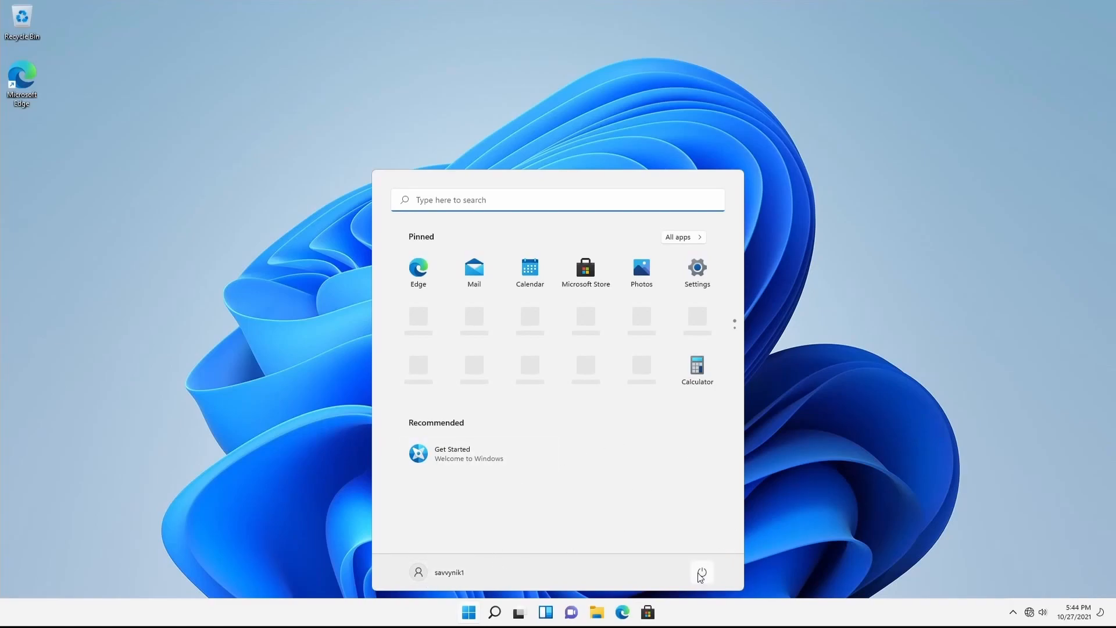
Raise display scaling from 100% to 150% in System > Display, then close Settings.
{"action": "left_click", "coordinate": [696, 267]}
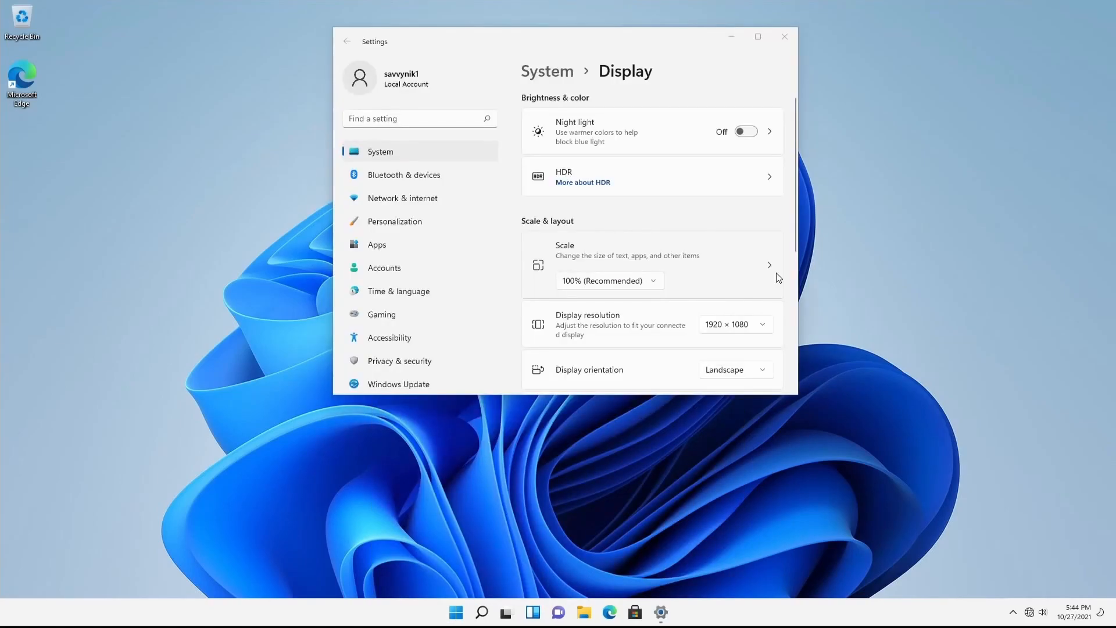
{"action": "left_click", "coordinate": [608, 280]}
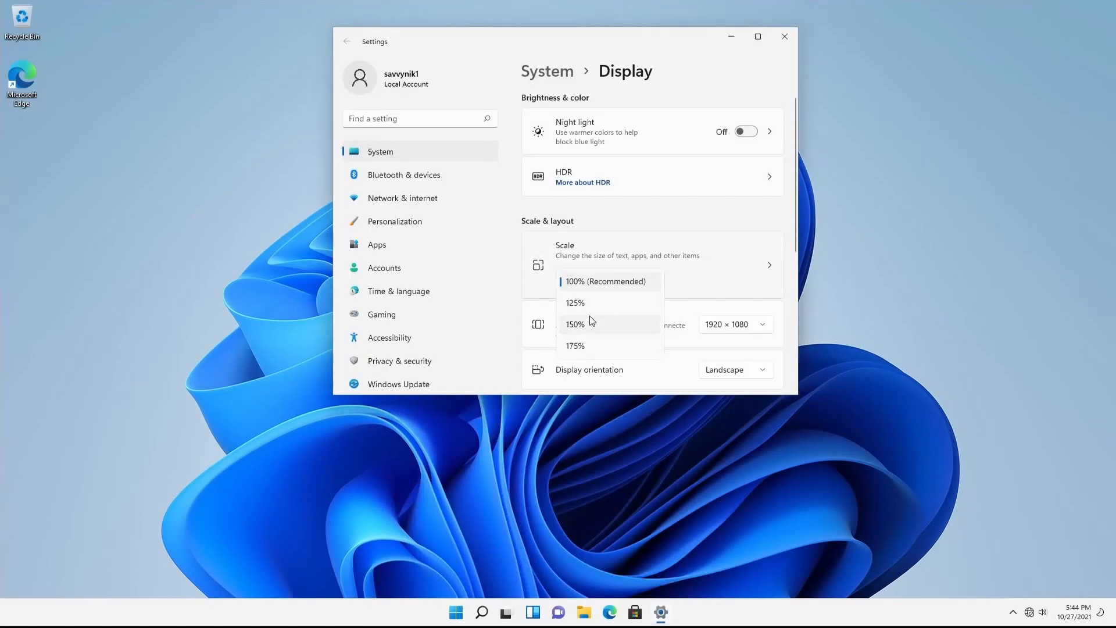
{"action": "left_click", "coordinate": [574, 324]}
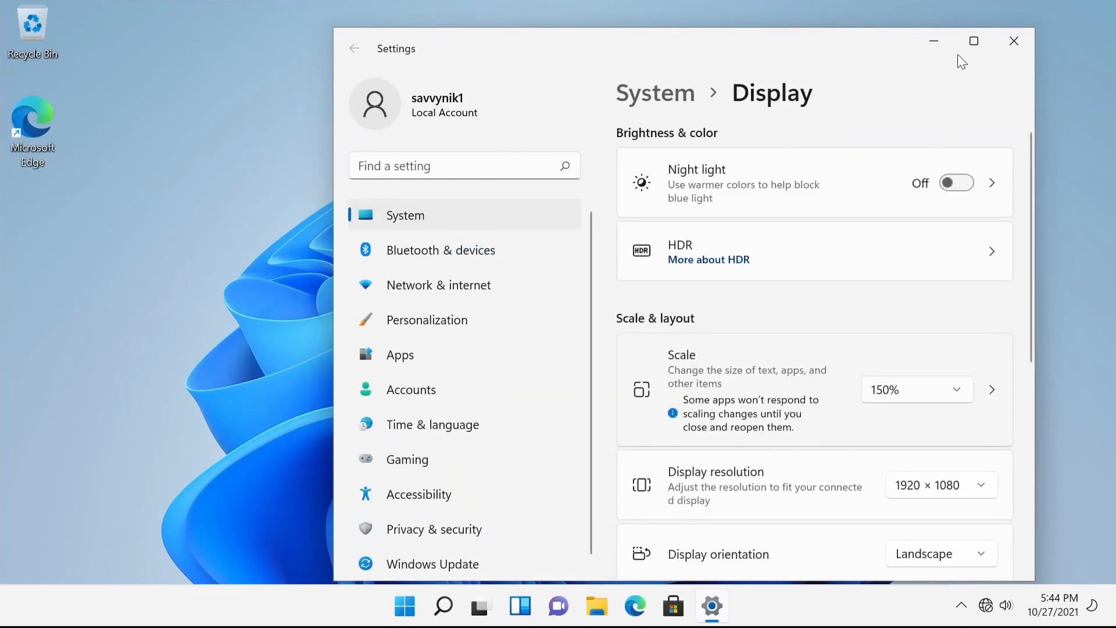
{"action": "left_click", "coordinate": [1013, 41]}
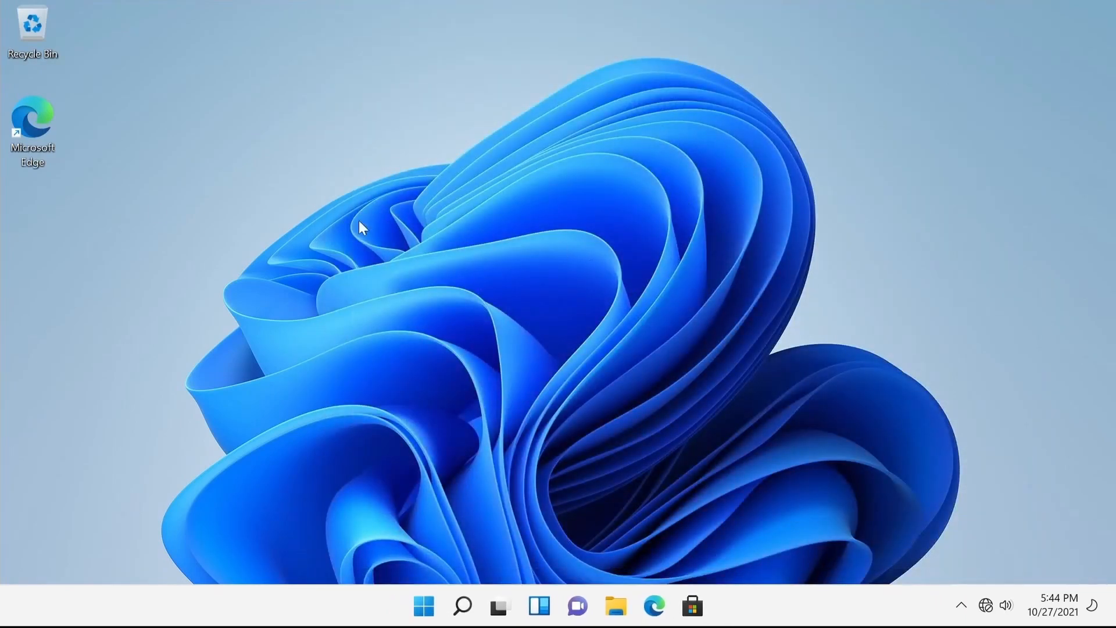
{"action": "mouse_move", "coordinate": [77, 44]}
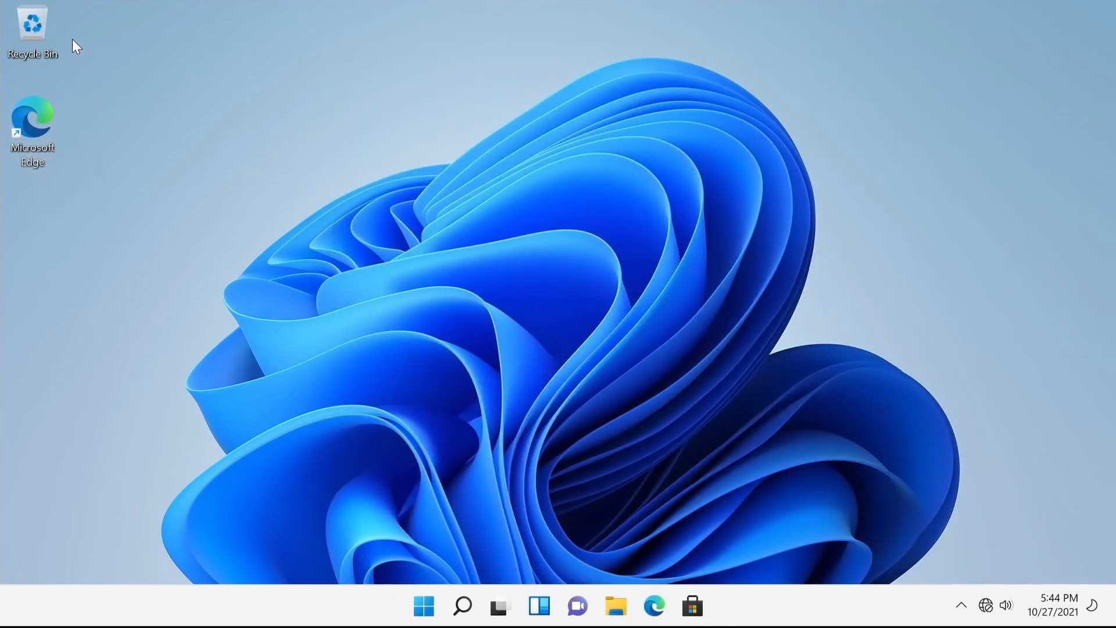
{"action": "mouse_move", "coordinate": [652, 322]}
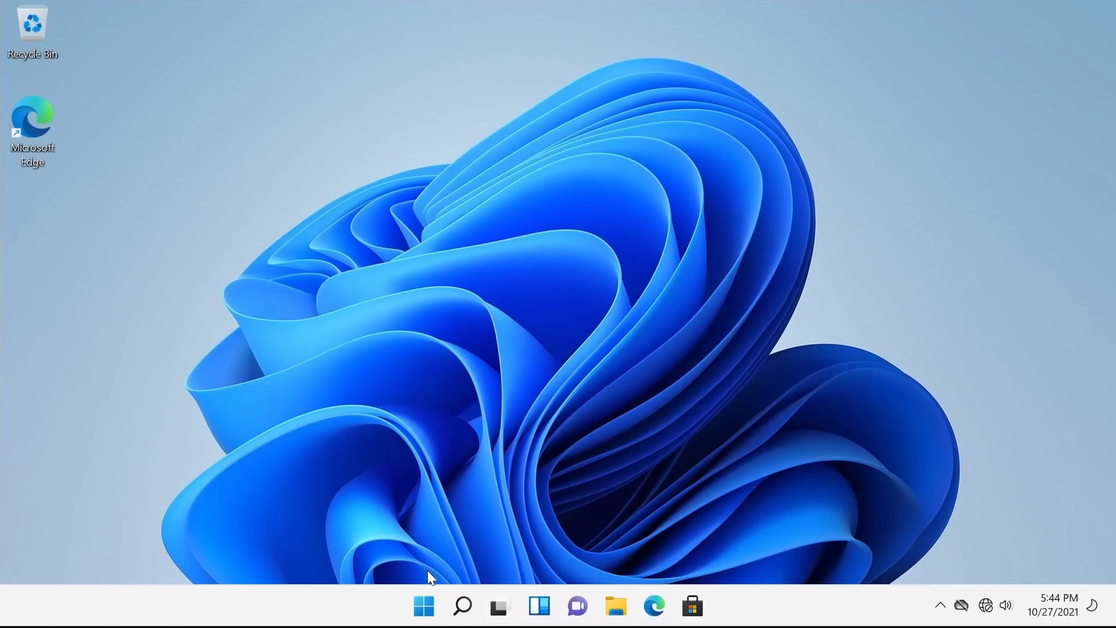
{"action": "mouse_move", "coordinate": [461, 607]}
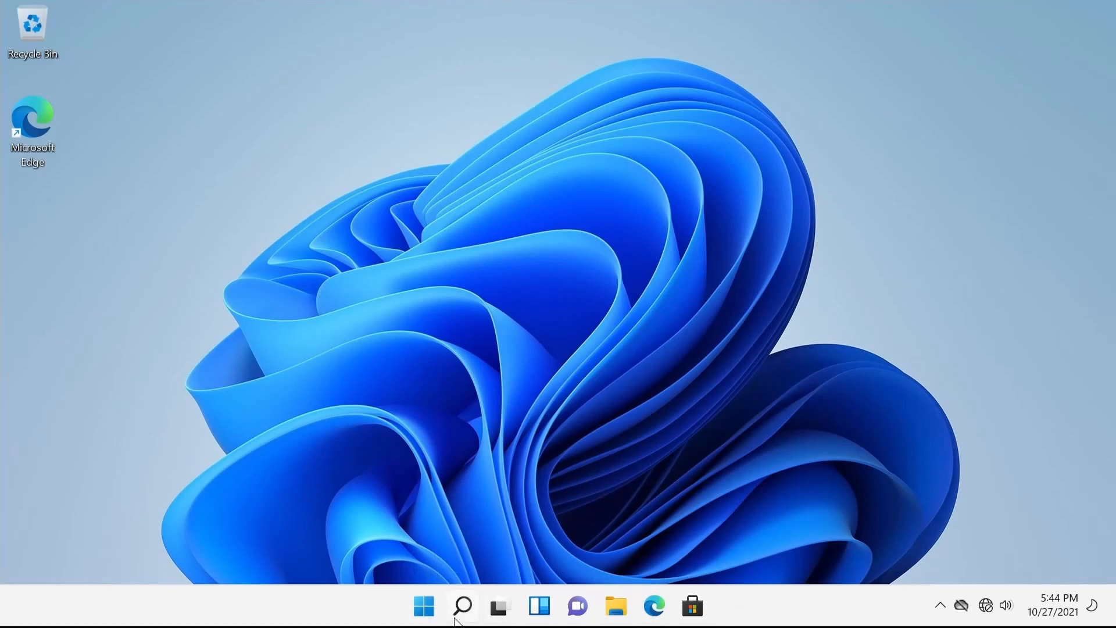
{"action": "left_click", "coordinate": [423, 606]}
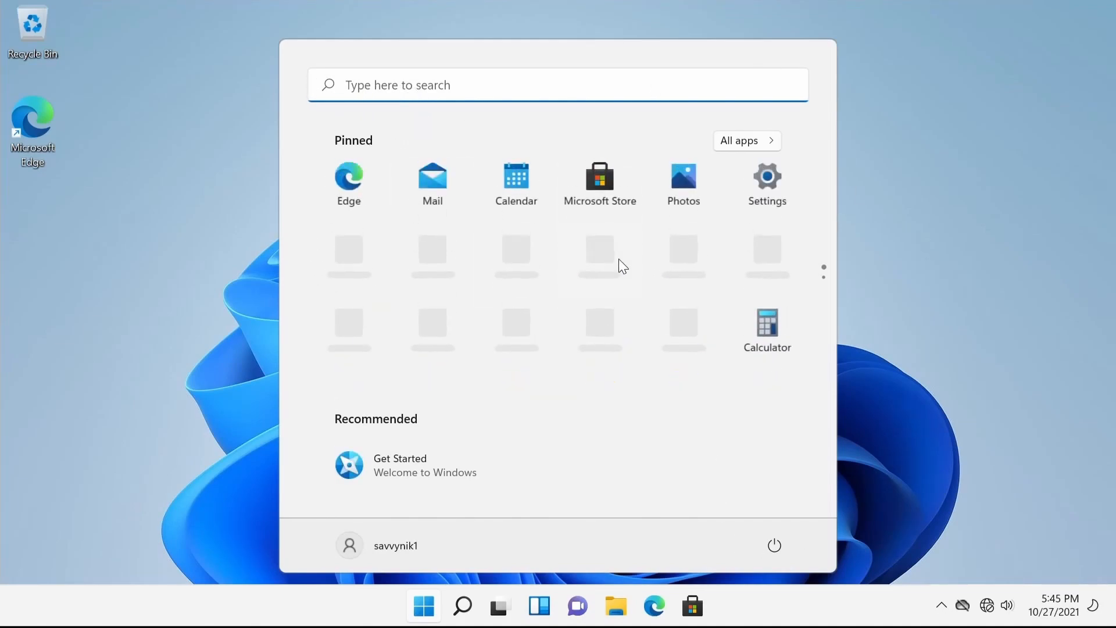
{"action": "mouse_move", "coordinate": [369, 556]}
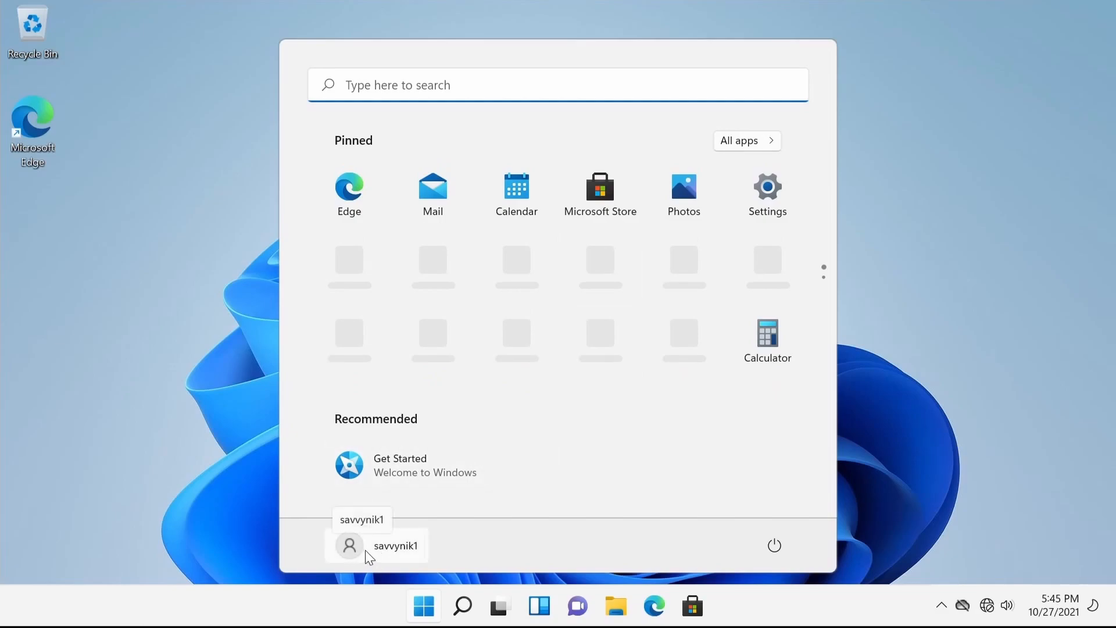
{"action": "left_click", "coordinate": [377, 546]}
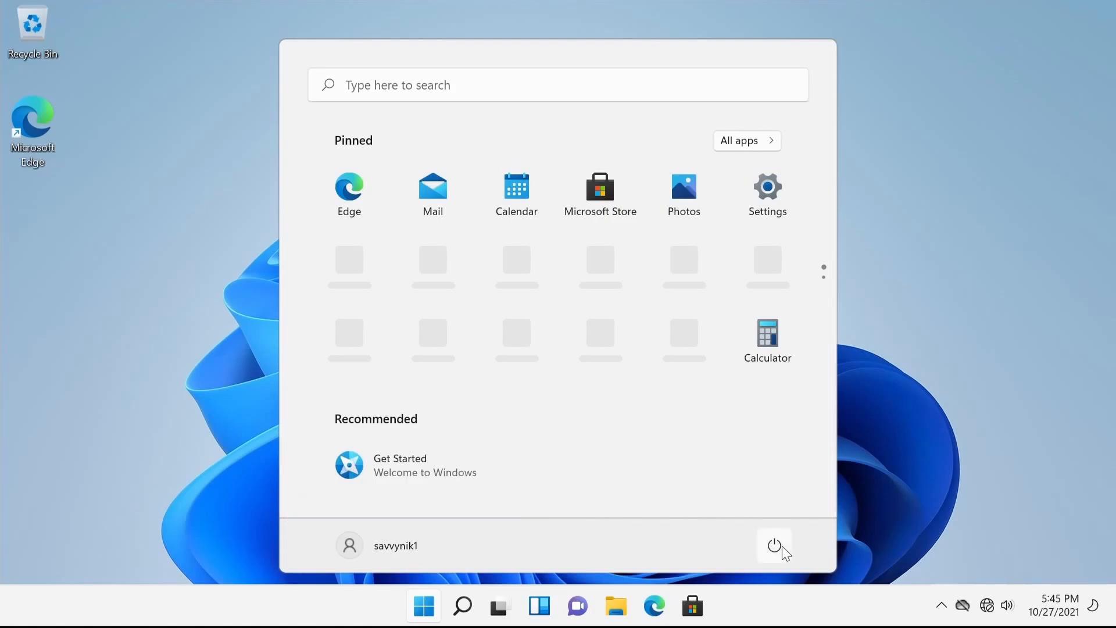
{"action": "left_click", "coordinate": [774, 545]}
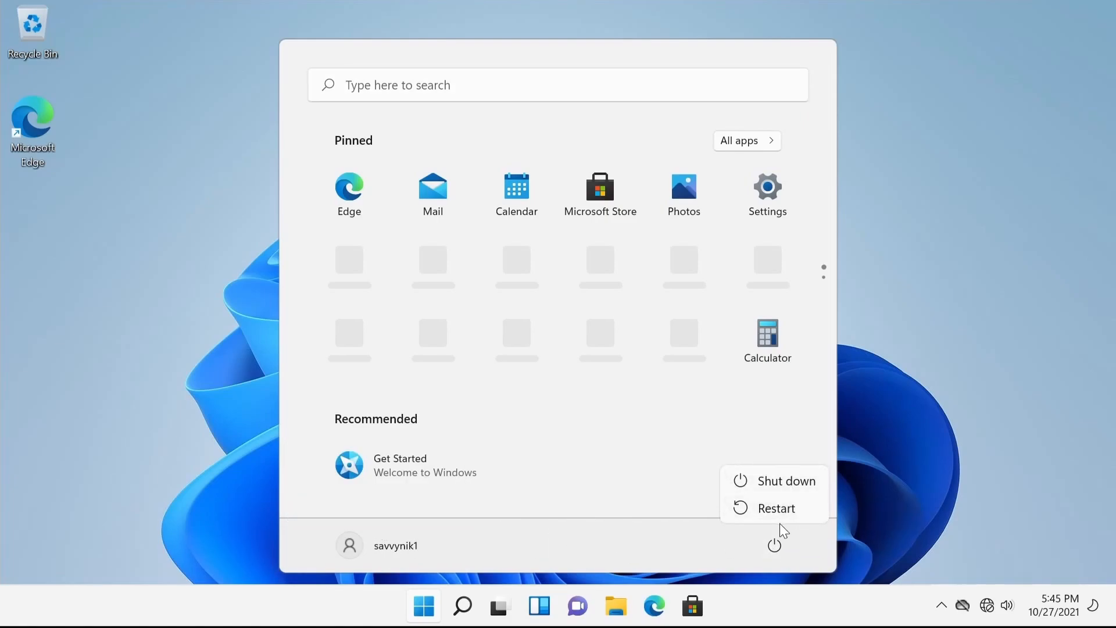
{"action": "left_click", "coordinate": [462, 606]}
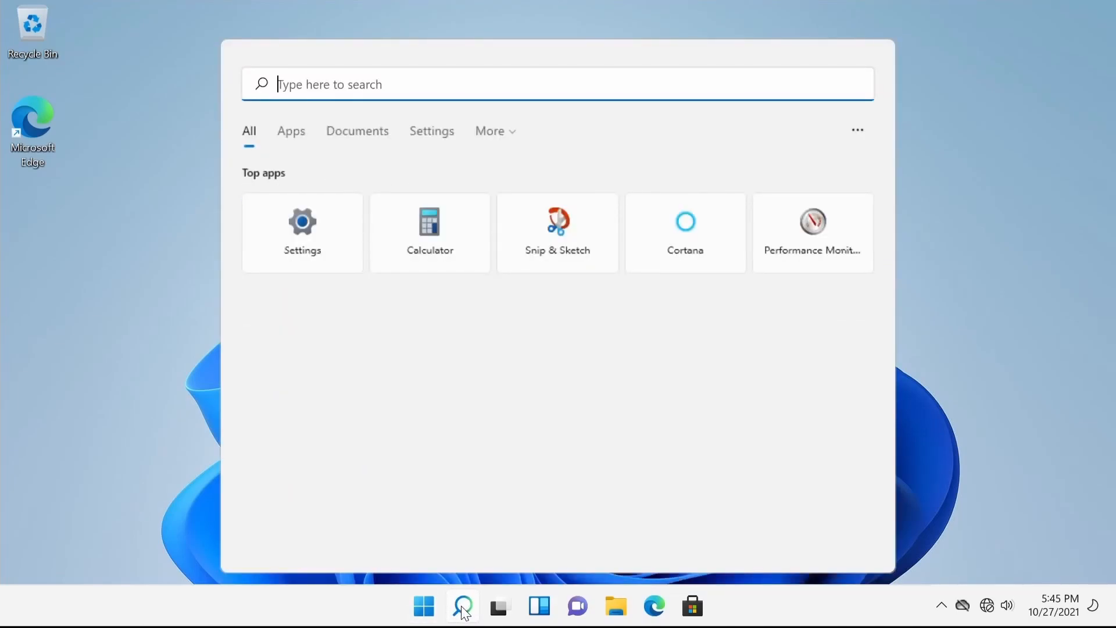
{"action": "mouse_move", "coordinate": [472, 606]}
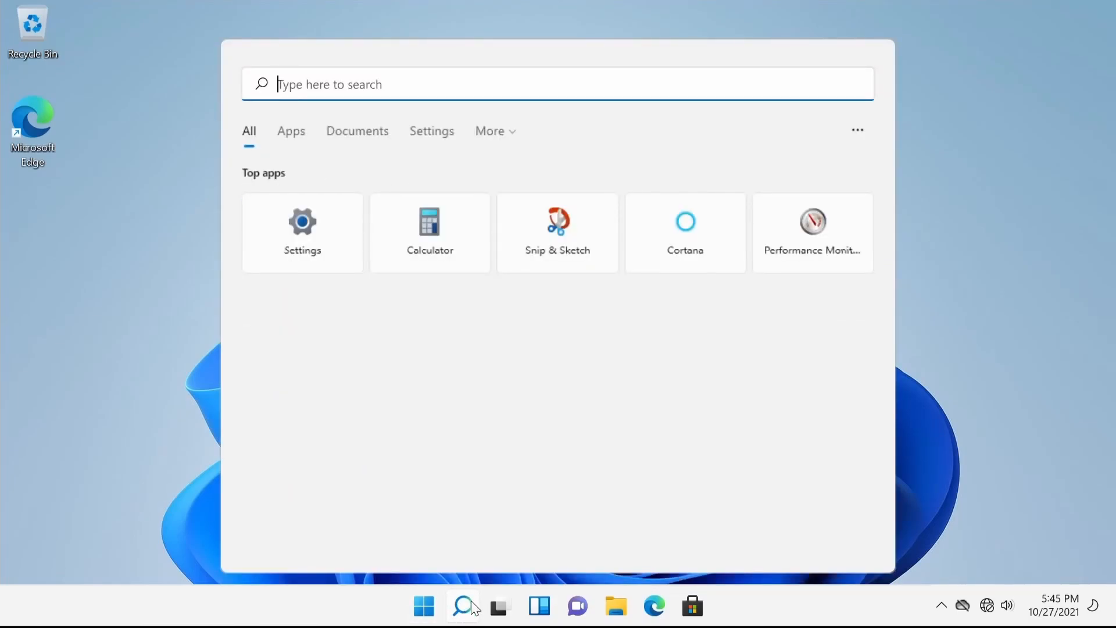
{"action": "left_click", "coordinate": [501, 606]}
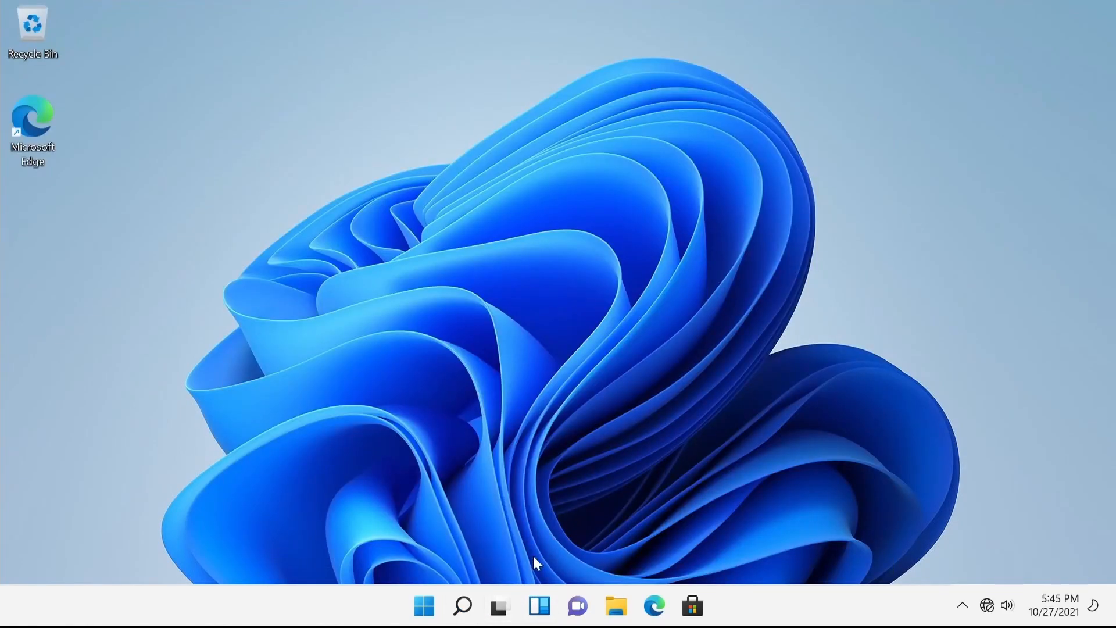
{"action": "left_click", "coordinate": [499, 606]}
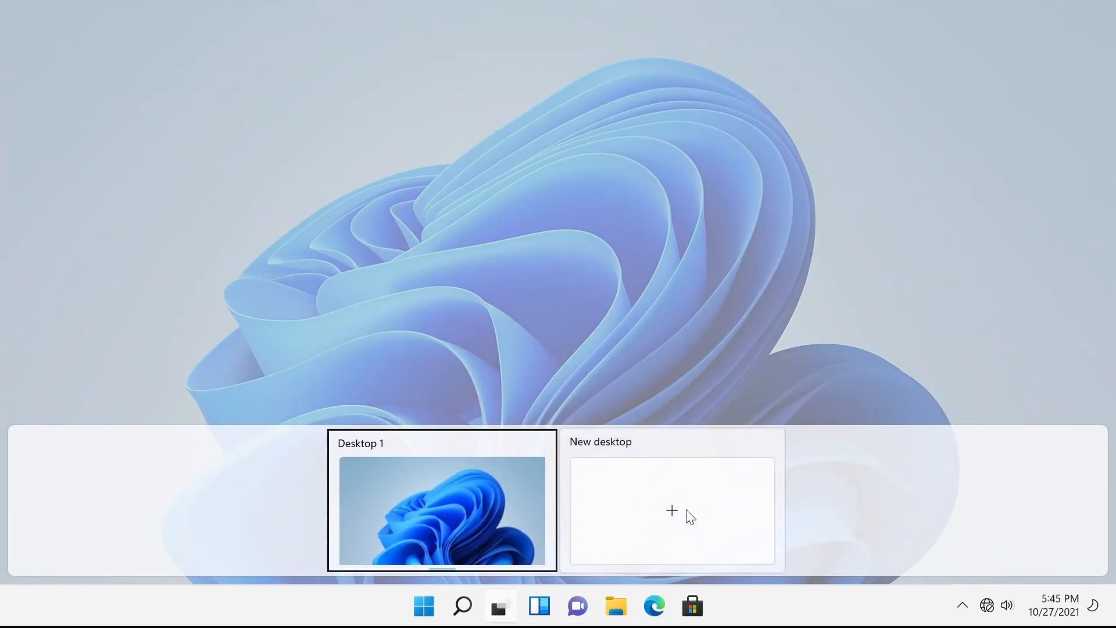
{"action": "mouse_move", "coordinate": [672, 477]}
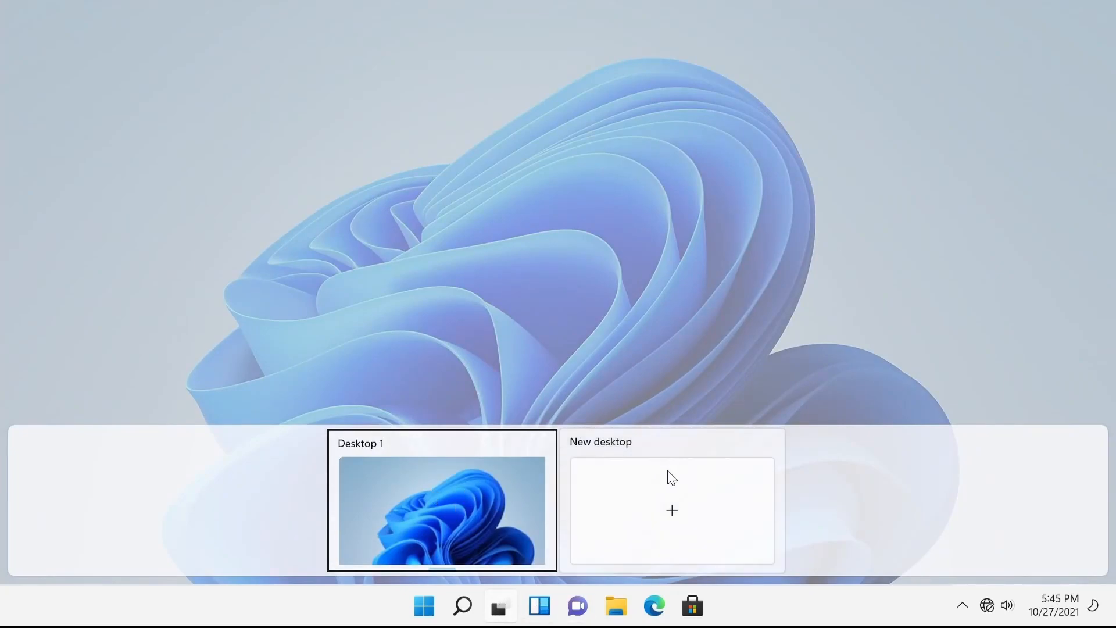
{"action": "mouse_move", "coordinate": [589, 391]}
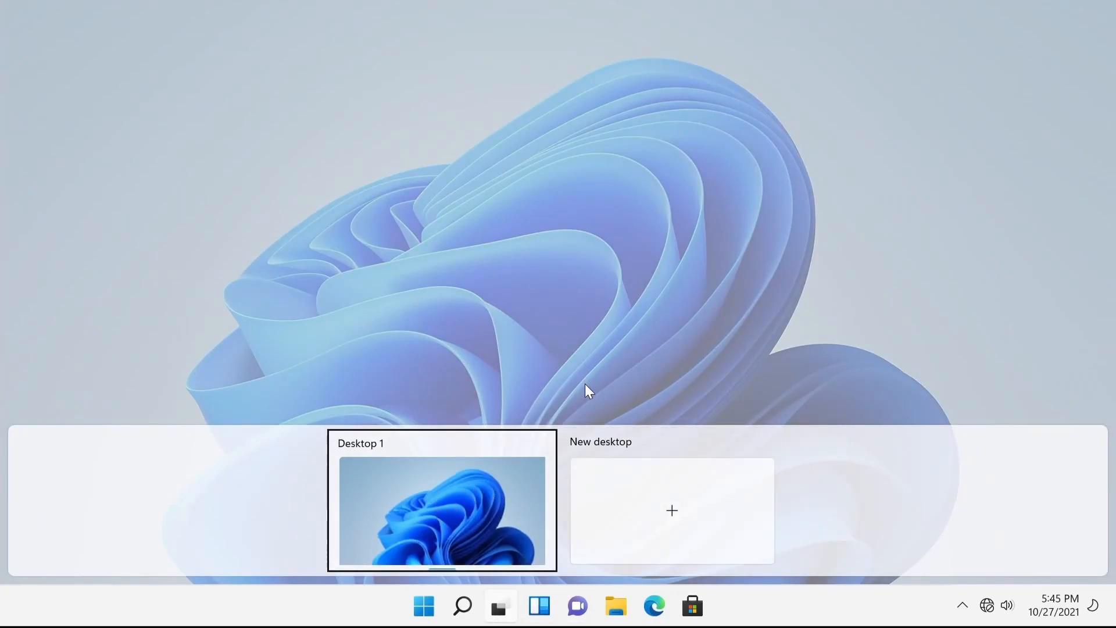
{"action": "left_click", "coordinate": [543, 606]}
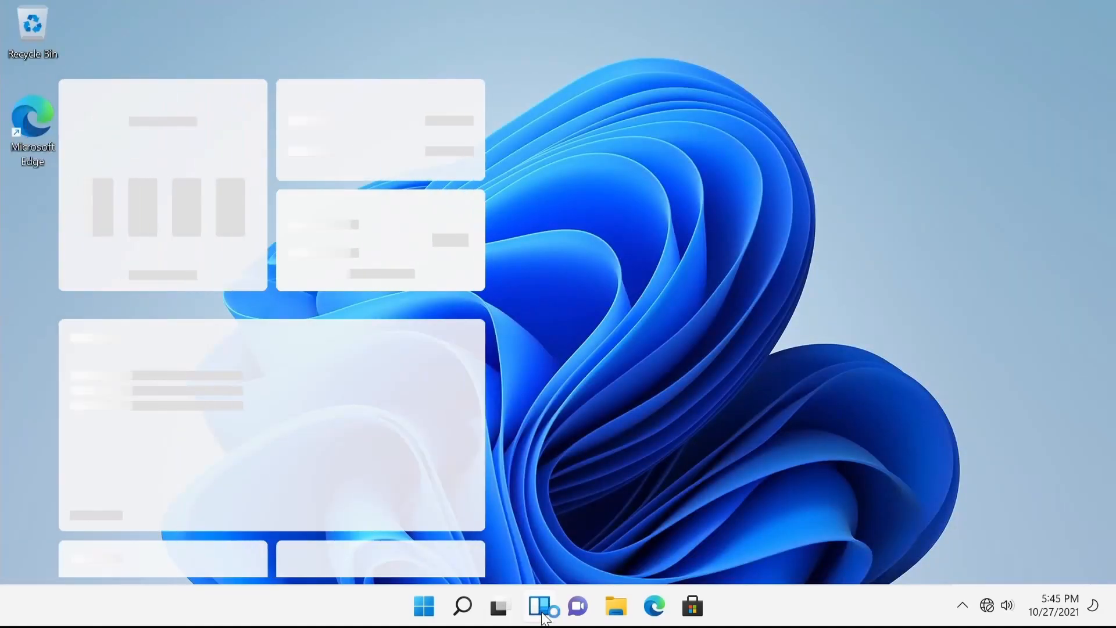
{"action": "left_click", "coordinate": [539, 606]}
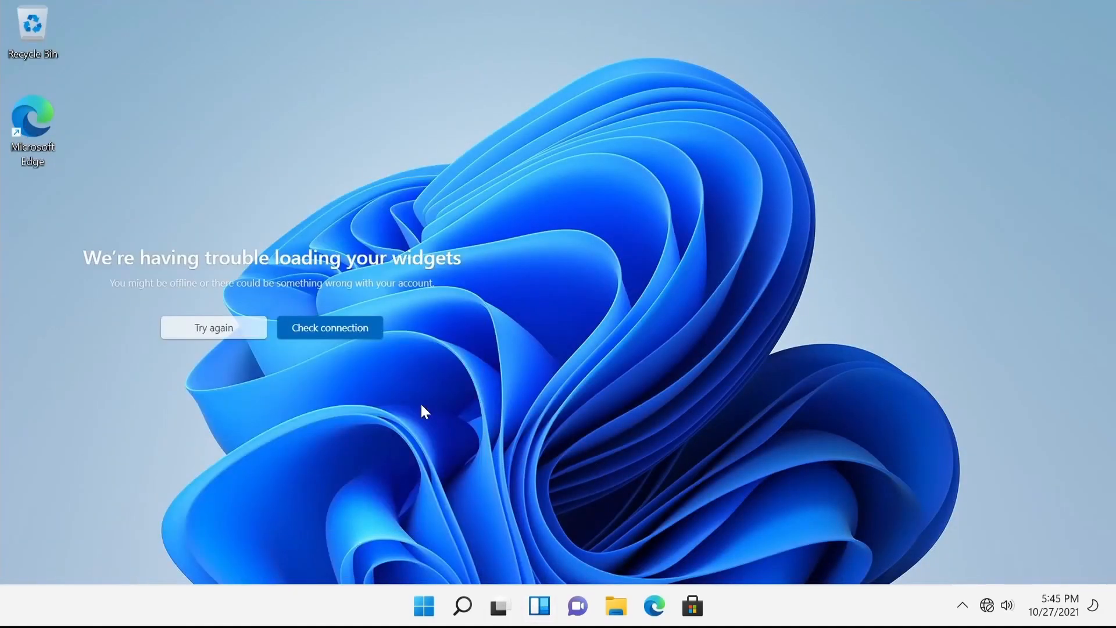
{"action": "mouse_move", "coordinate": [75, 319]}
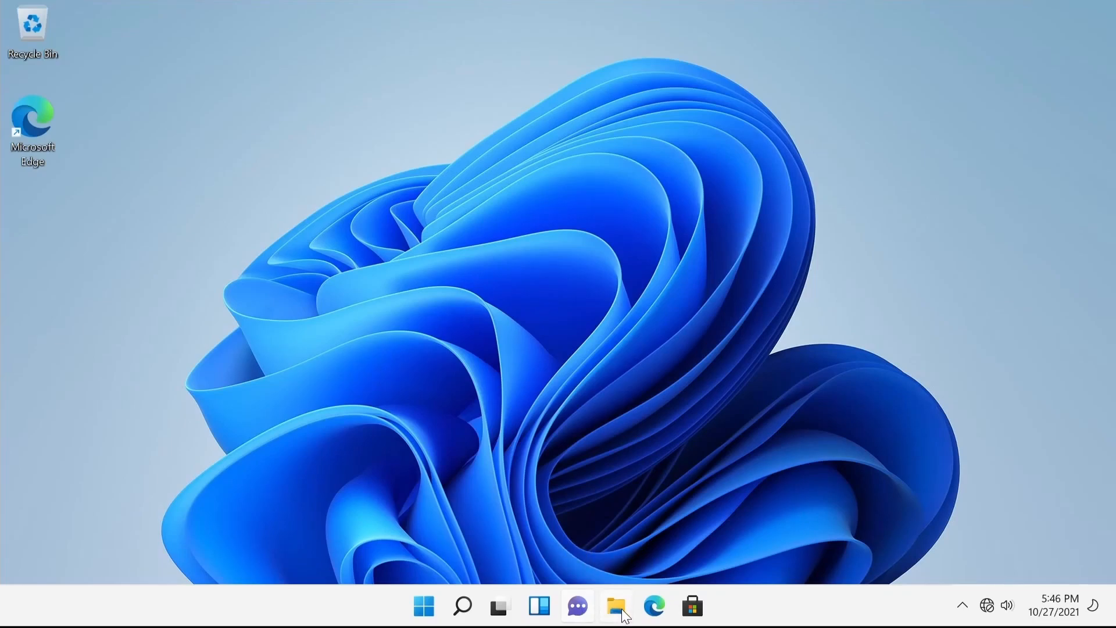
{"action": "left_click", "coordinate": [615, 606]}
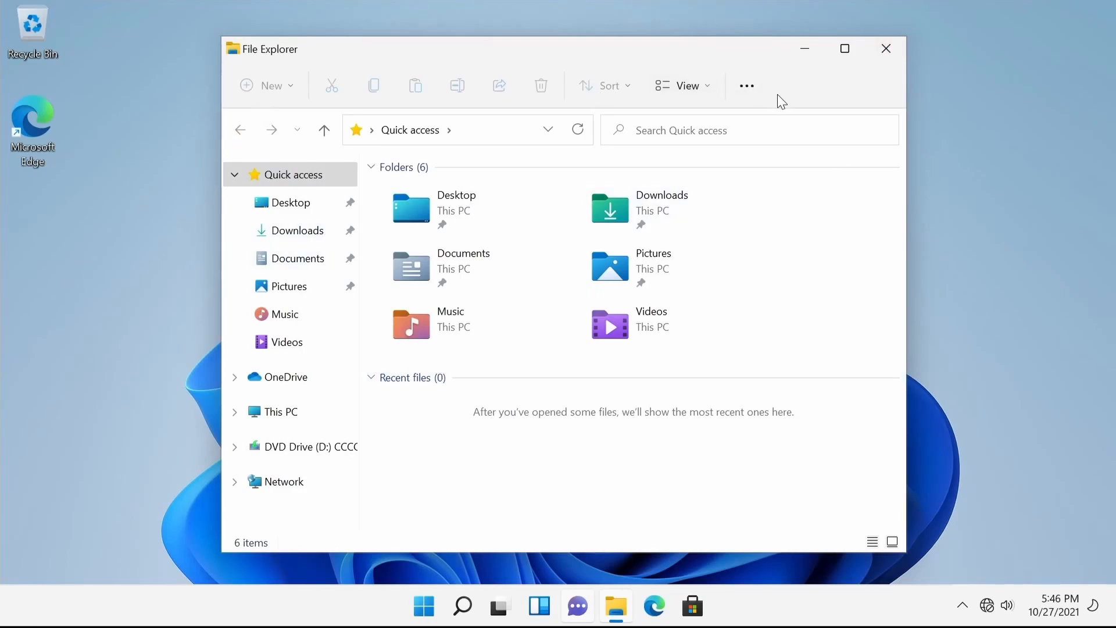
{"action": "mouse_move", "coordinate": [424, 401]}
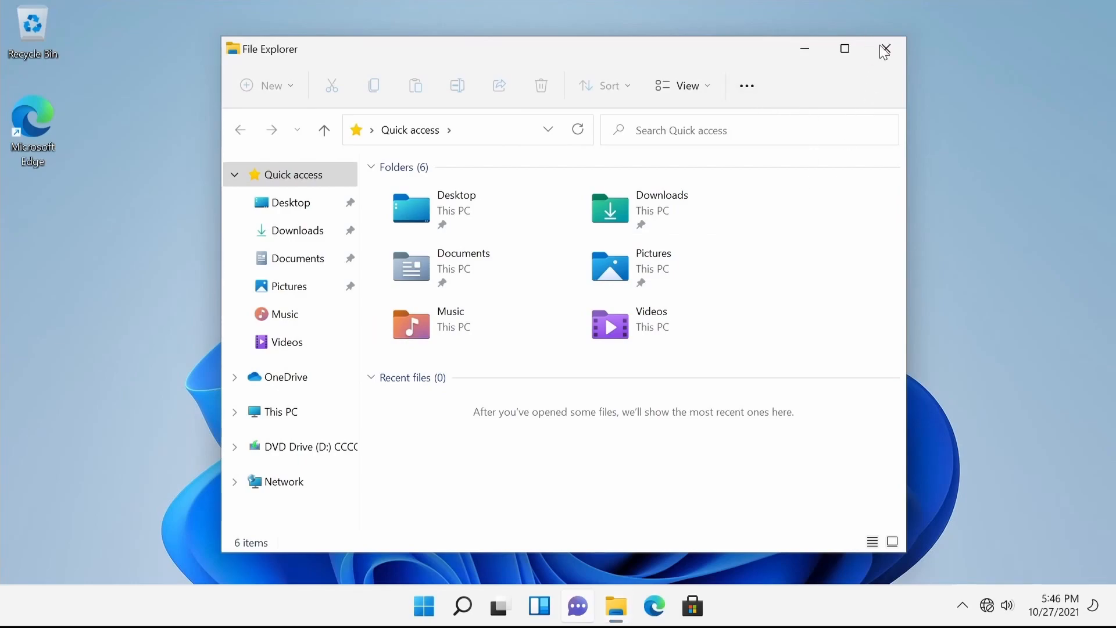
{"action": "left_click", "coordinate": [885, 48]}
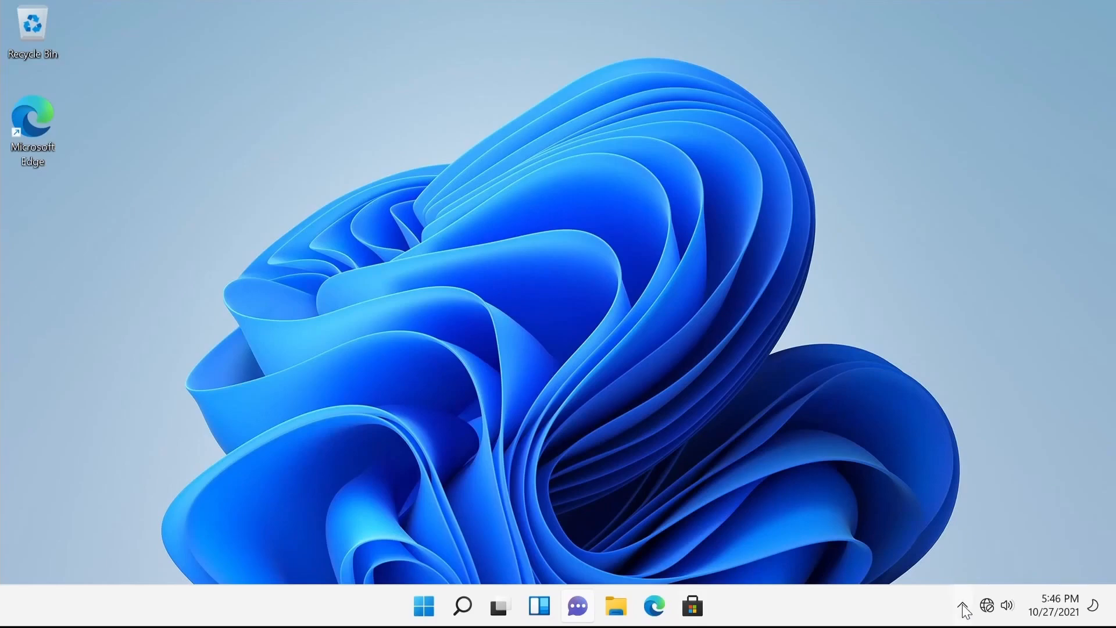
{"action": "left_click", "coordinate": [962, 606]}
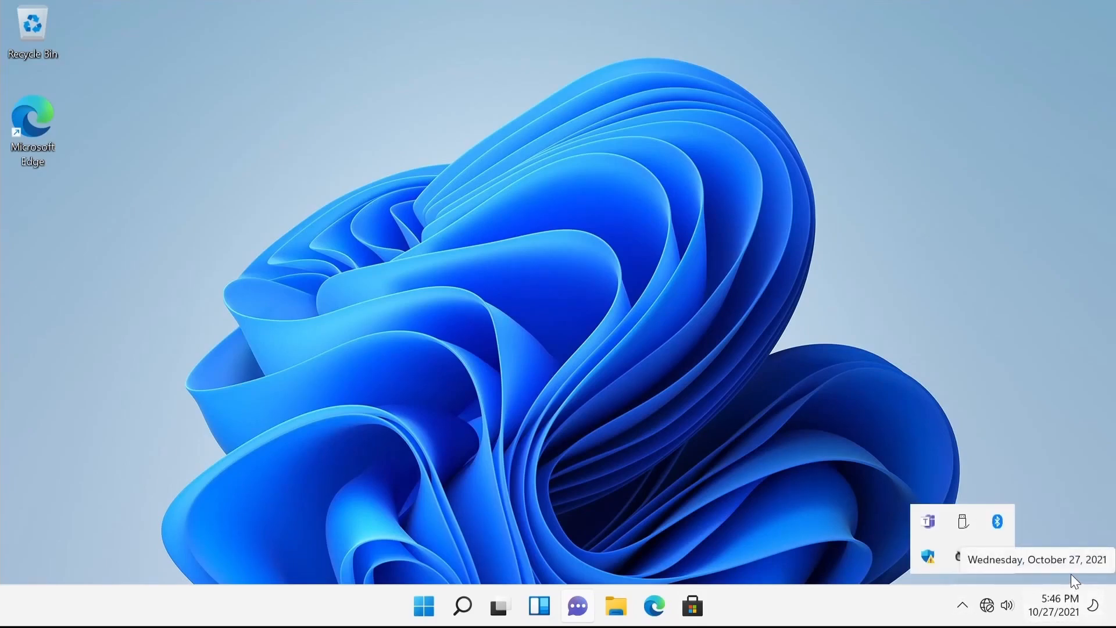
{"action": "mouse_move", "coordinate": [1017, 590]}
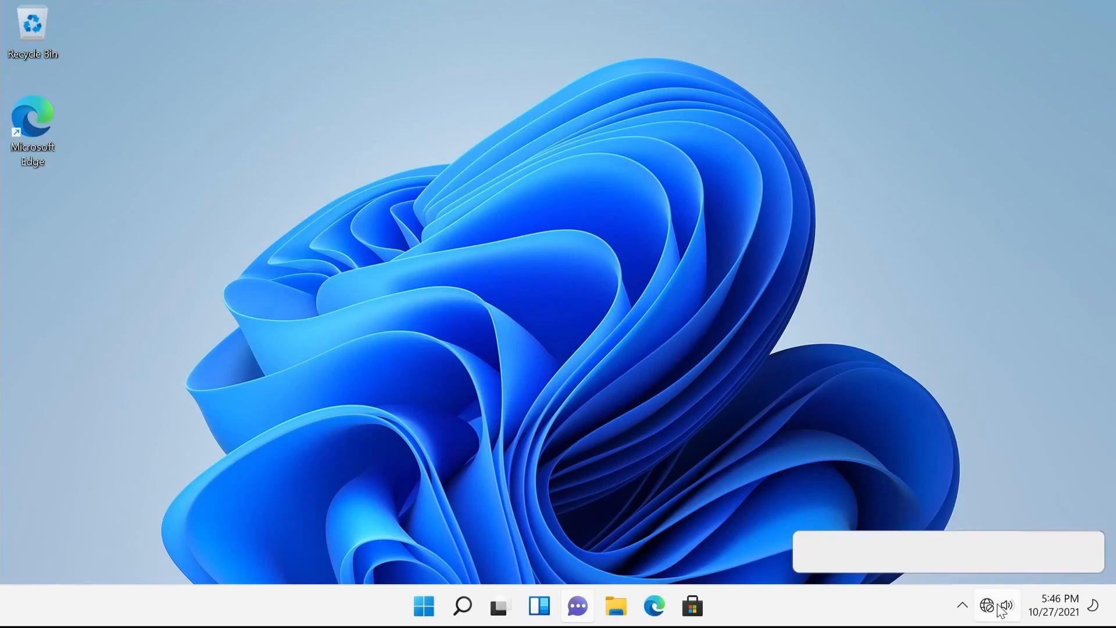
{"action": "left_click", "coordinate": [999, 606]}
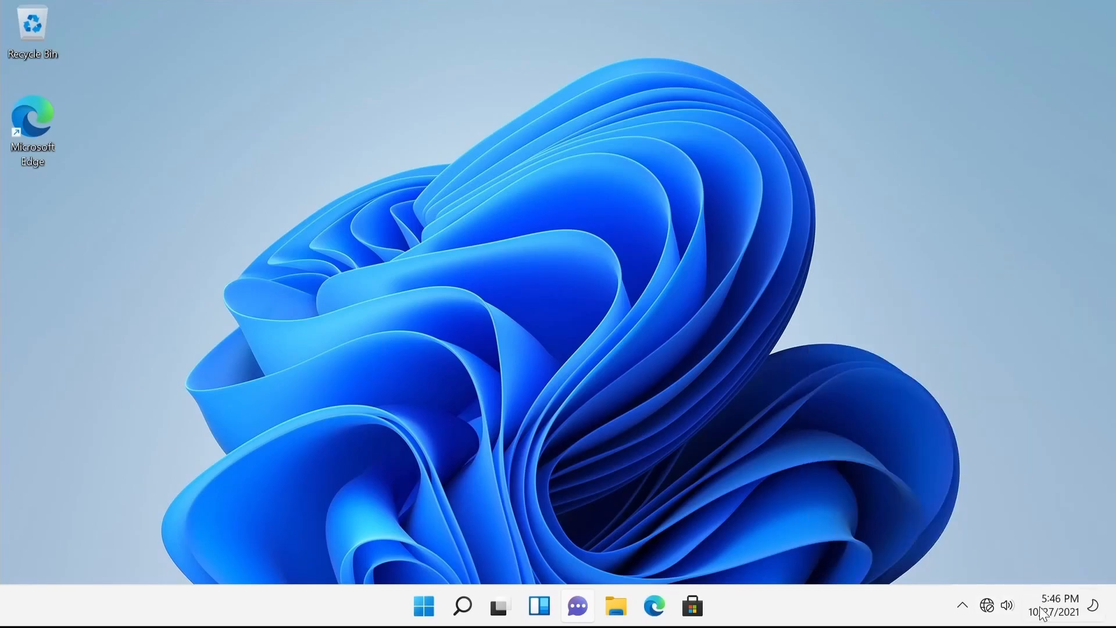
{"action": "left_click", "coordinate": [1060, 606]}
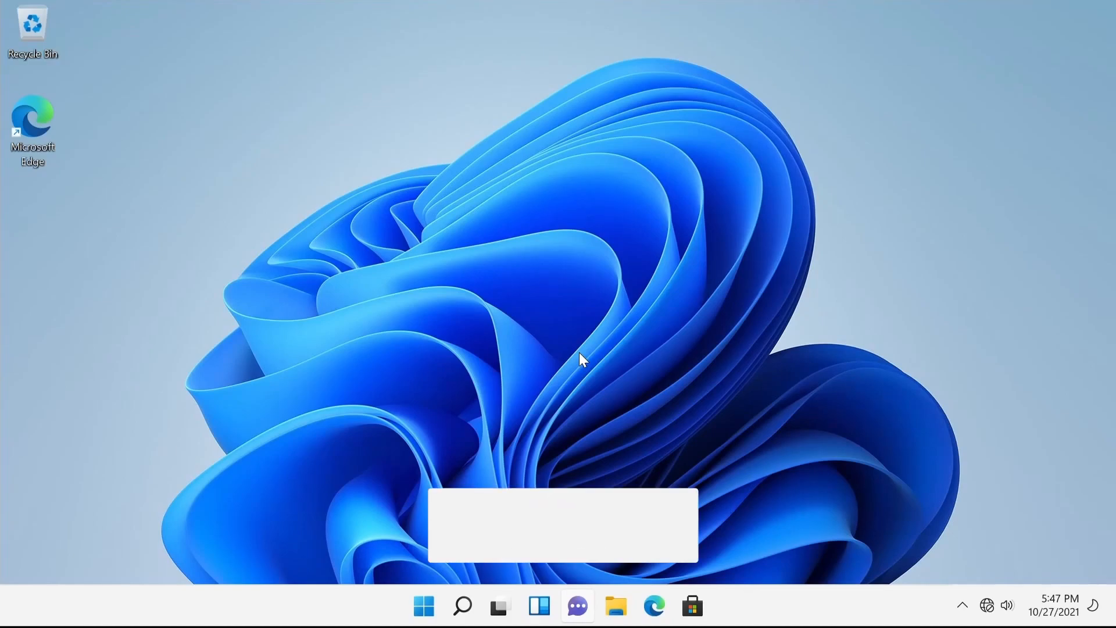
{"action": "left_click", "coordinate": [545, 526]}
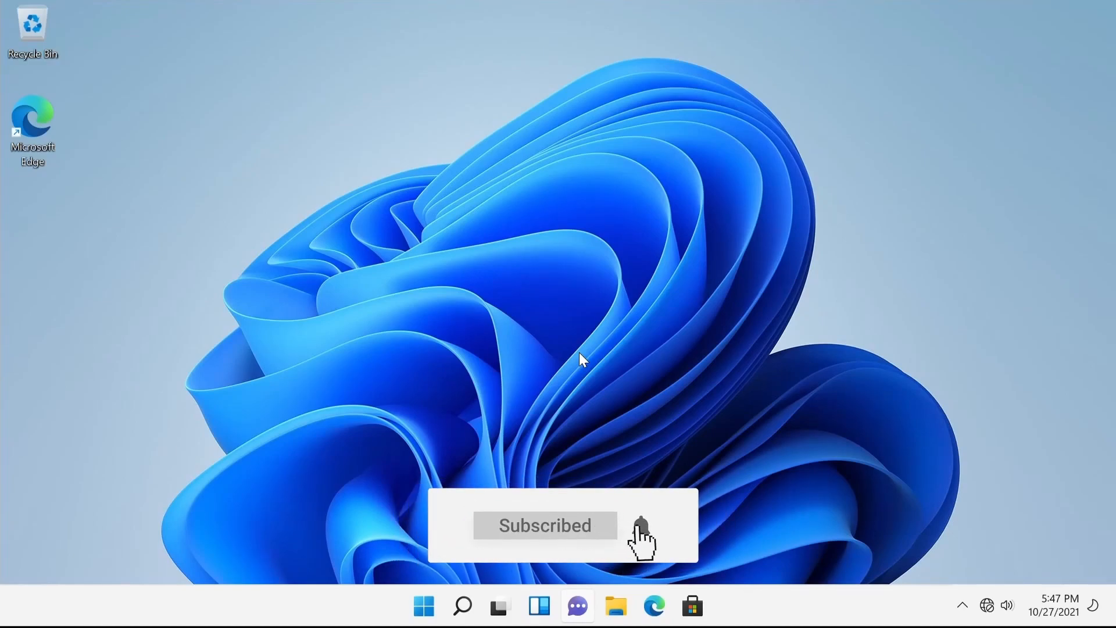